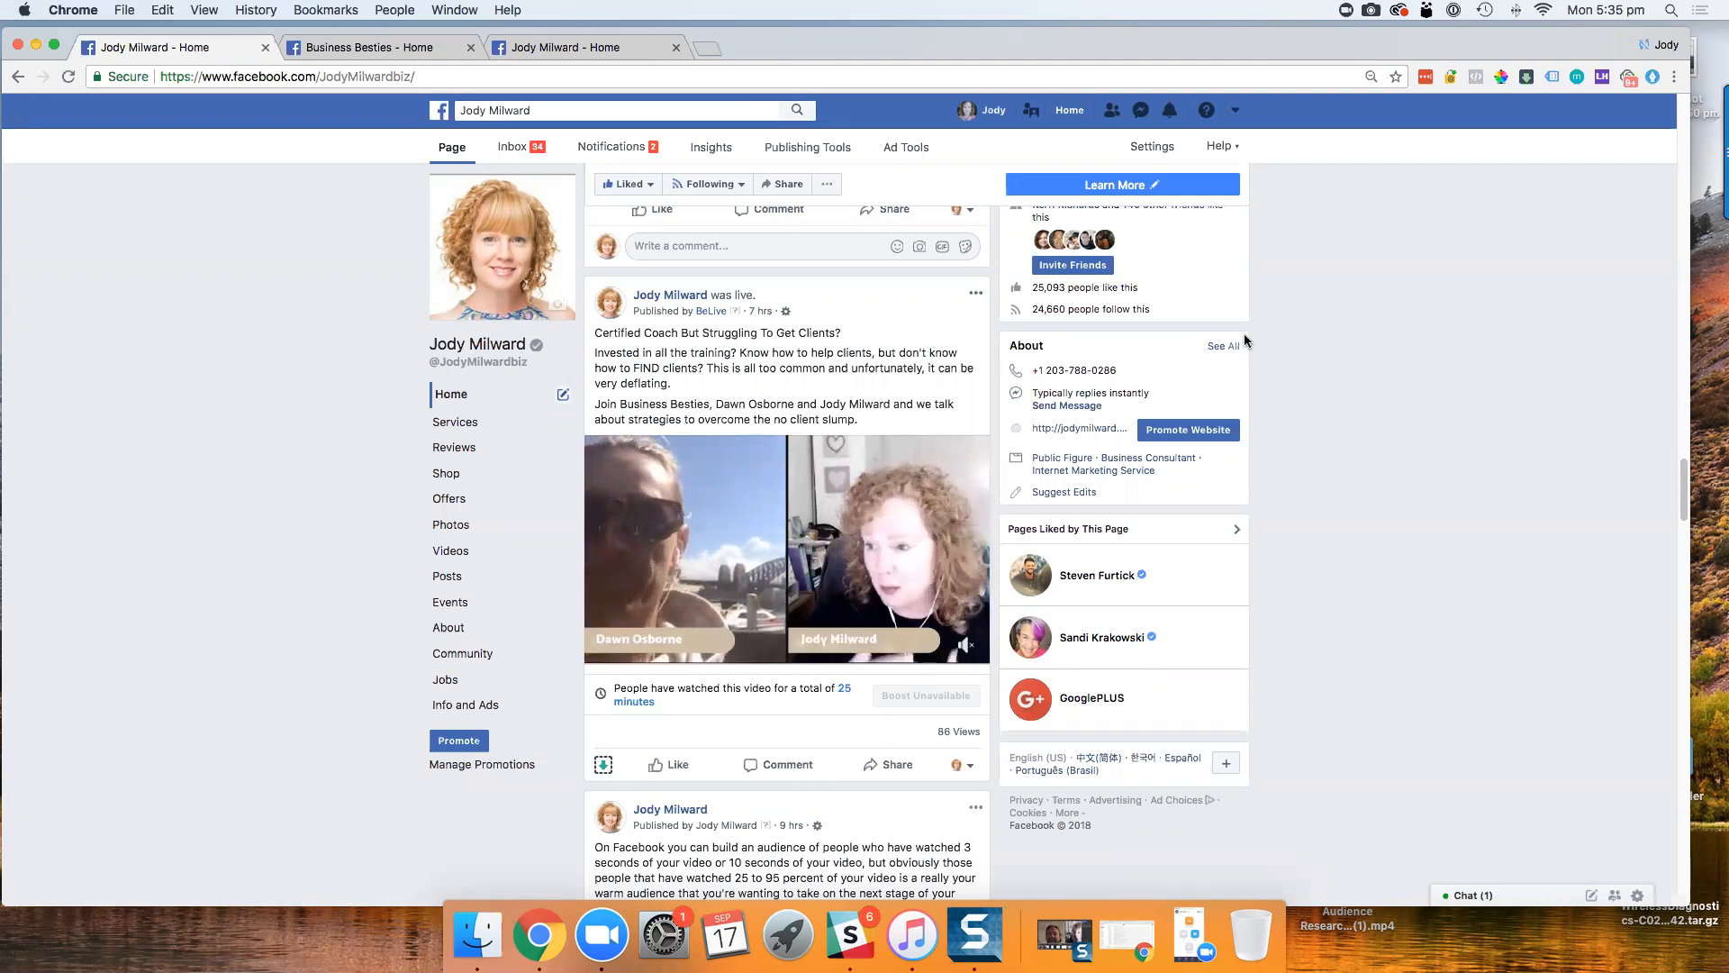
mouse_move(1377, 335)
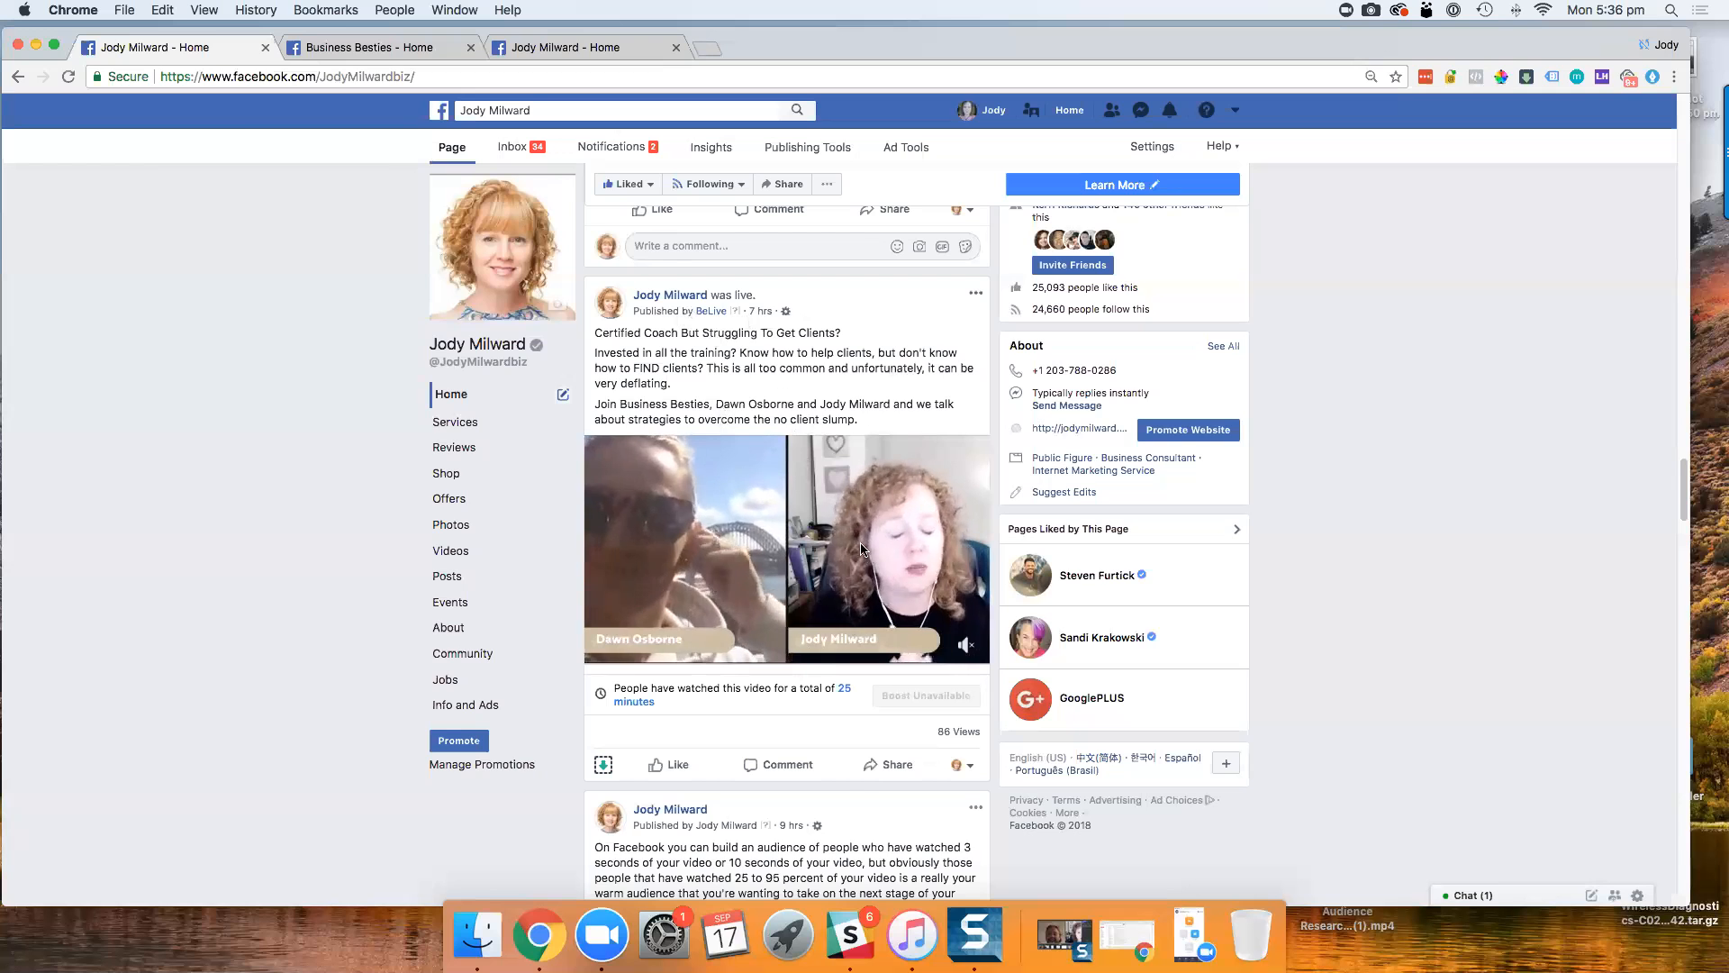
- Compare the broadcast post on Business Besties (84 views) and Jody Milward (86 views) tabs
click(380, 48)
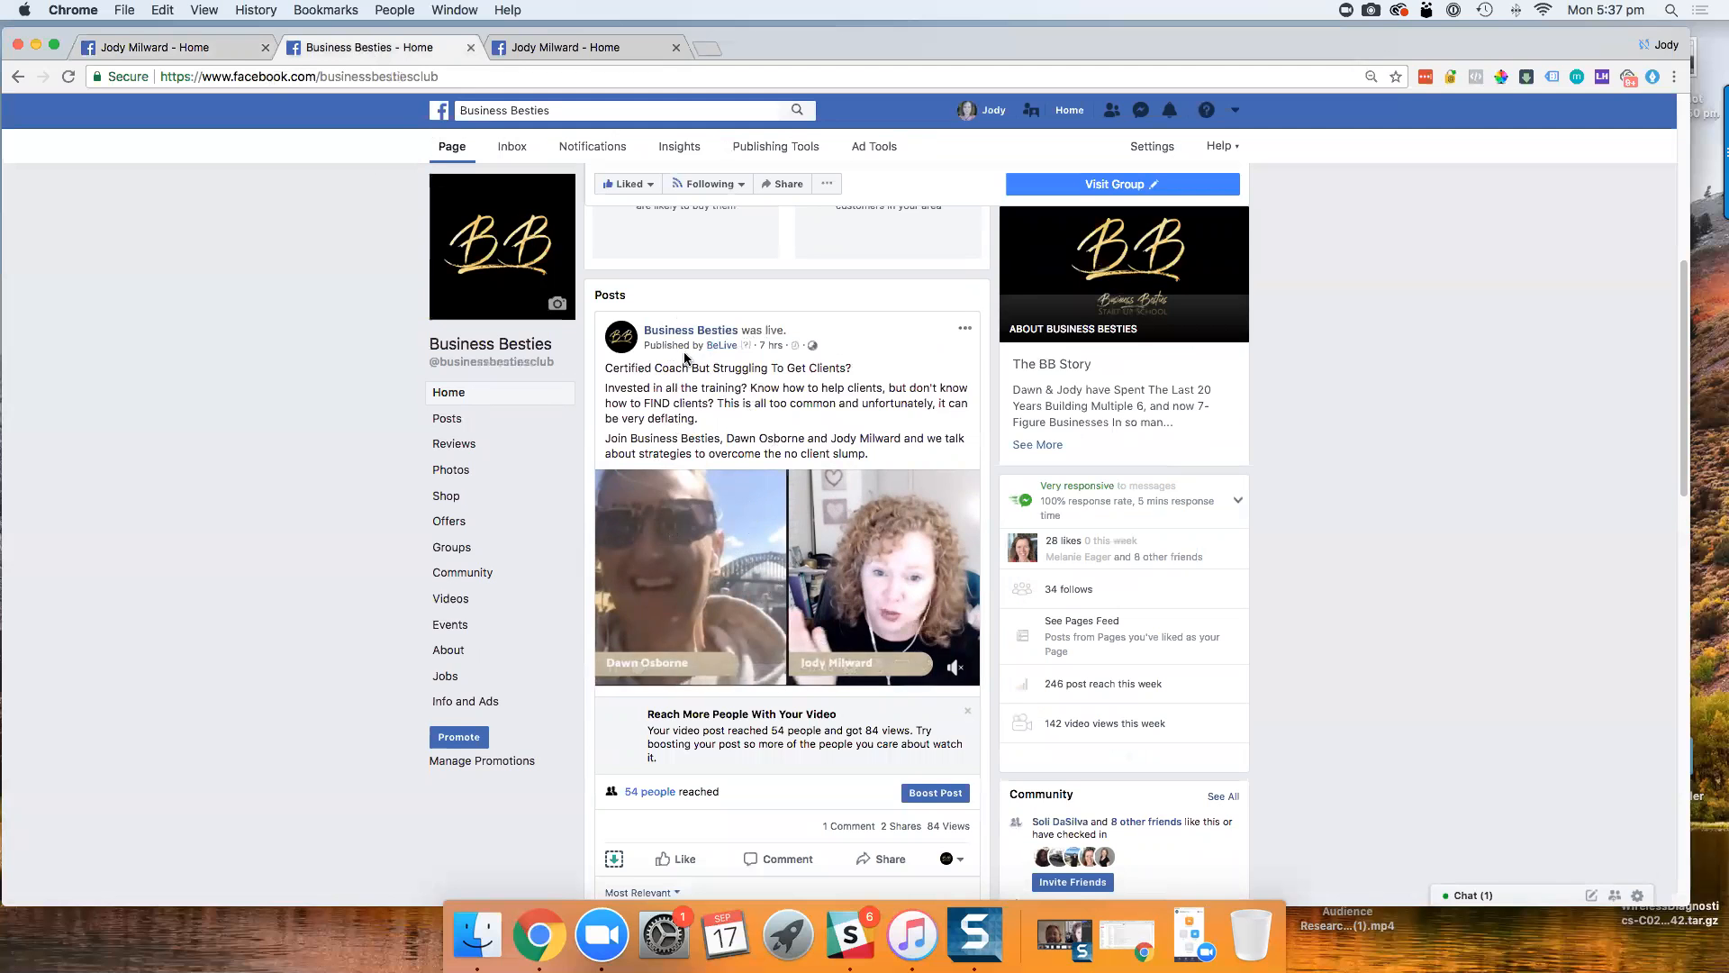
mouse_move(681, 300)
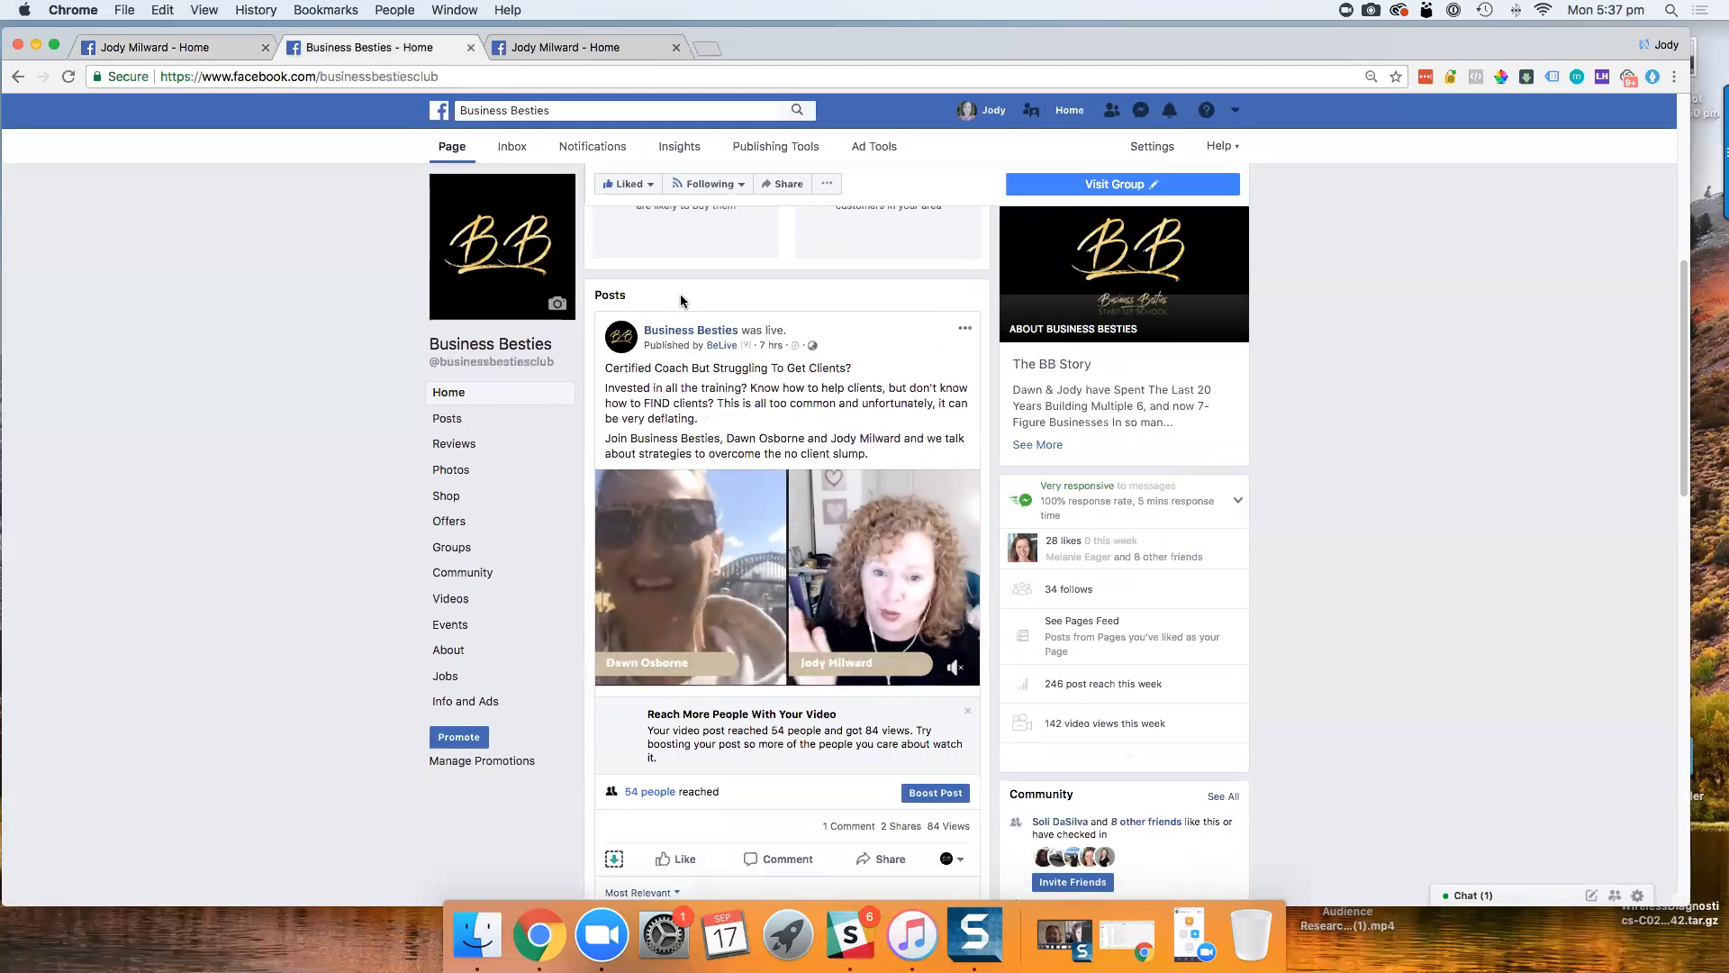
click(166, 47)
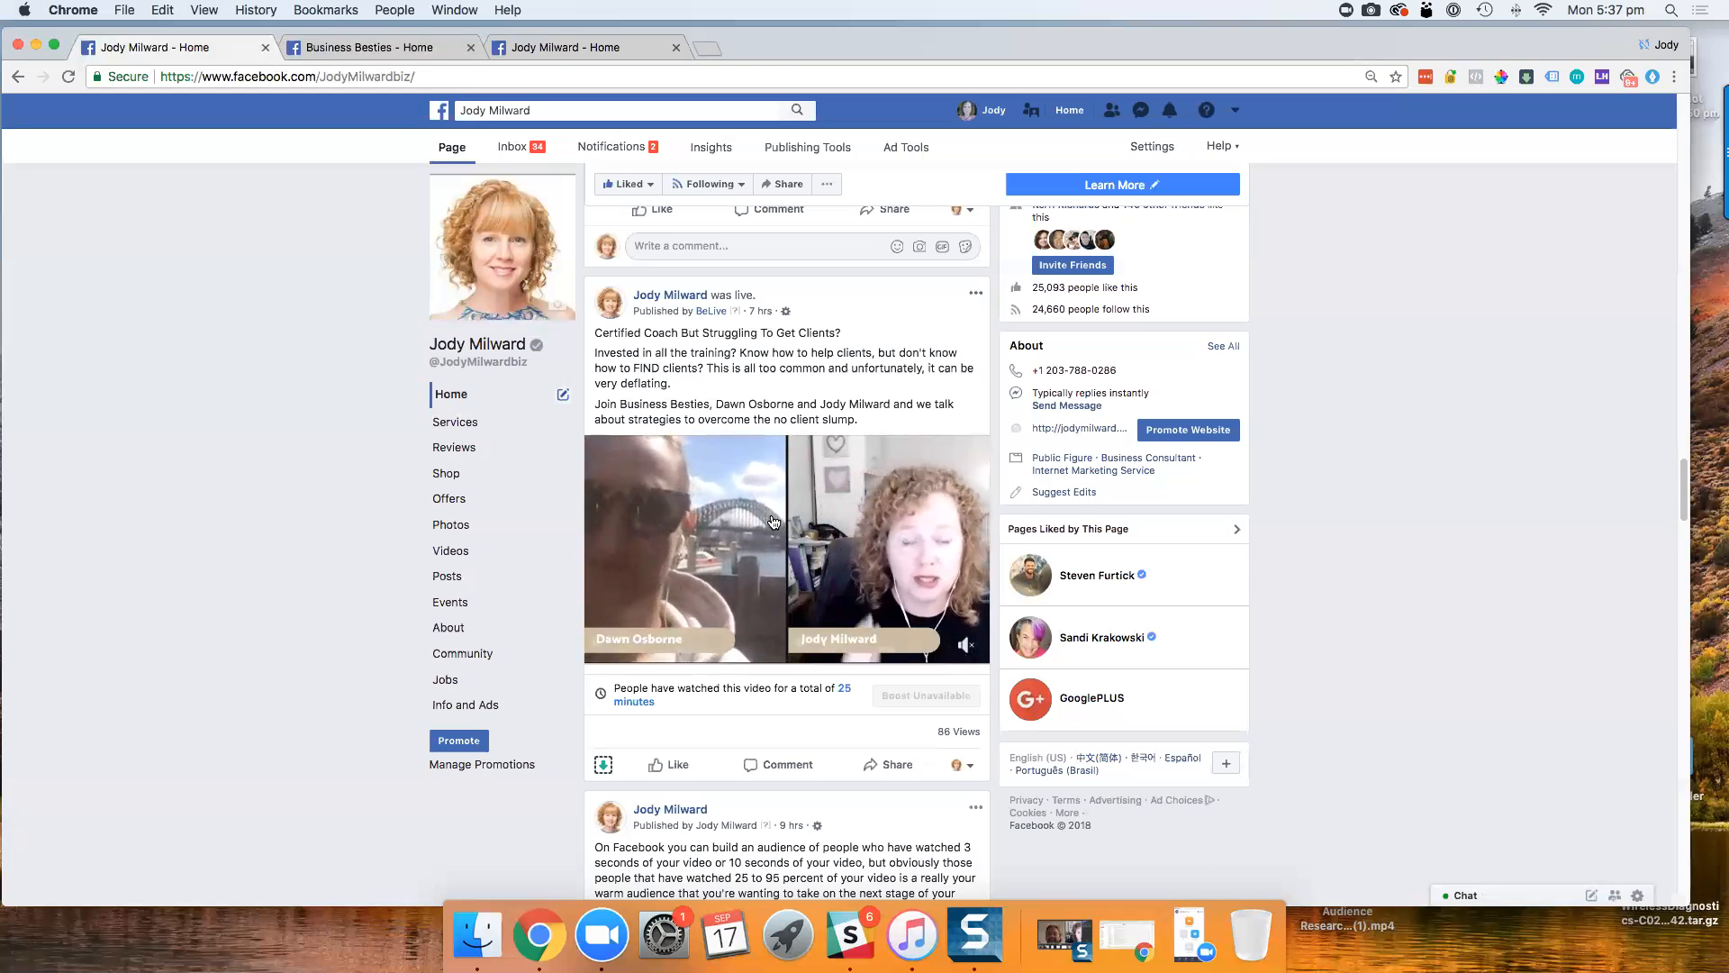
click(380, 48)
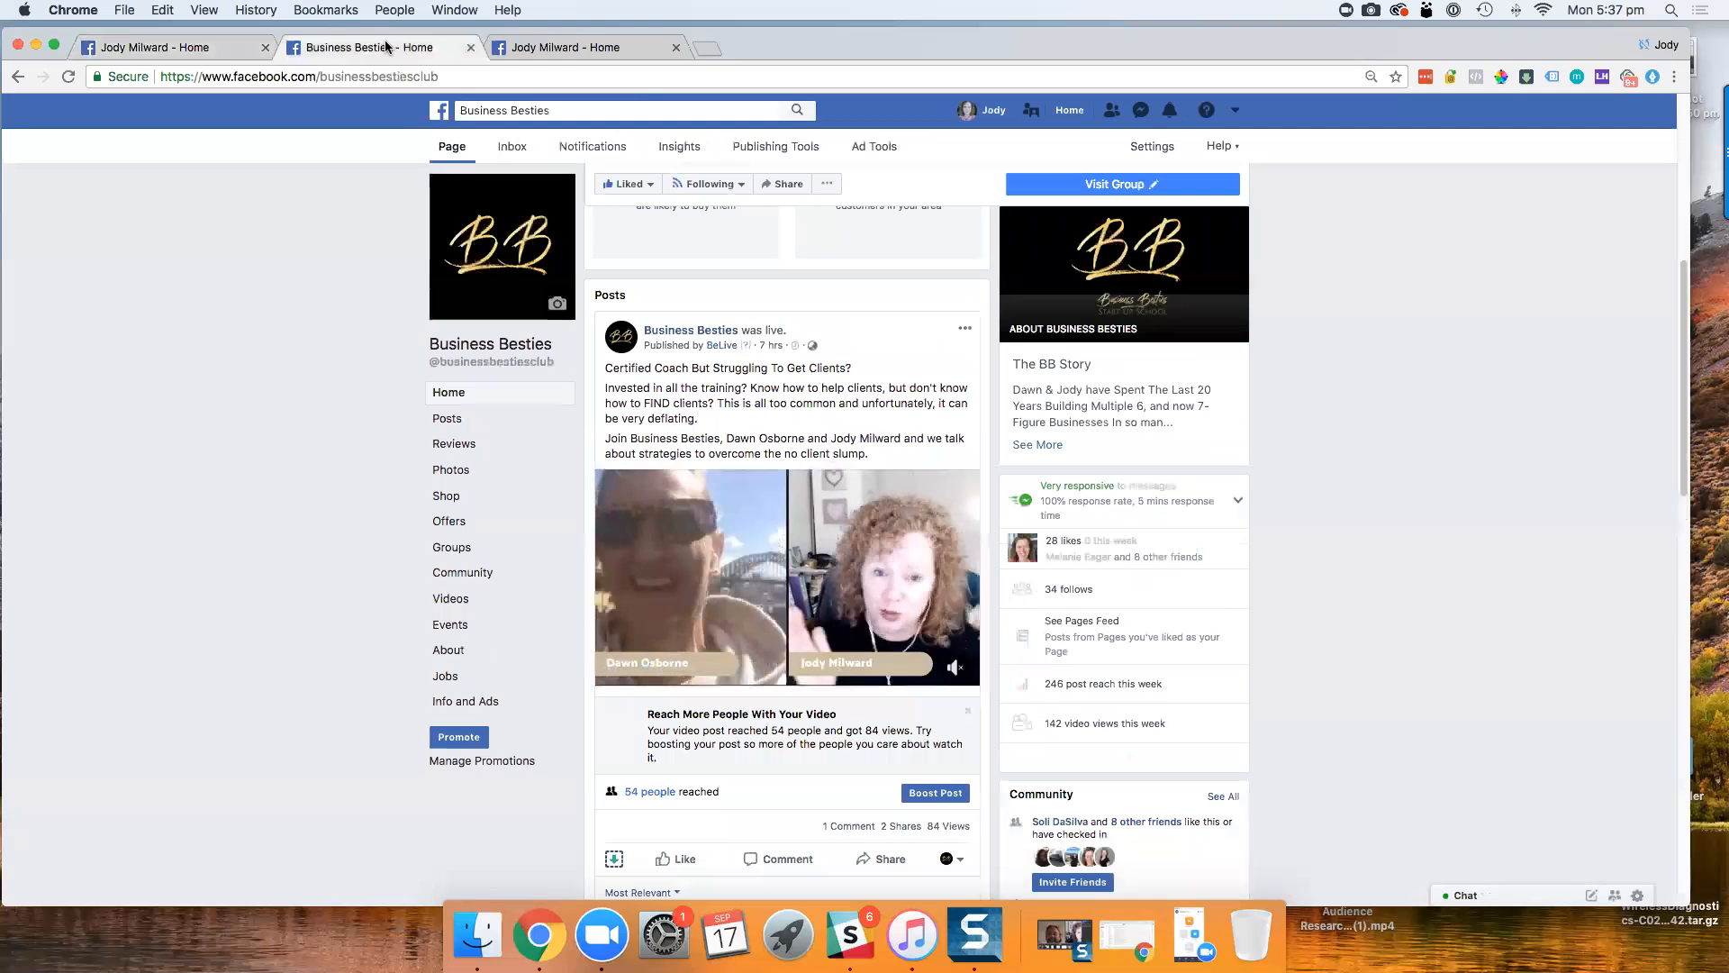
mouse_move(584, 48)
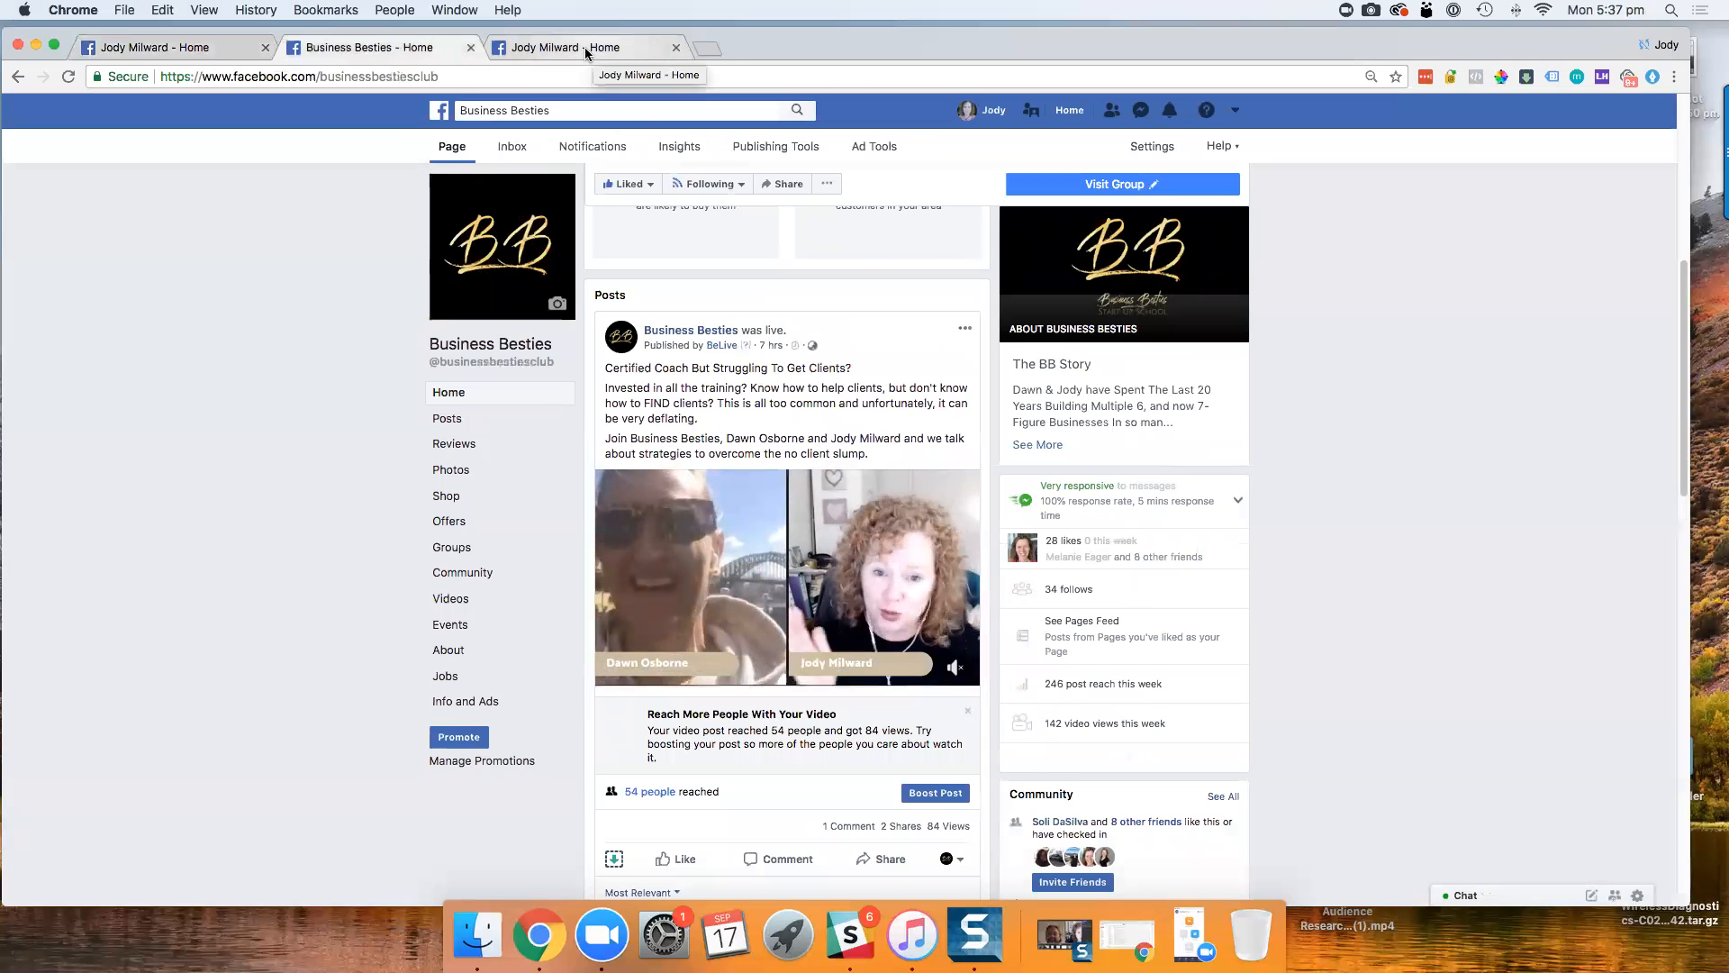
- Open General settings for the Jody Milward Page from its other browser tab
click(583, 47)
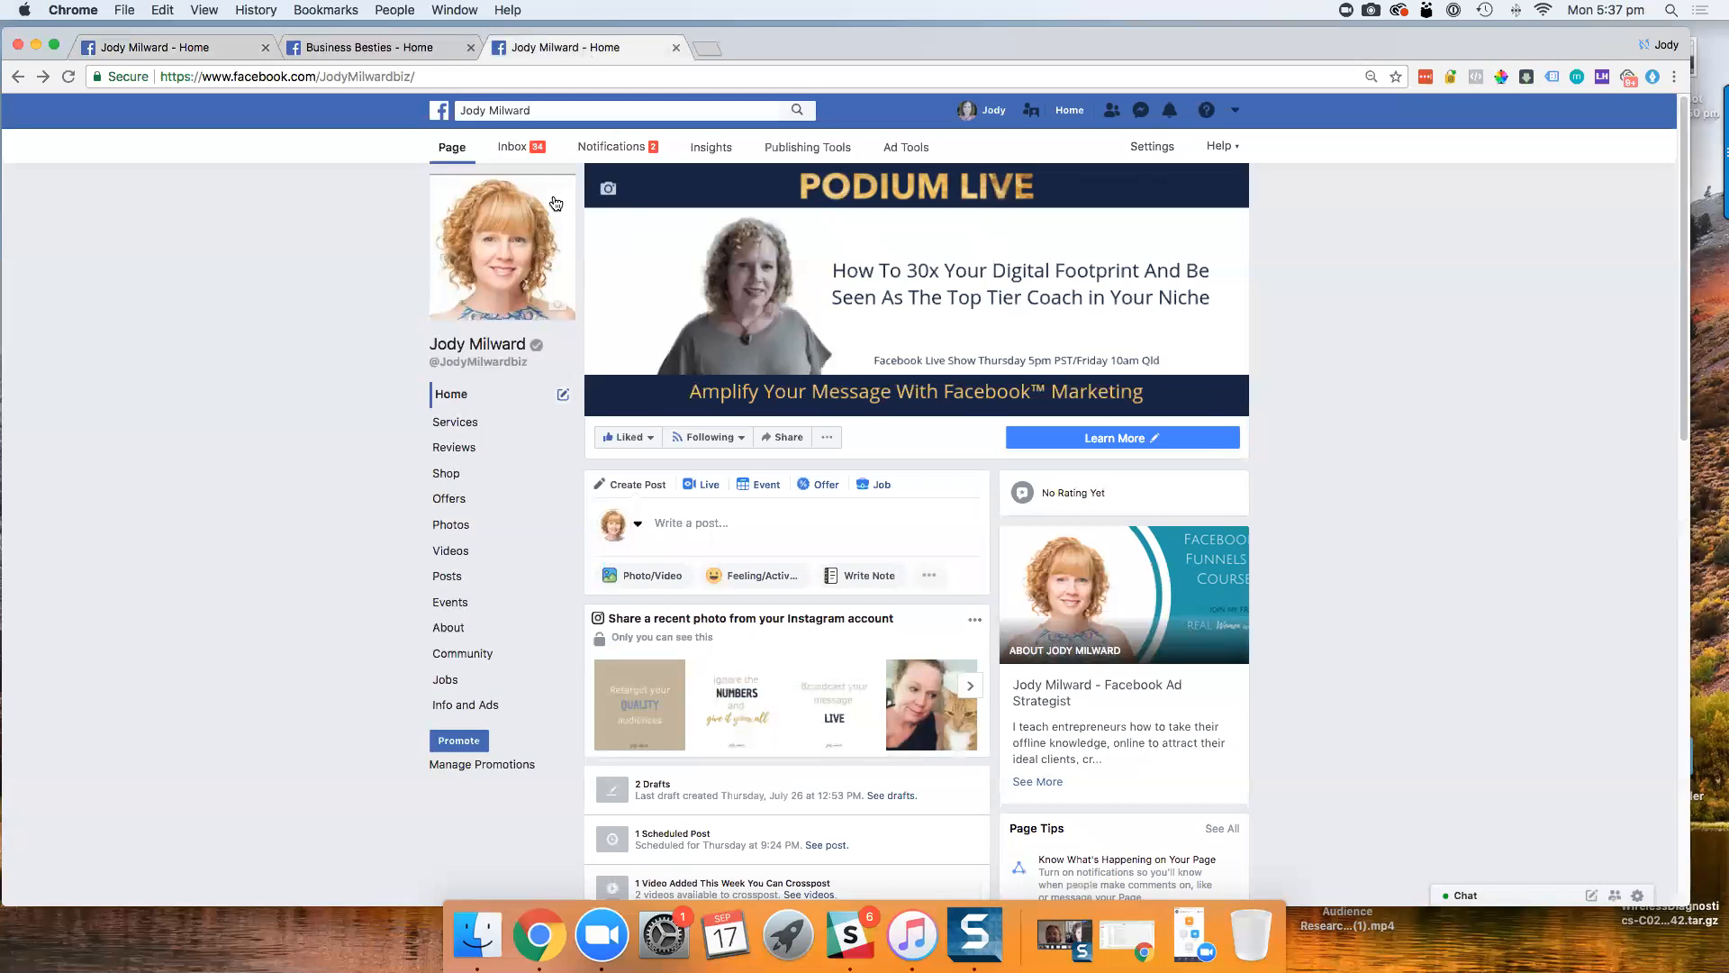
mouse_move(560, 354)
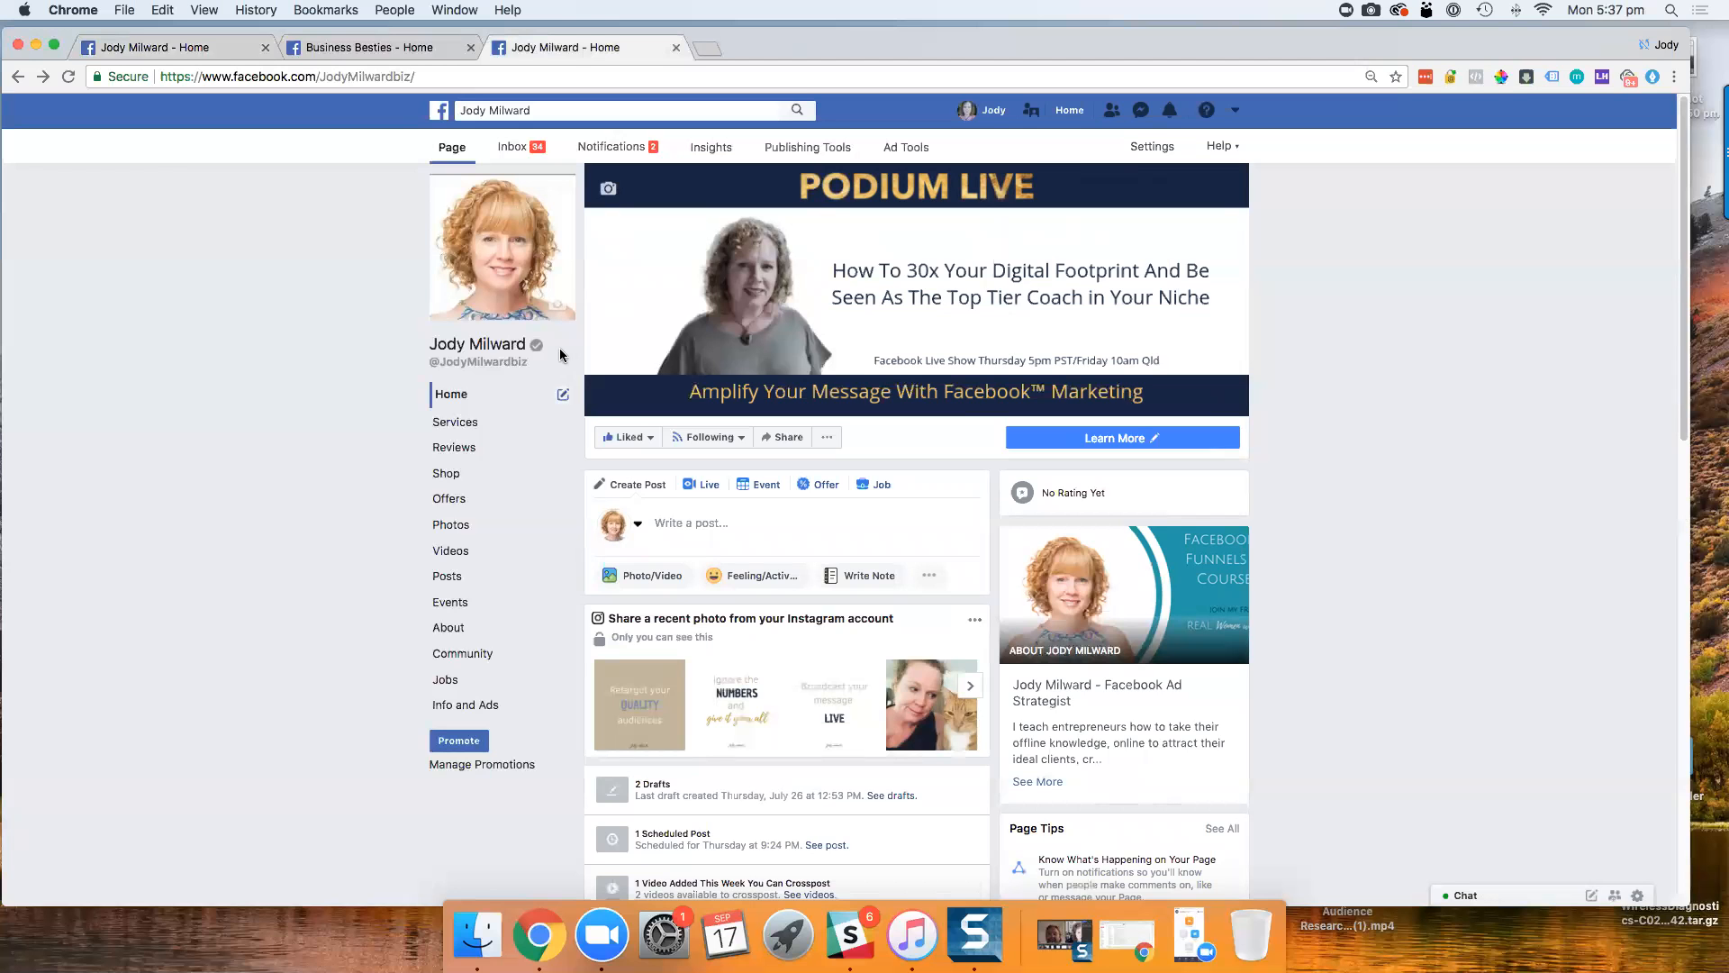
click(1151, 147)
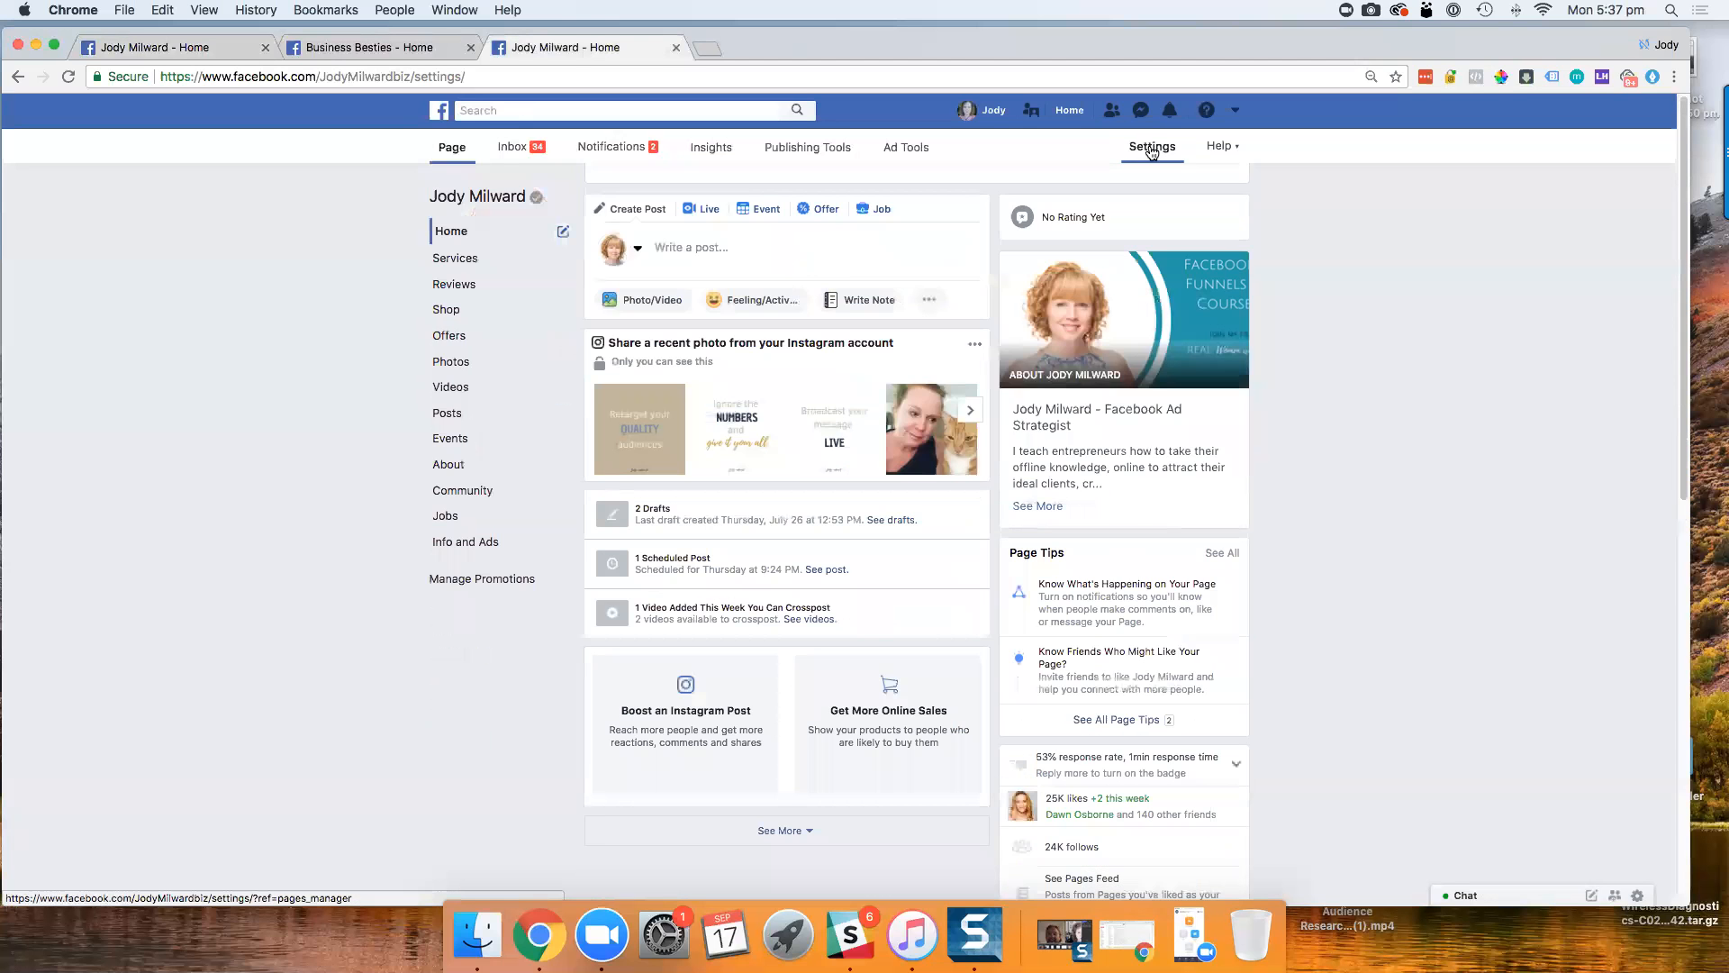
click(1151, 145)
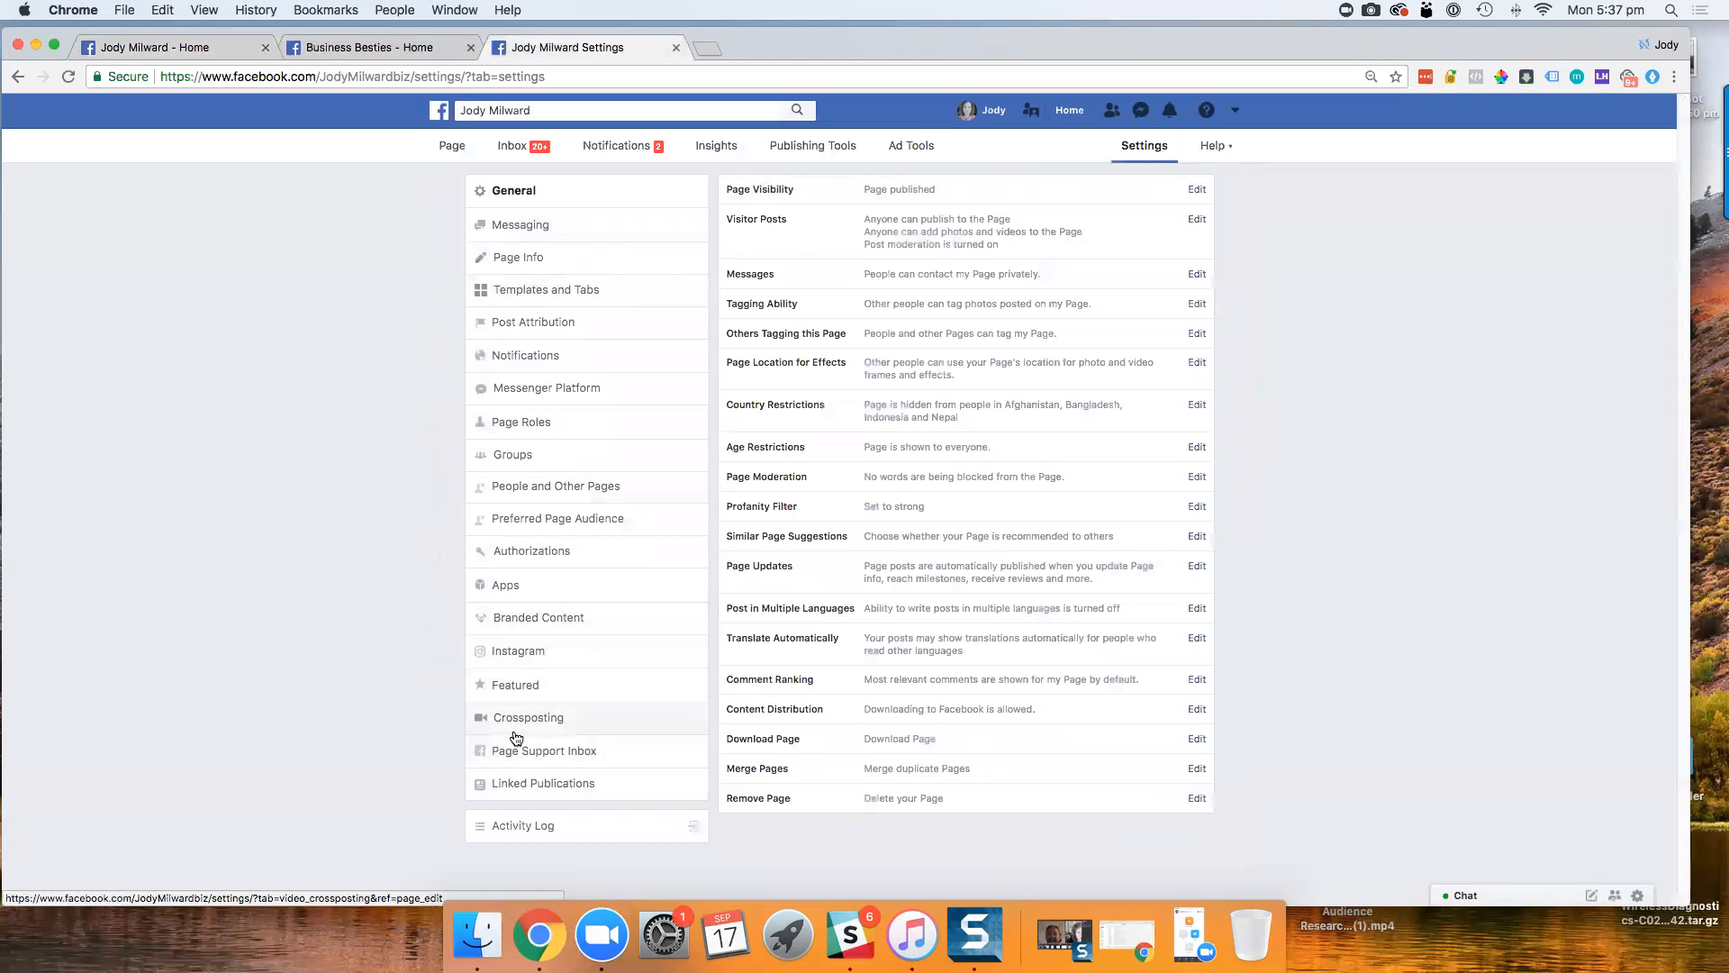
click(529, 717)
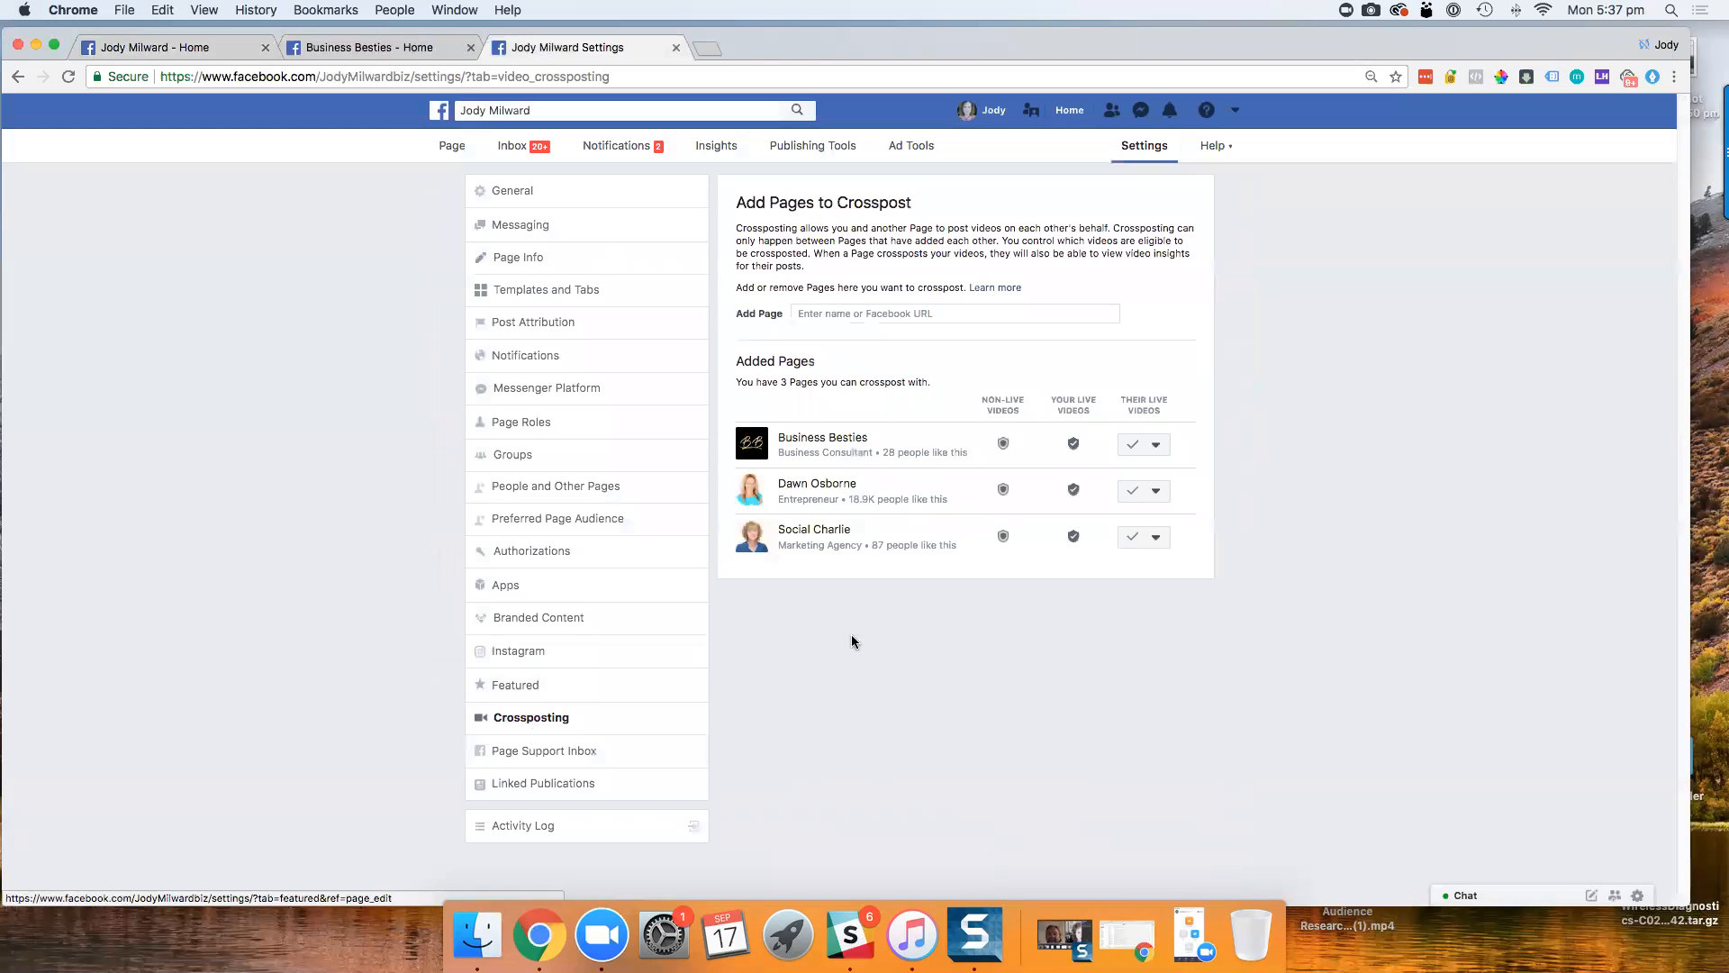
mouse_move(811, 530)
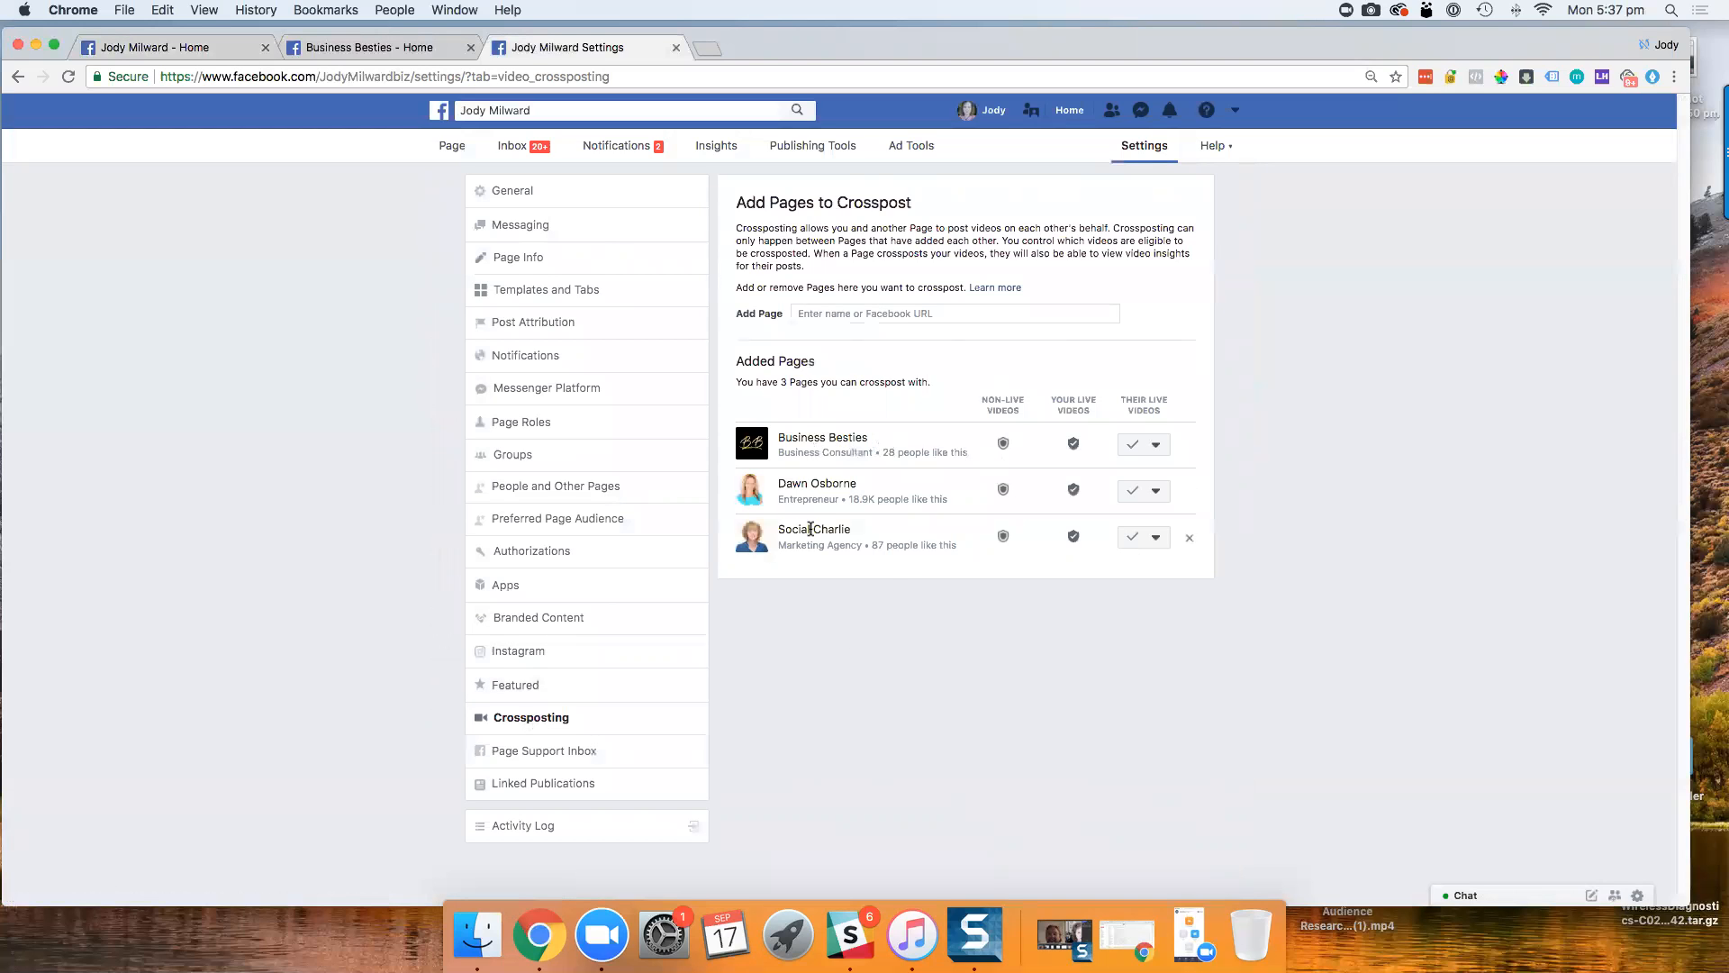
mouse_move(825, 447)
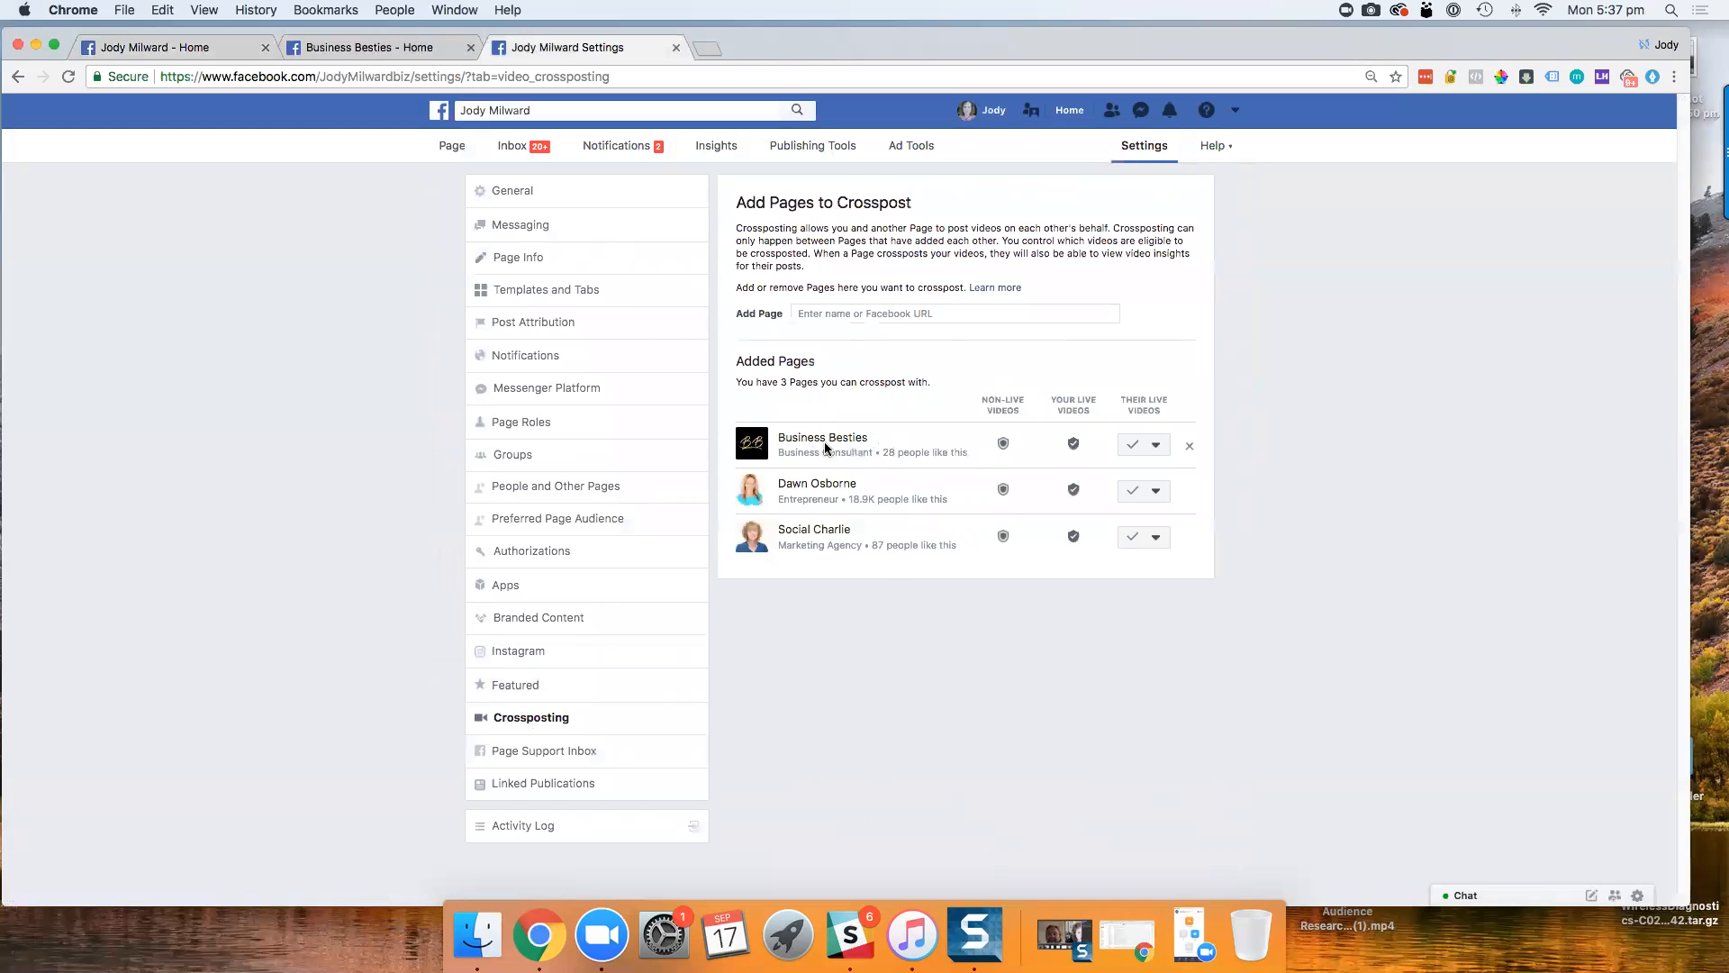
mouse_move(897, 448)
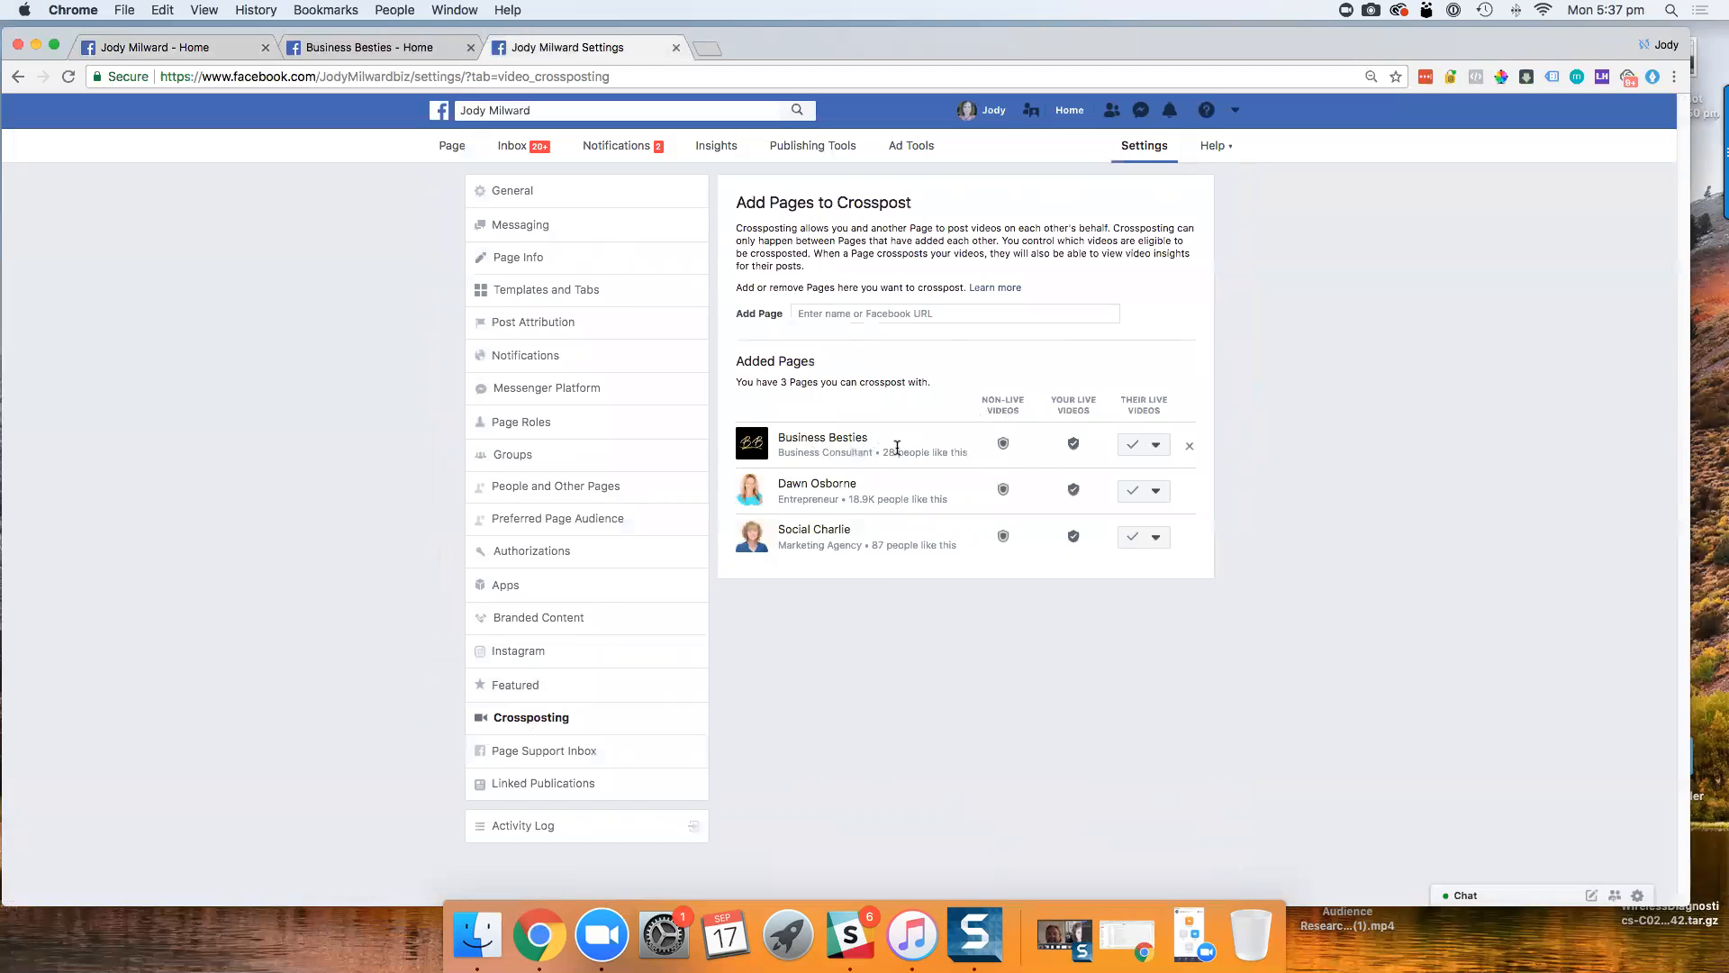
mouse_move(1002, 443)
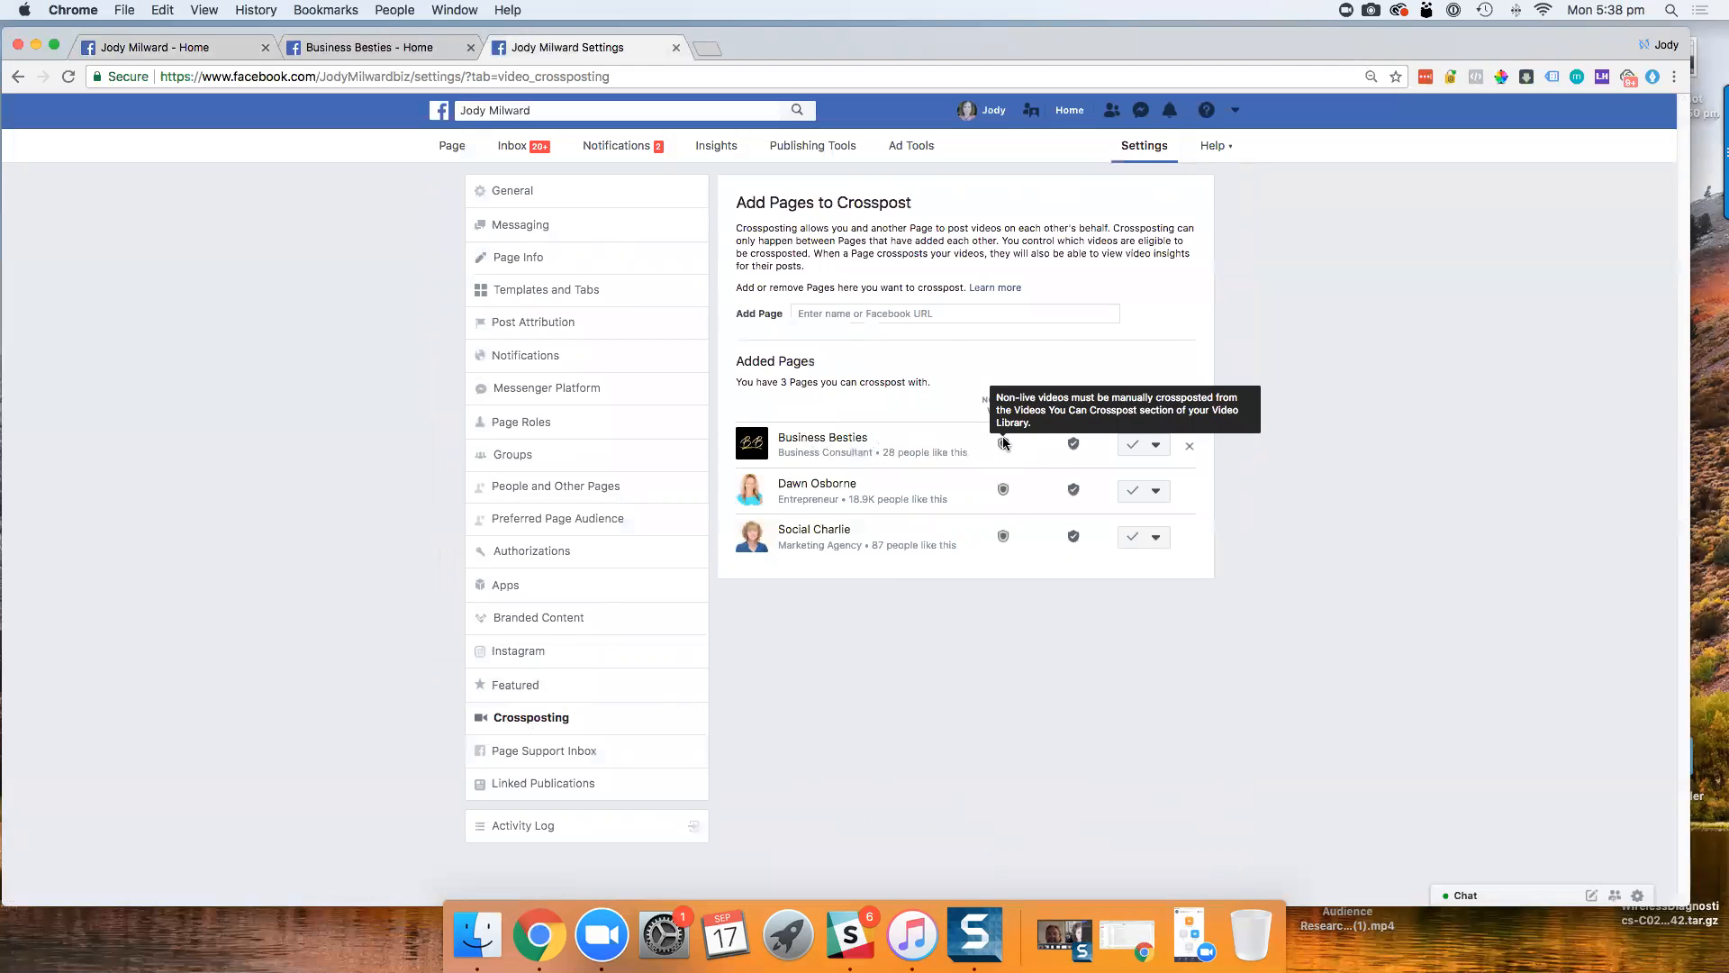
mouse_move(1031, 537)
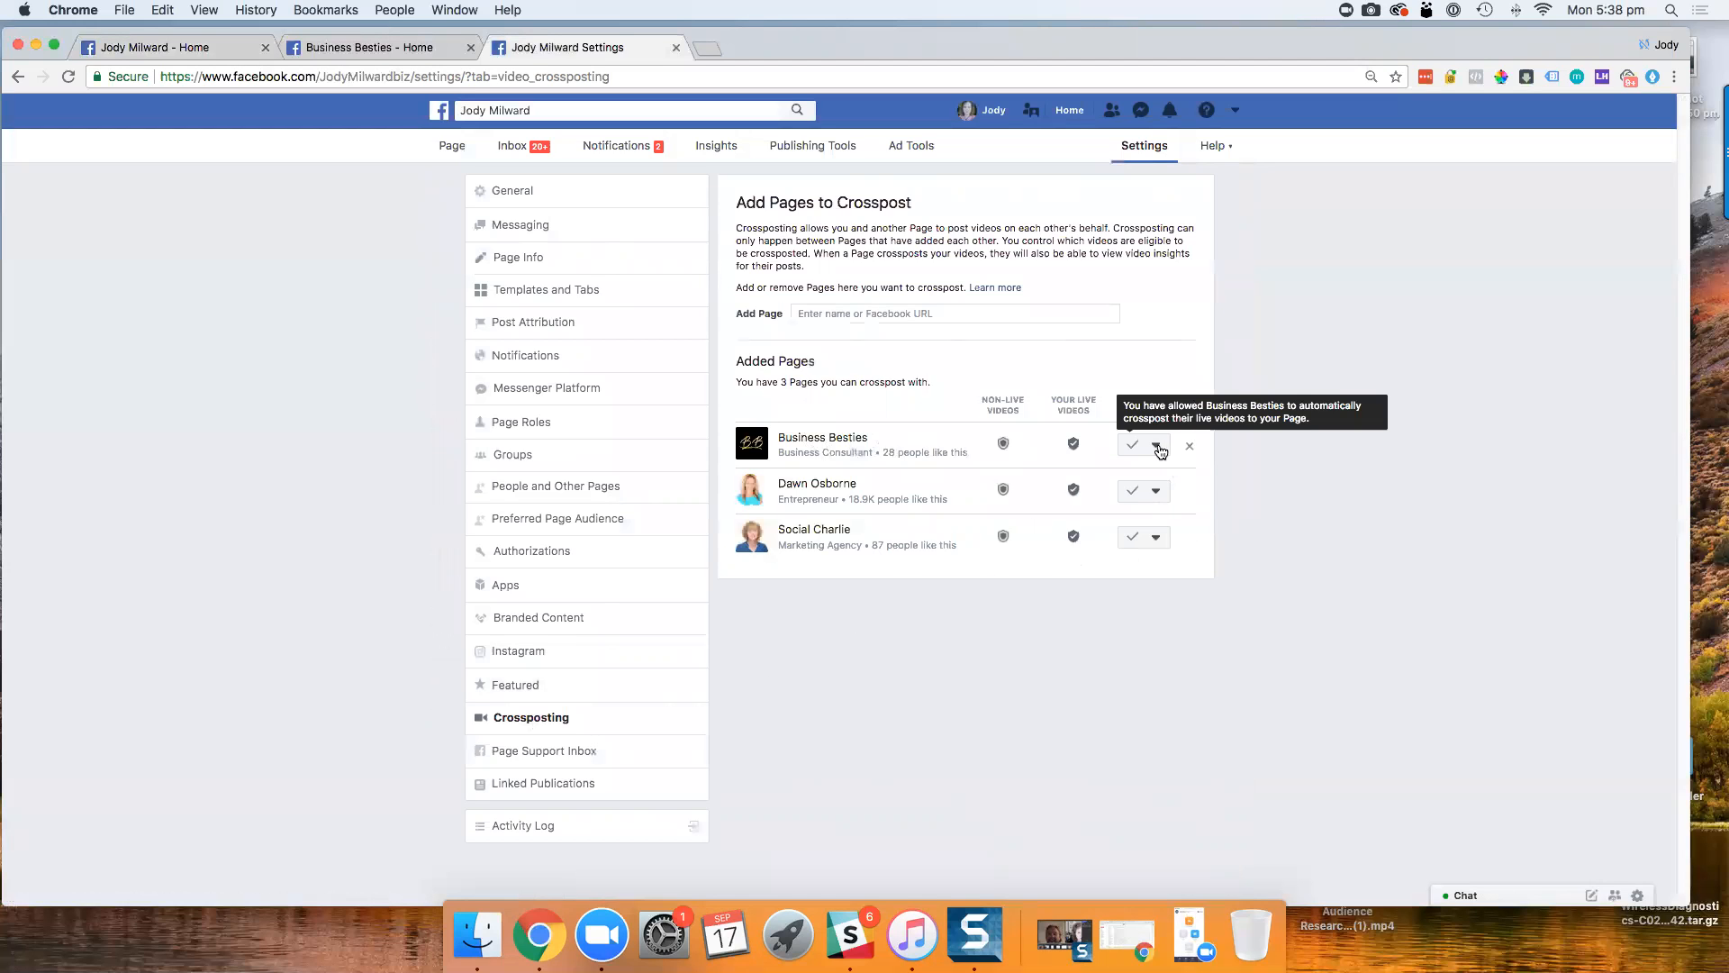
click(1156, 444)
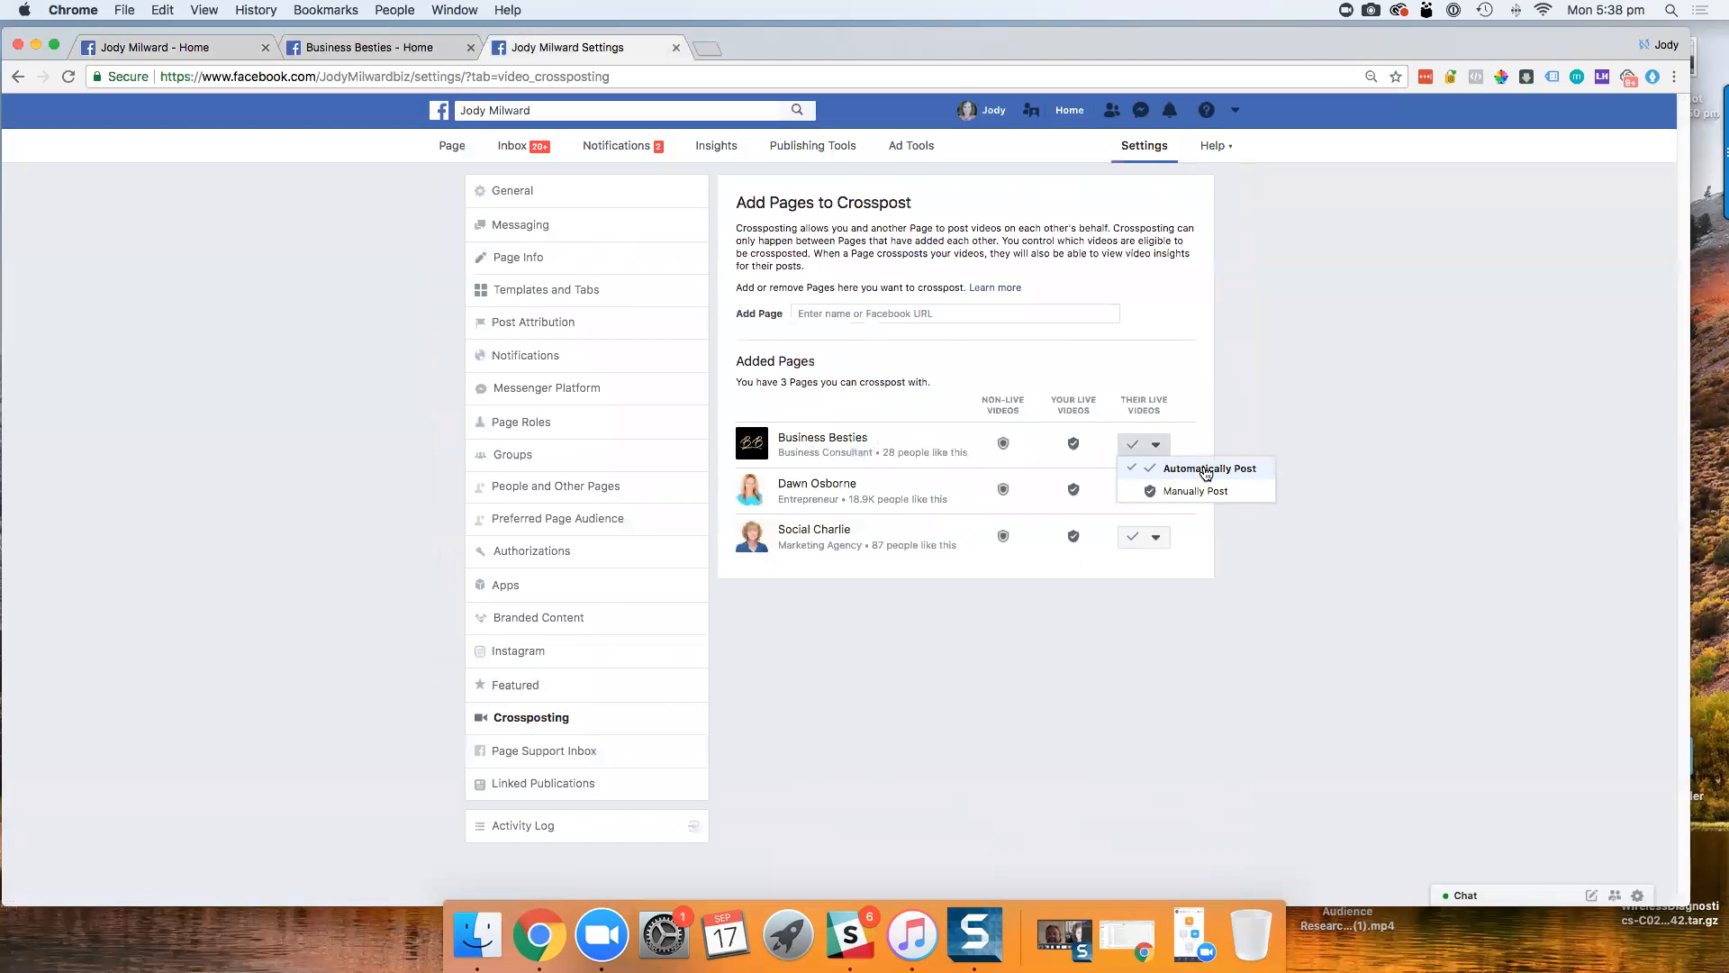
mouse_move(1184, 494)
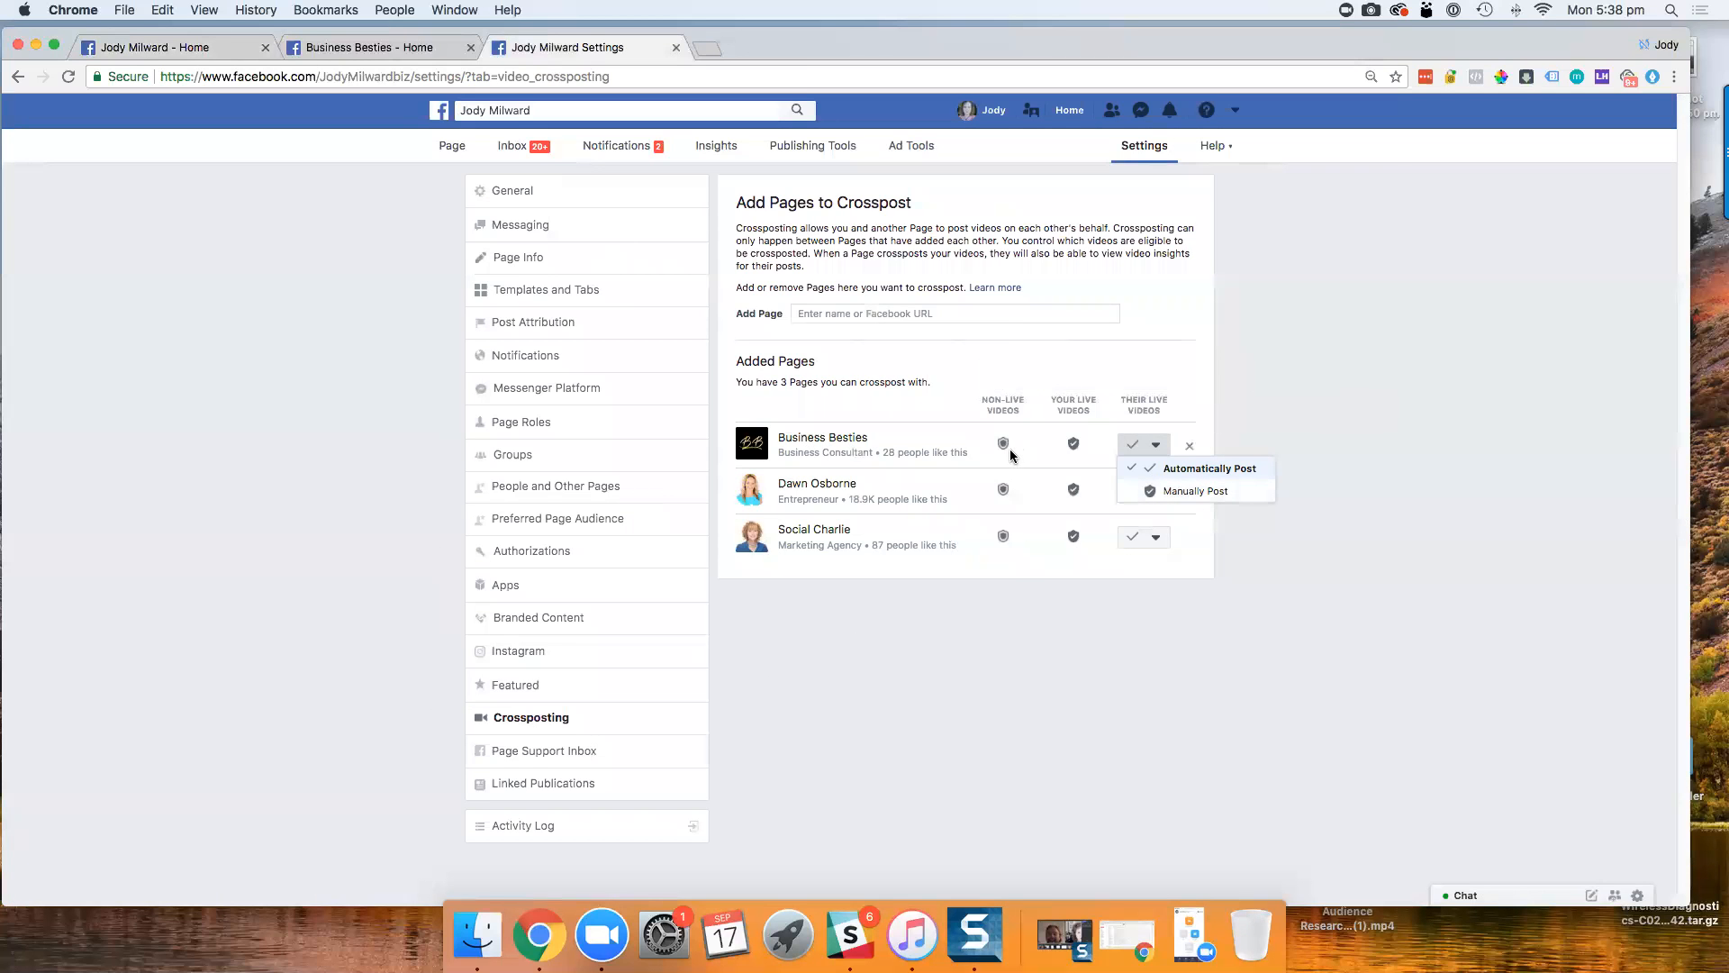
mouse_move(1002, 443)
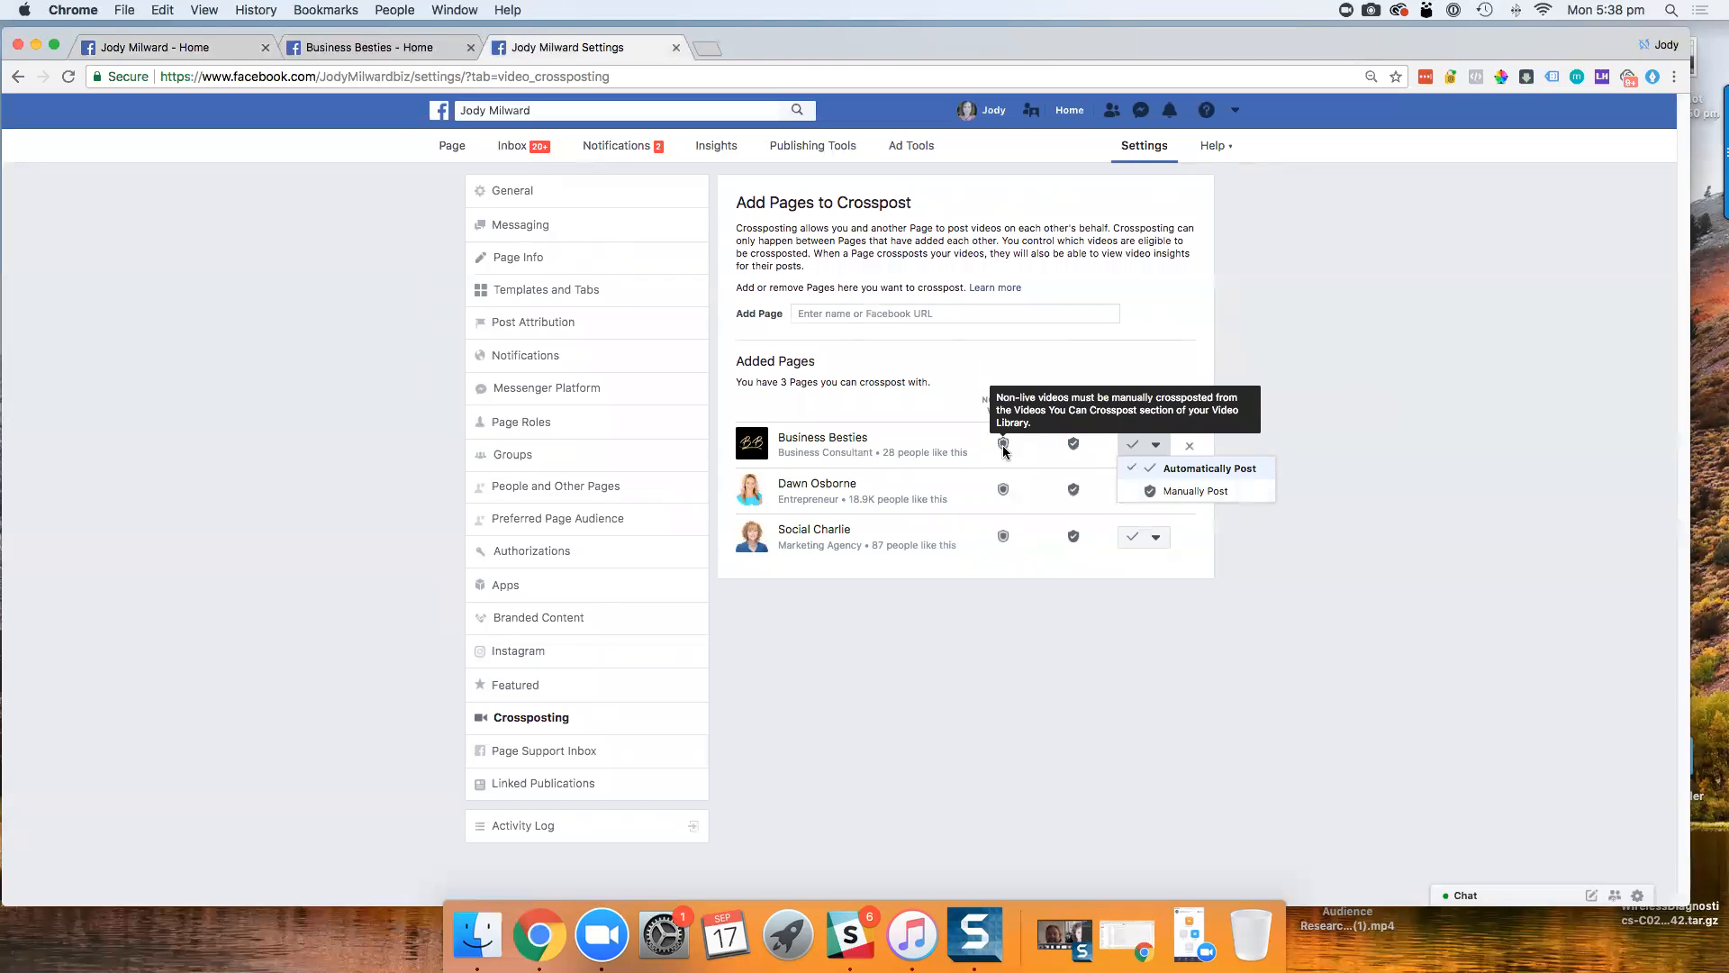
mouse_move(1008, 485)
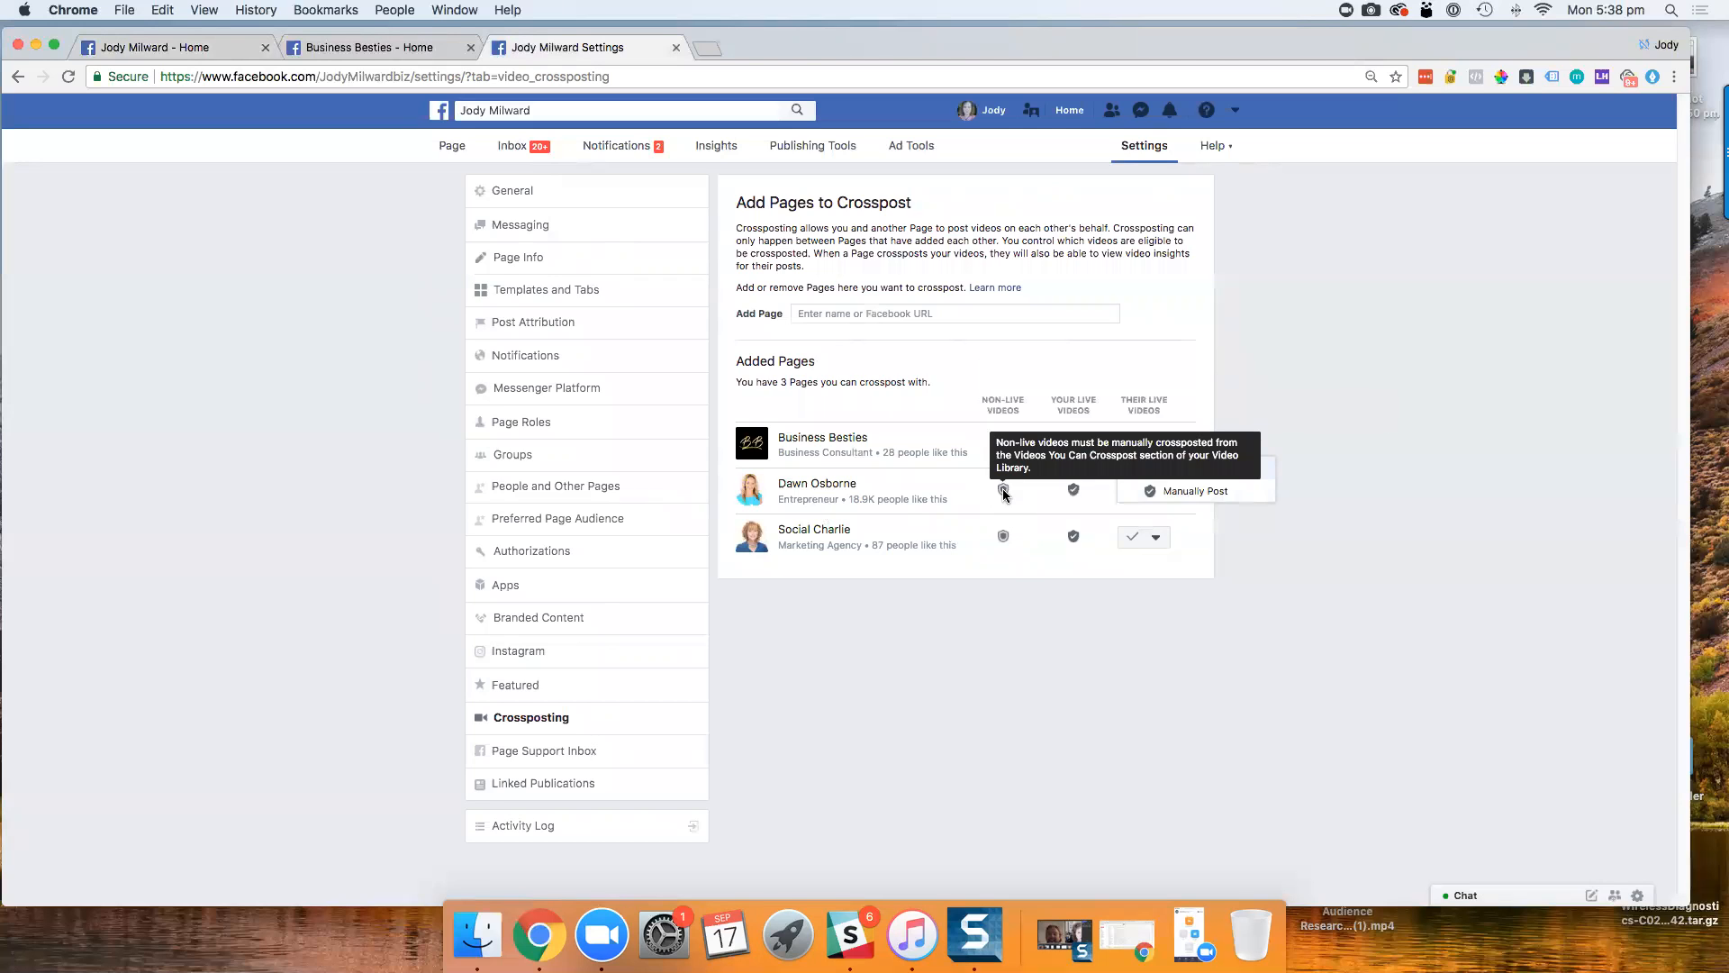
click(1155, 443)
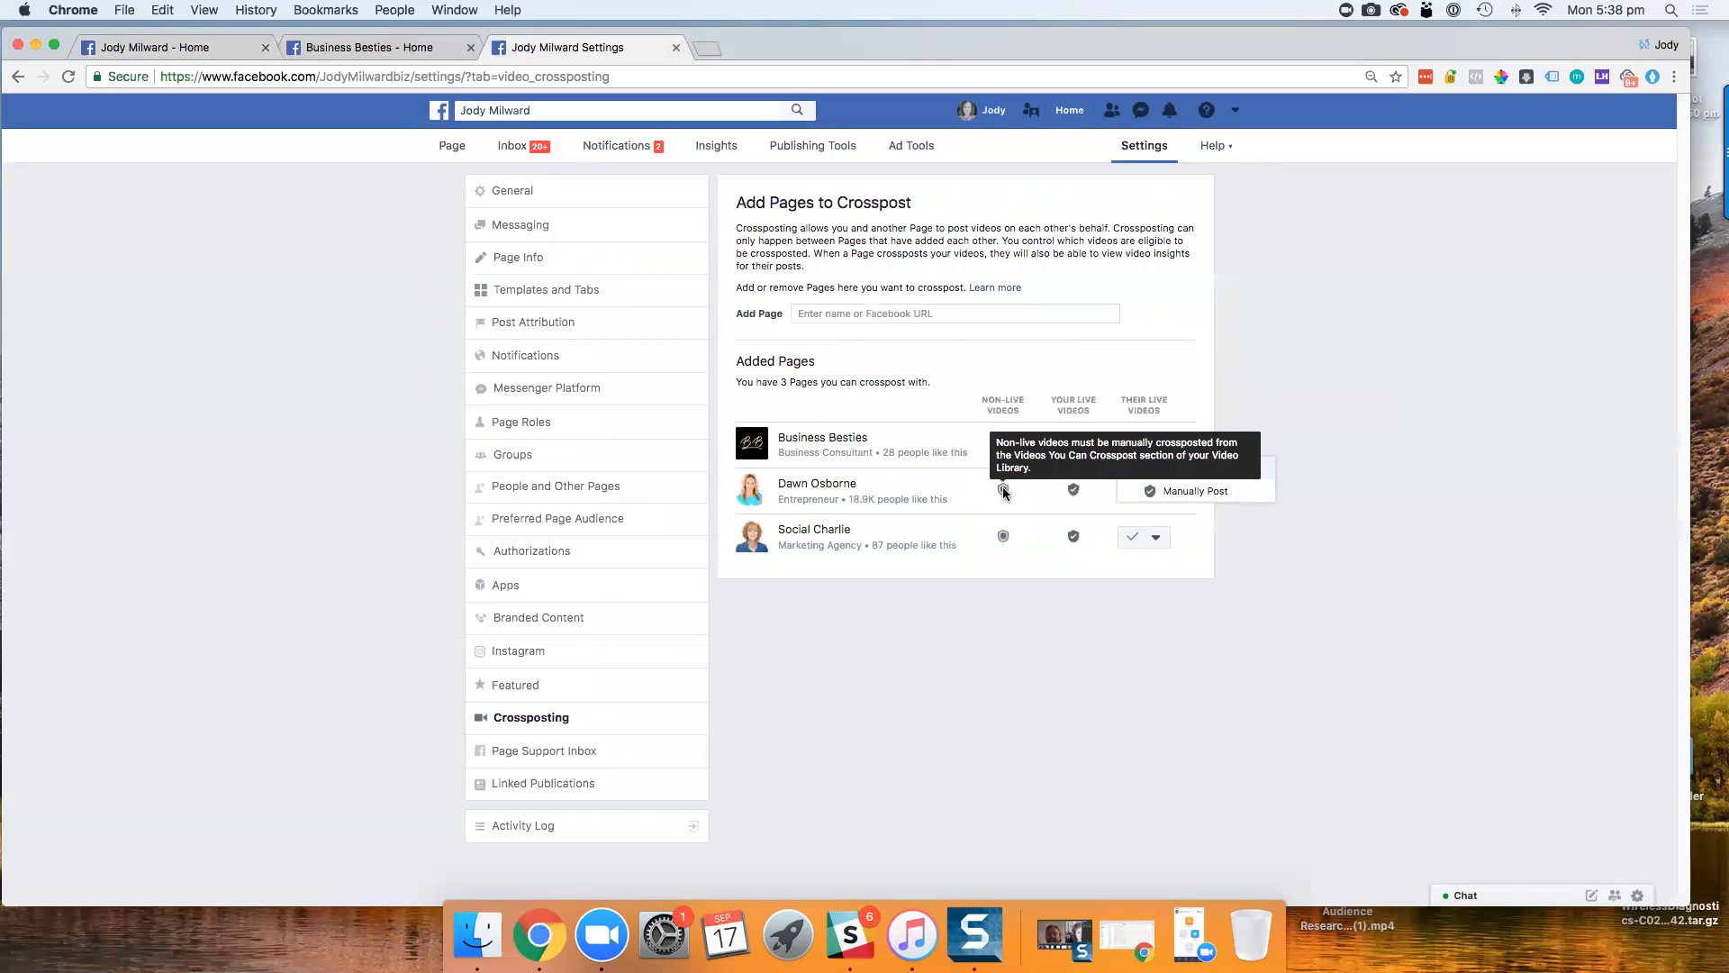
mouse_move(1003, 495)
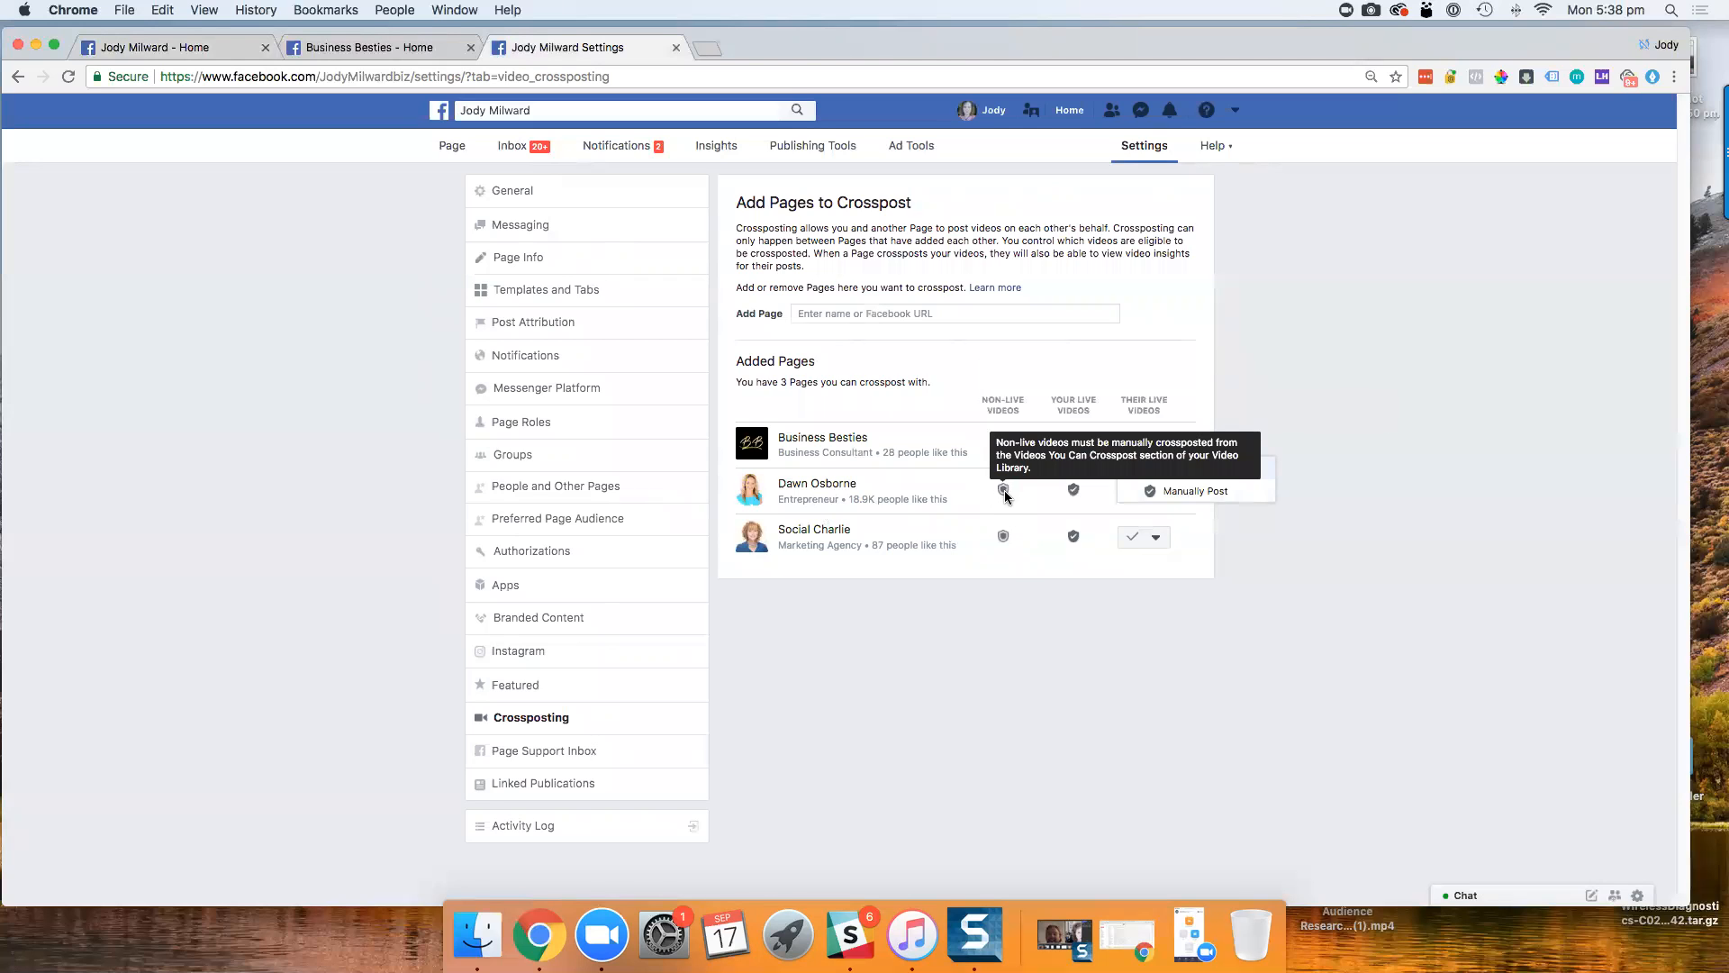
mouse_move(1072, 490)
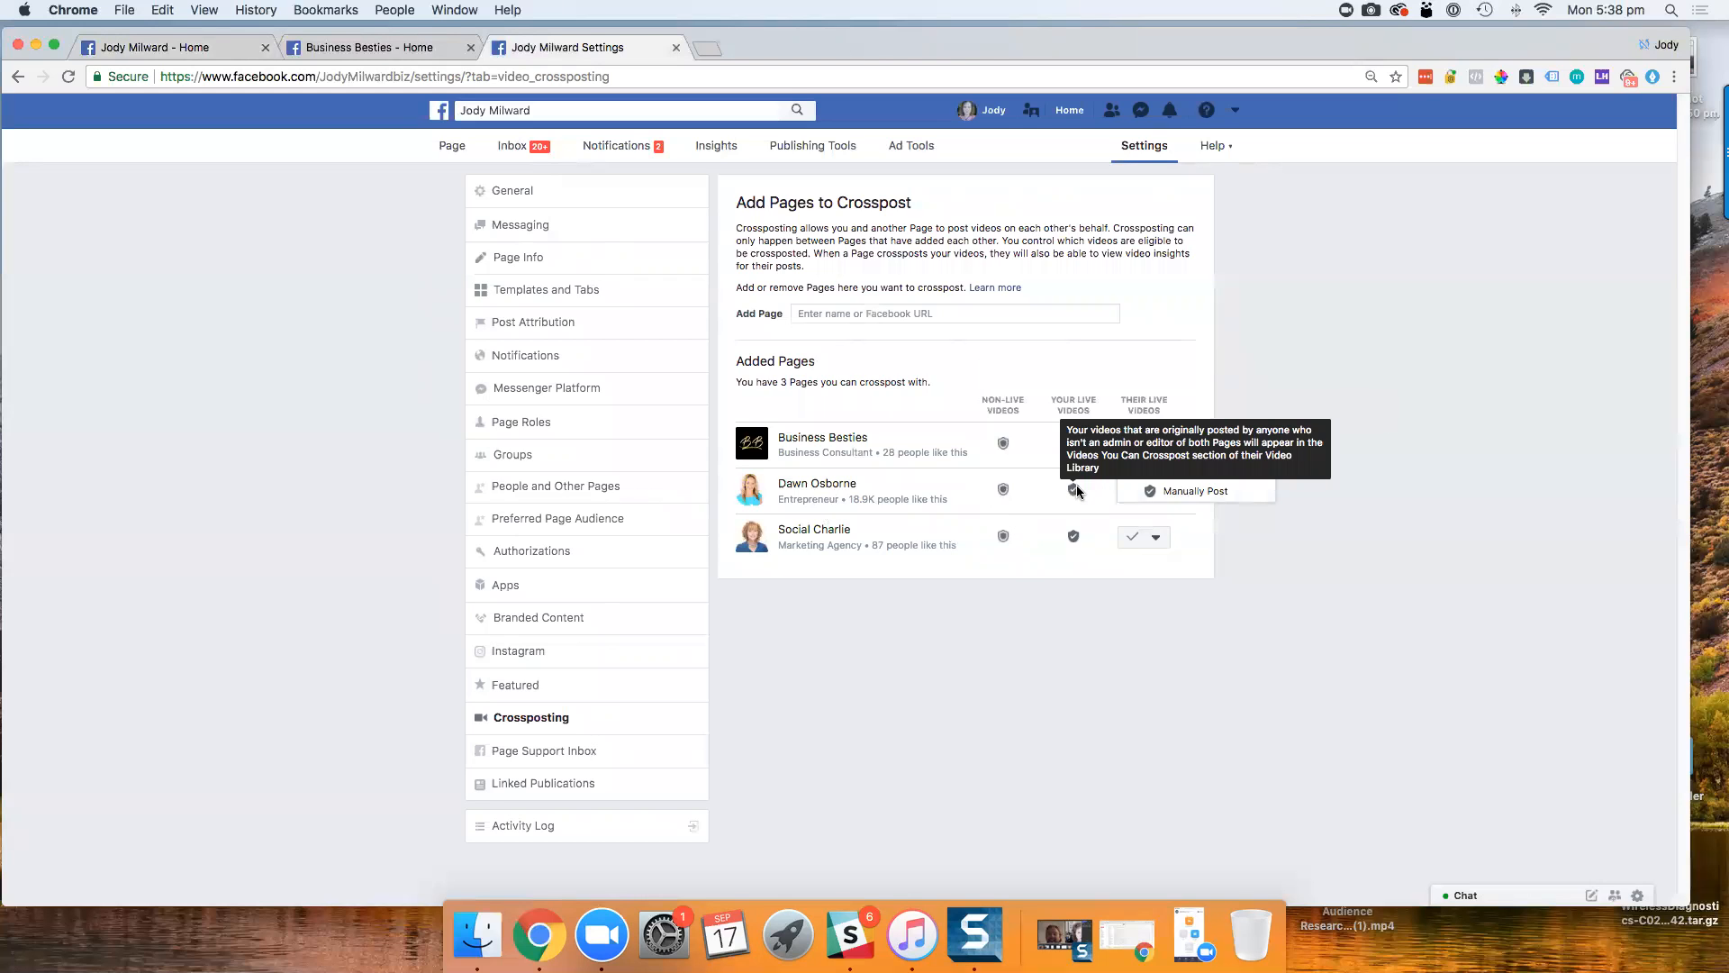
click(1155, 443)
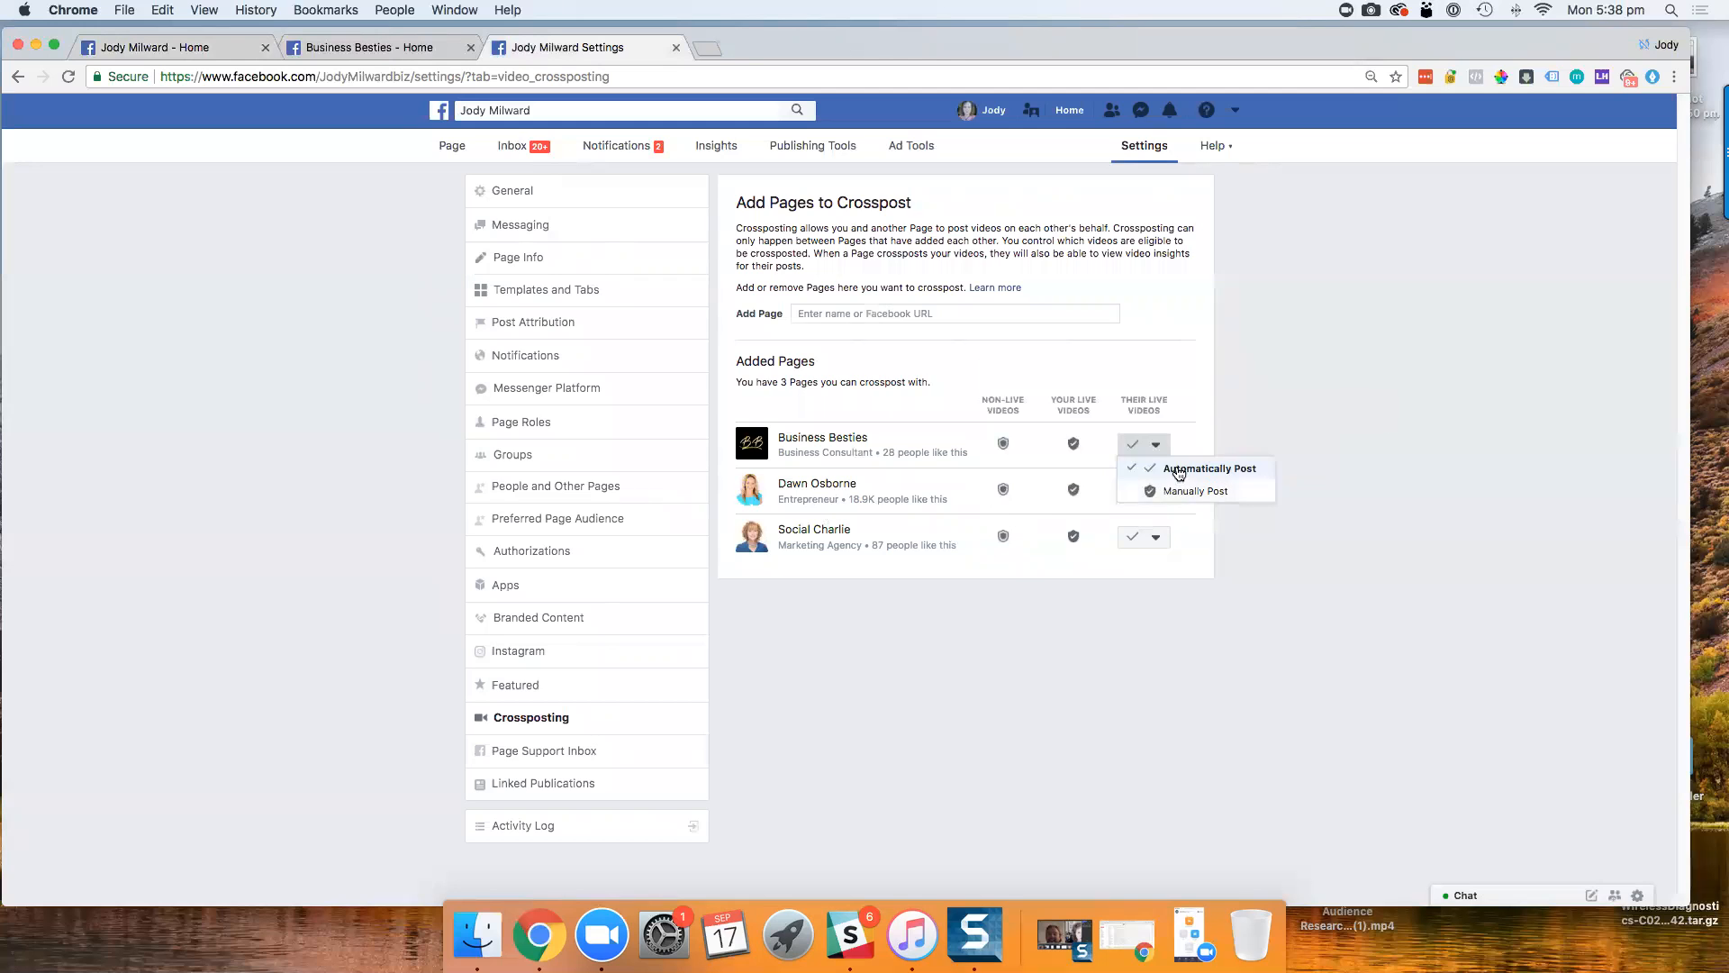
mouse_move(1134, 413)
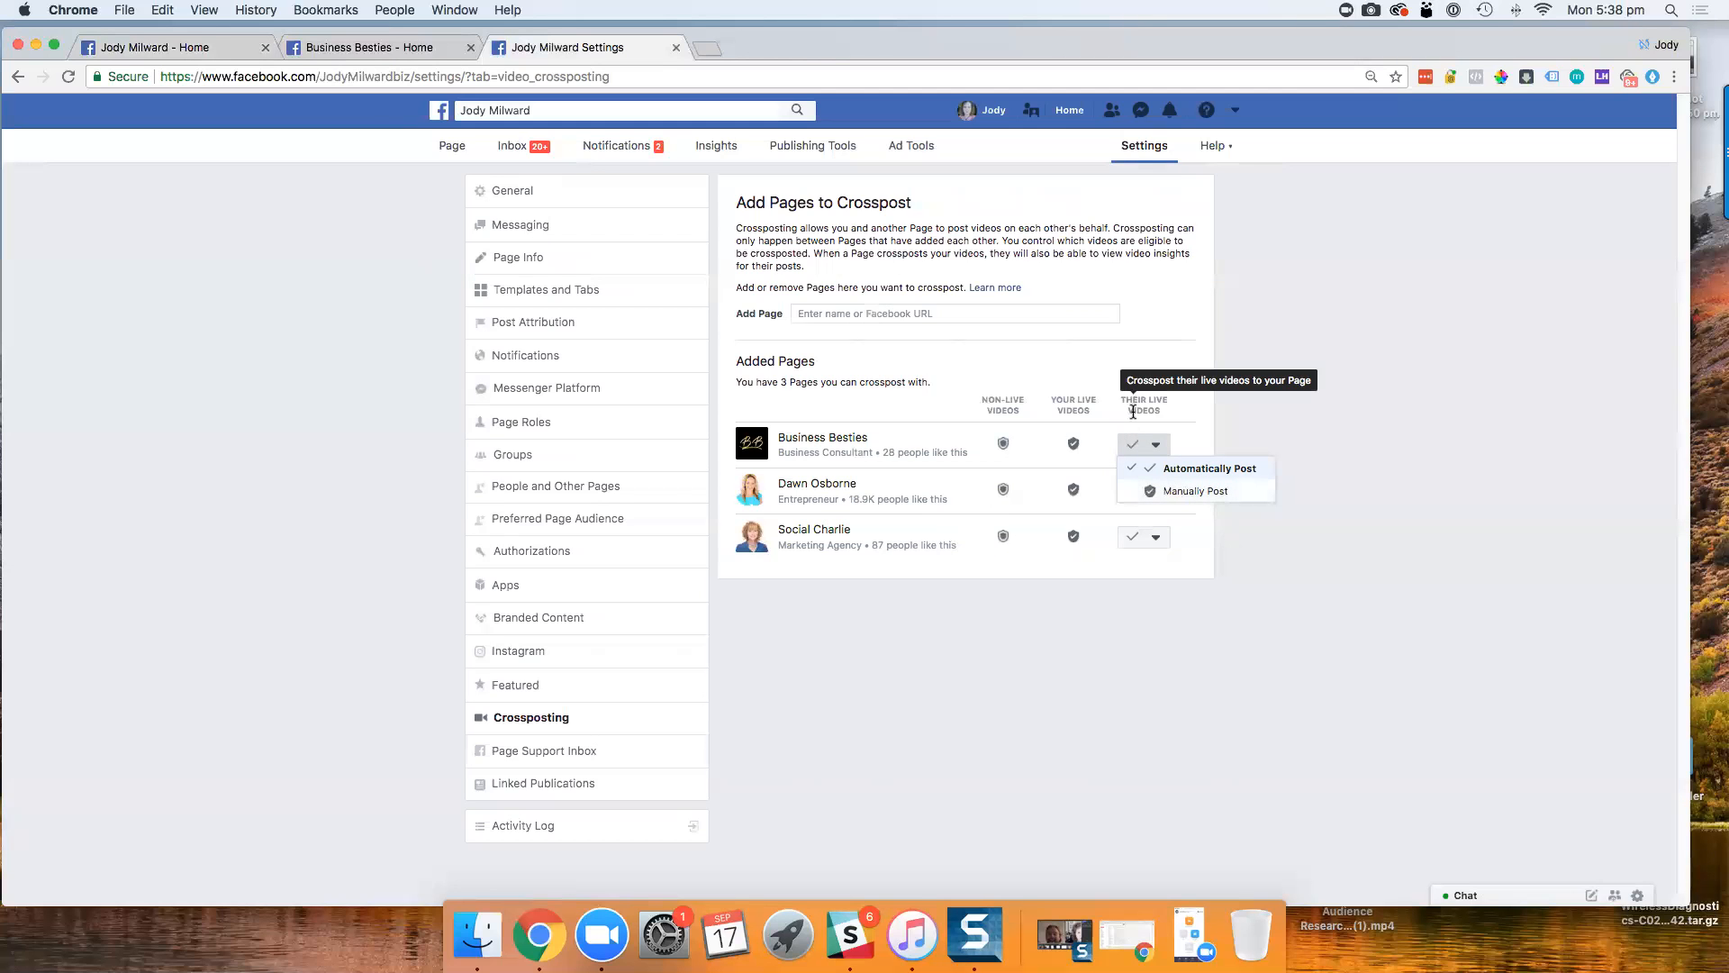
mouse_move(1188, 364)
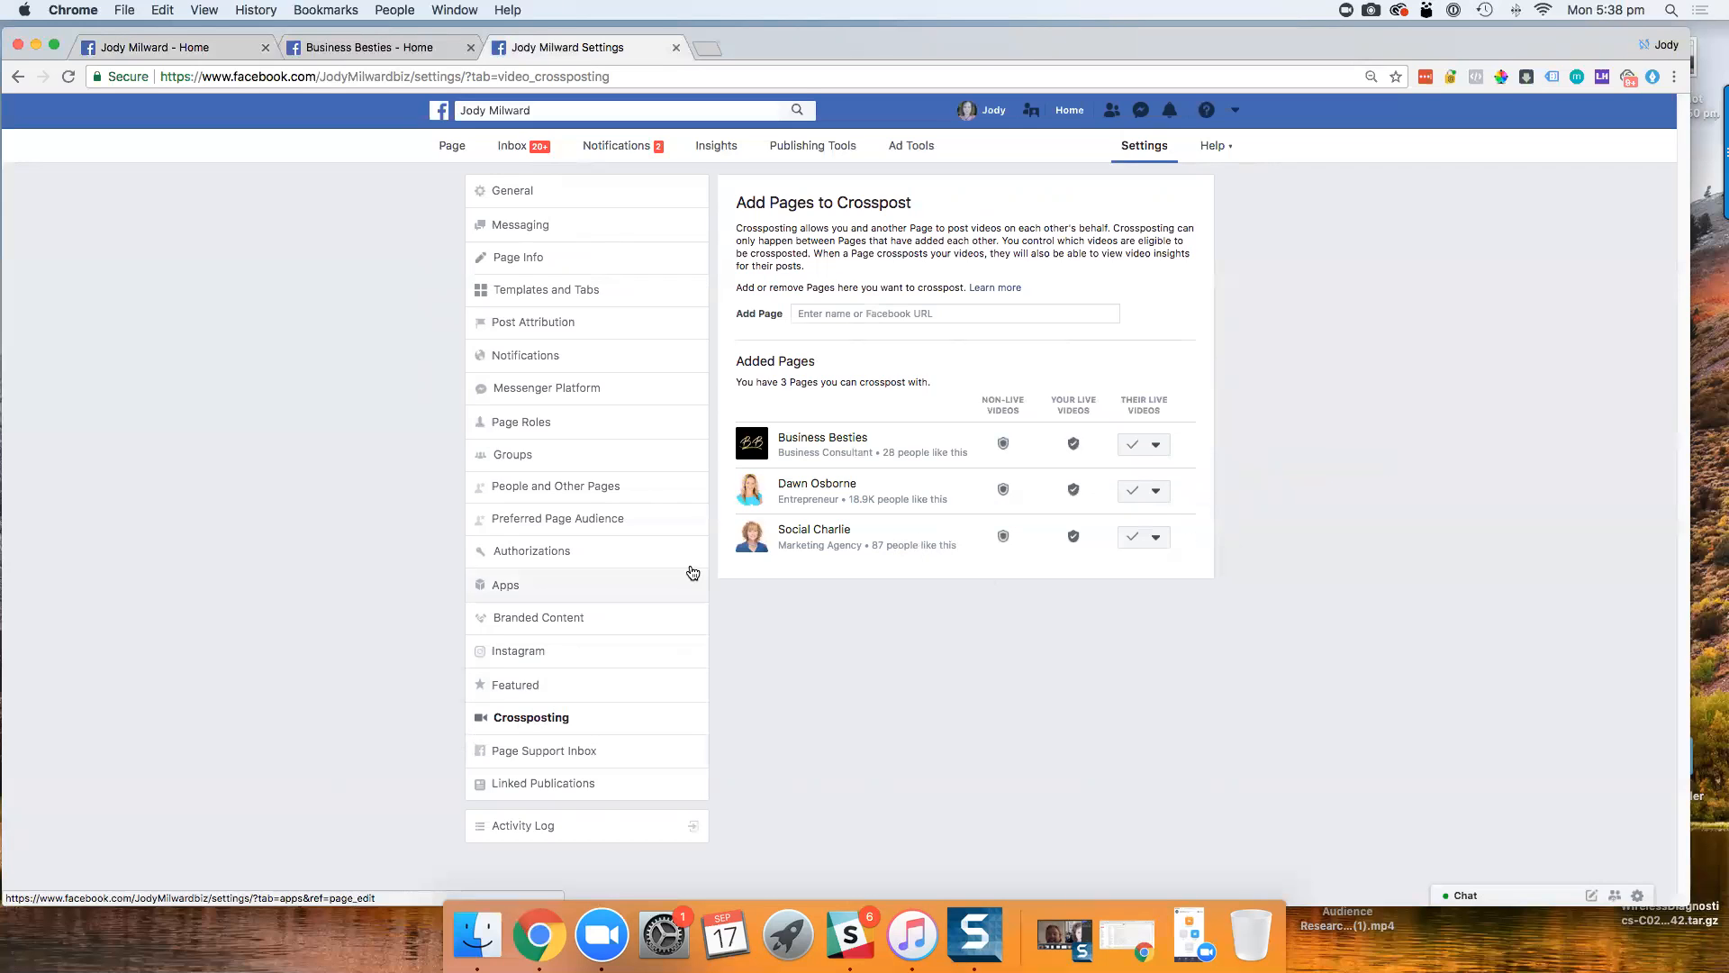
mouse_move(846, 540)
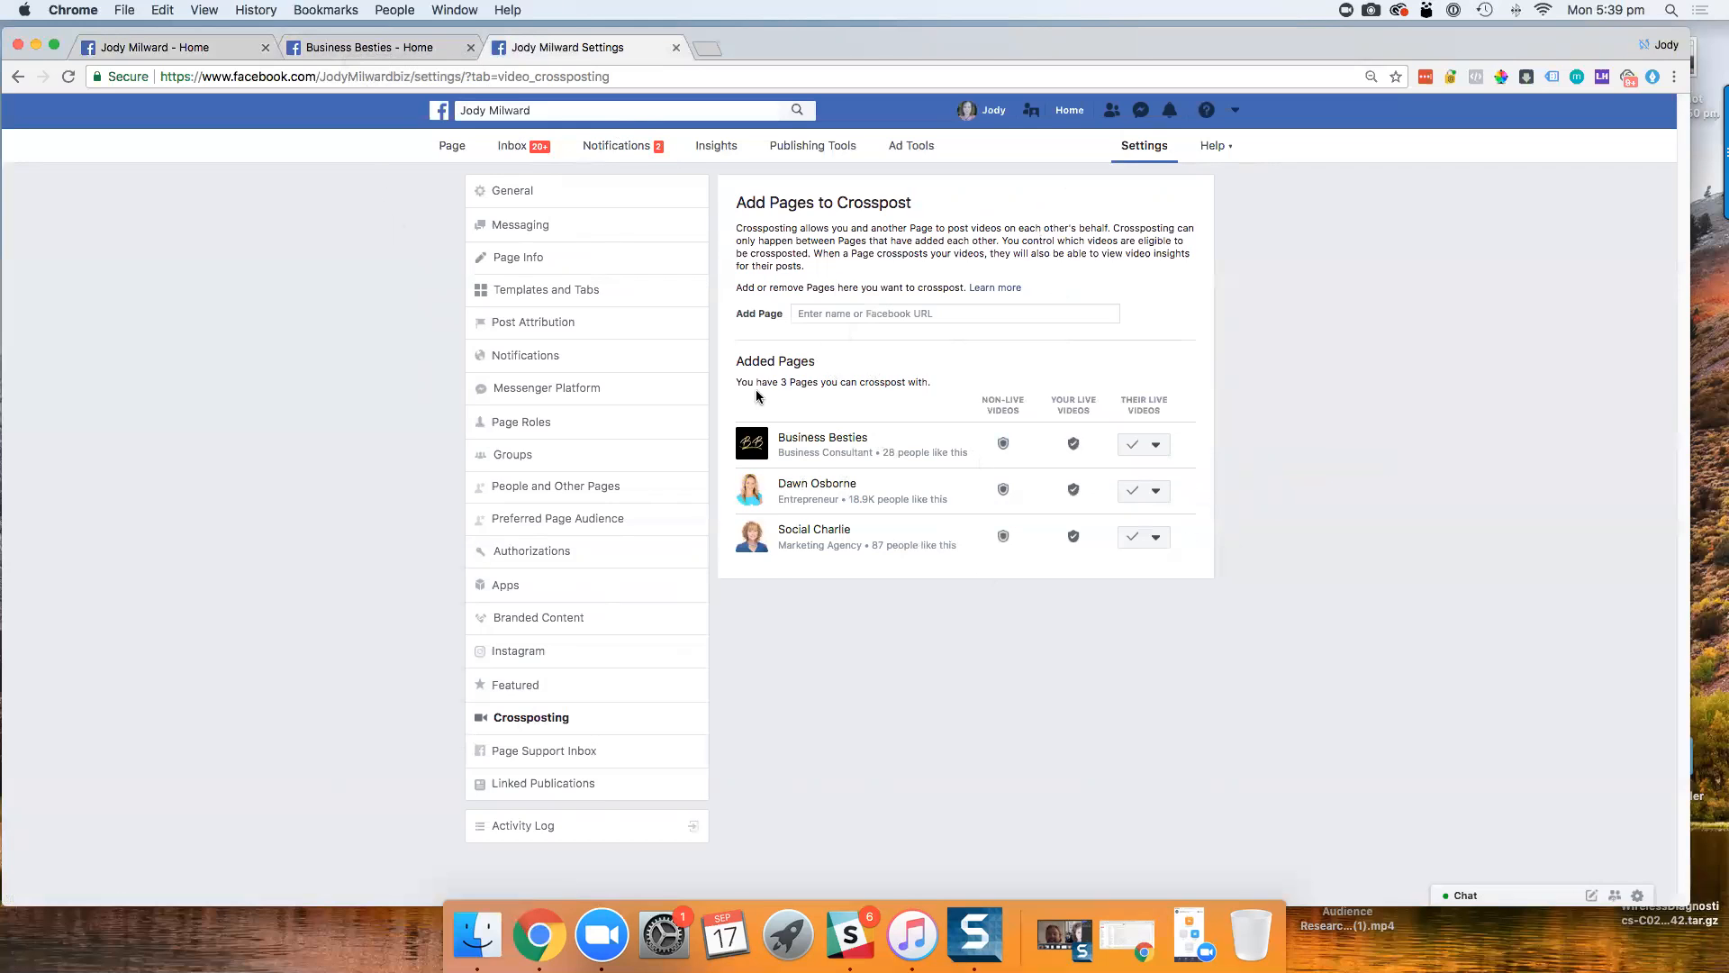
mouse_move(732, 577)
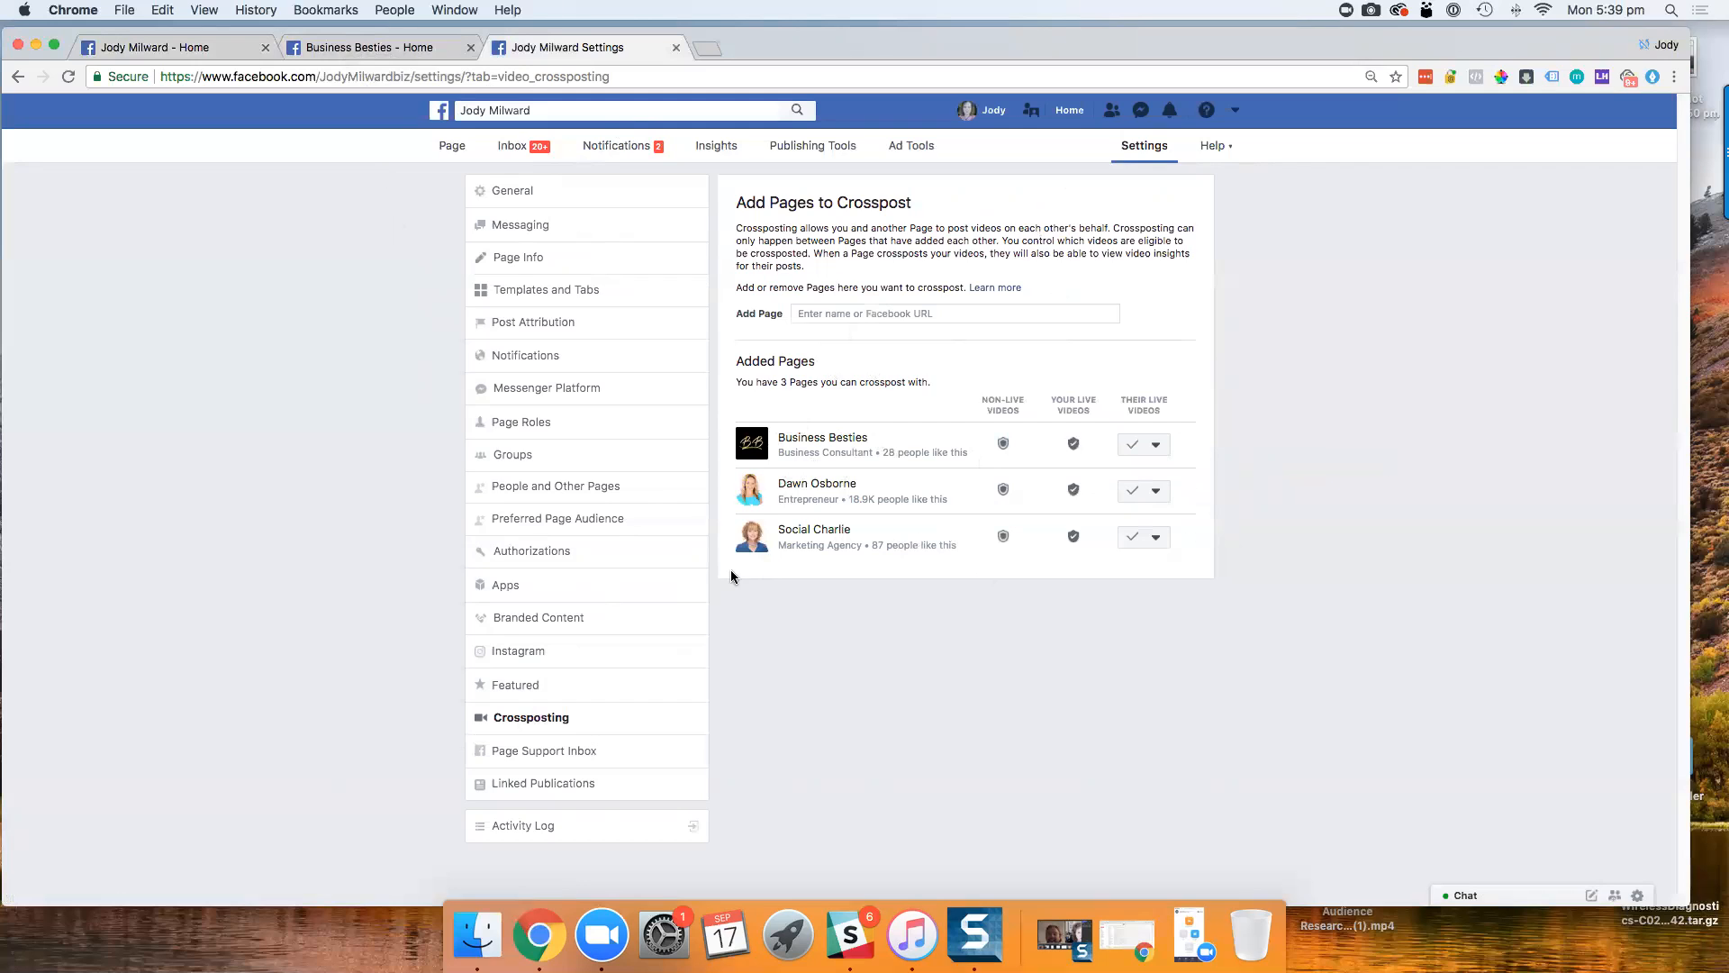
mouse_move(863, 568)
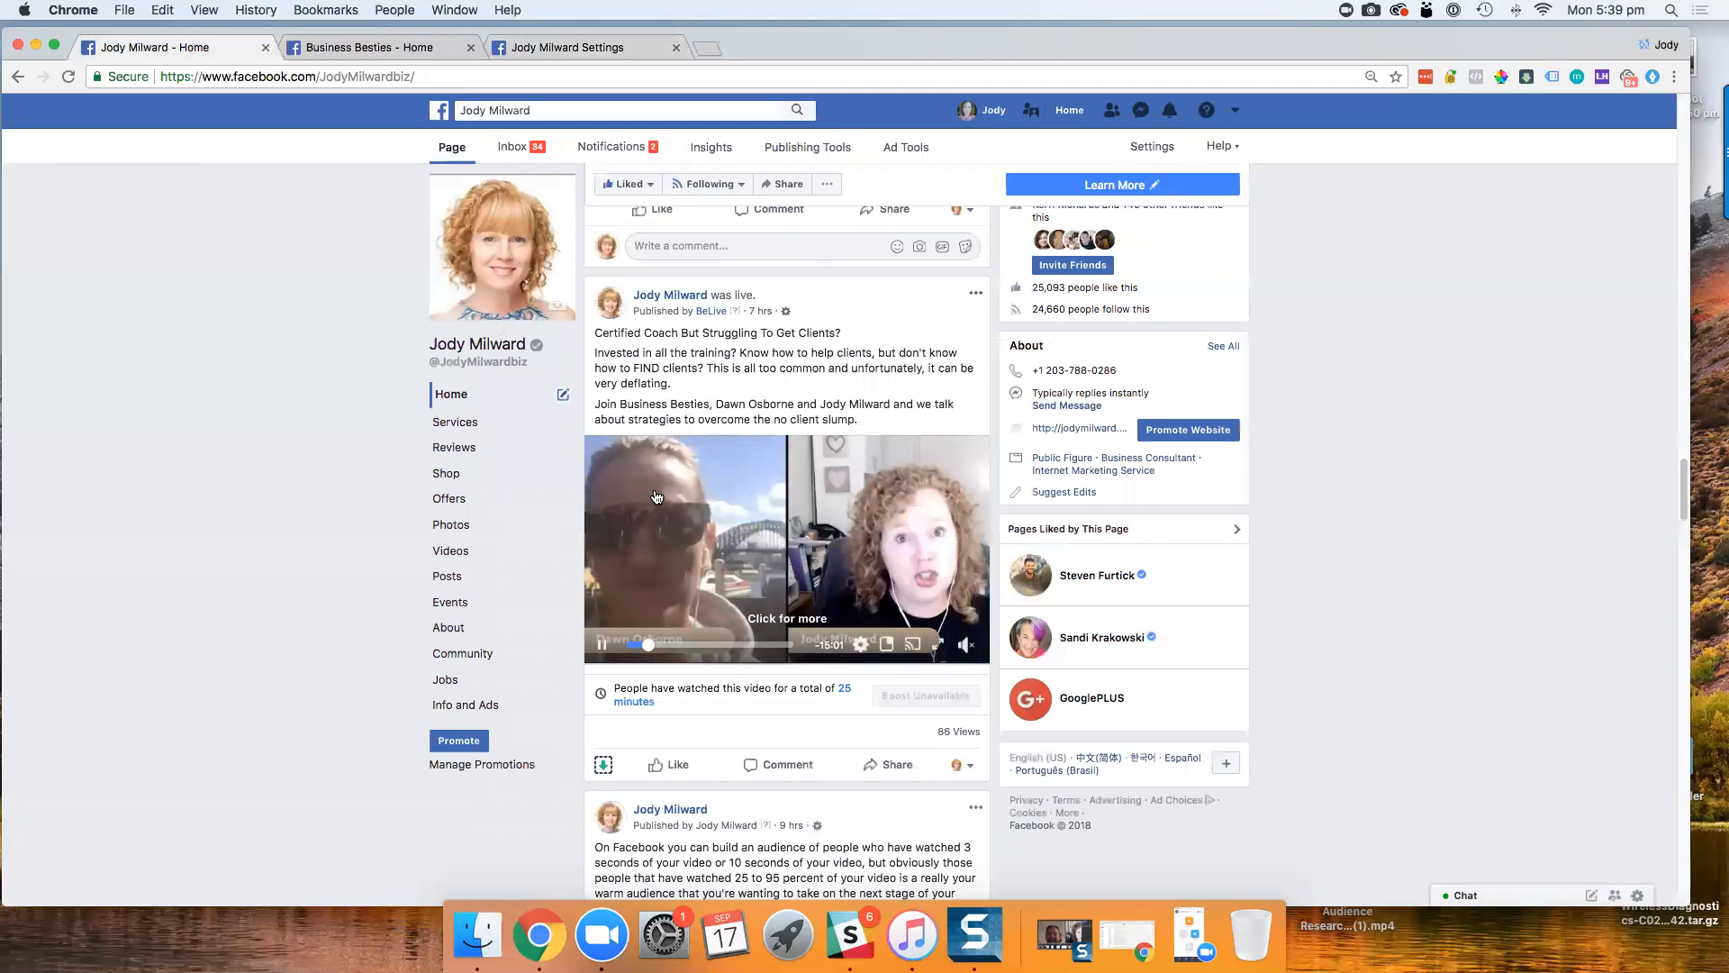
- Scroll Jody Milward's timeline to the upcoming 'Amplify Your Message' live post
scroll(down, 3)
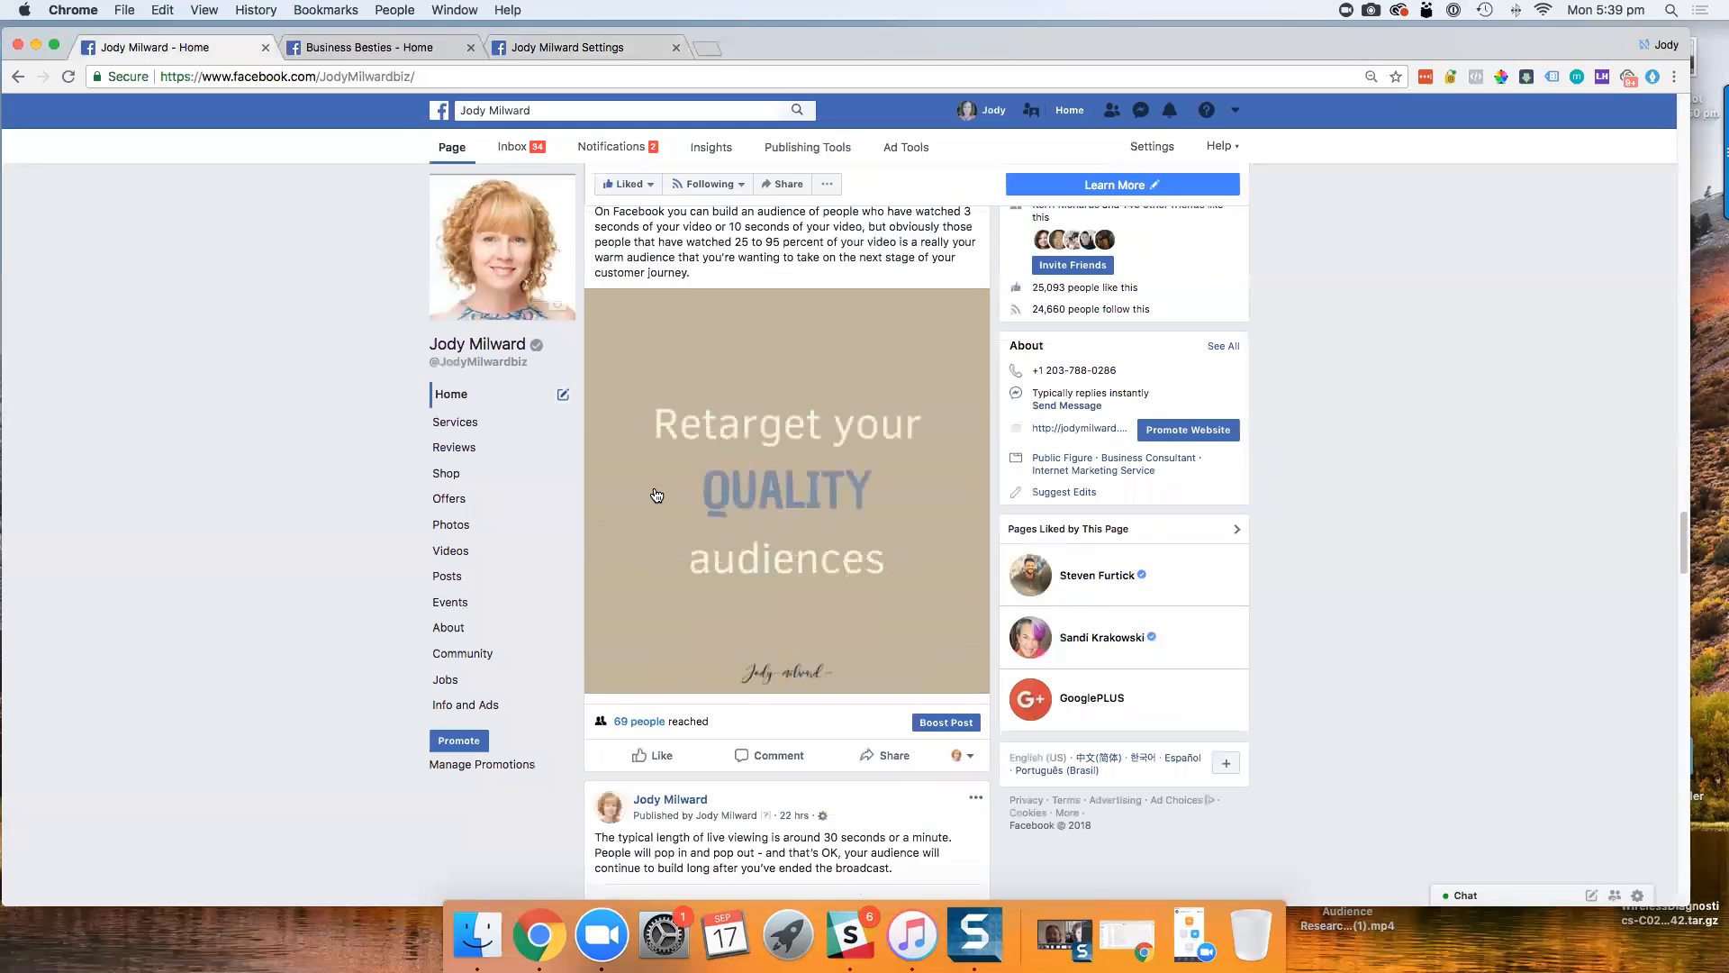
scroll(down, 3)
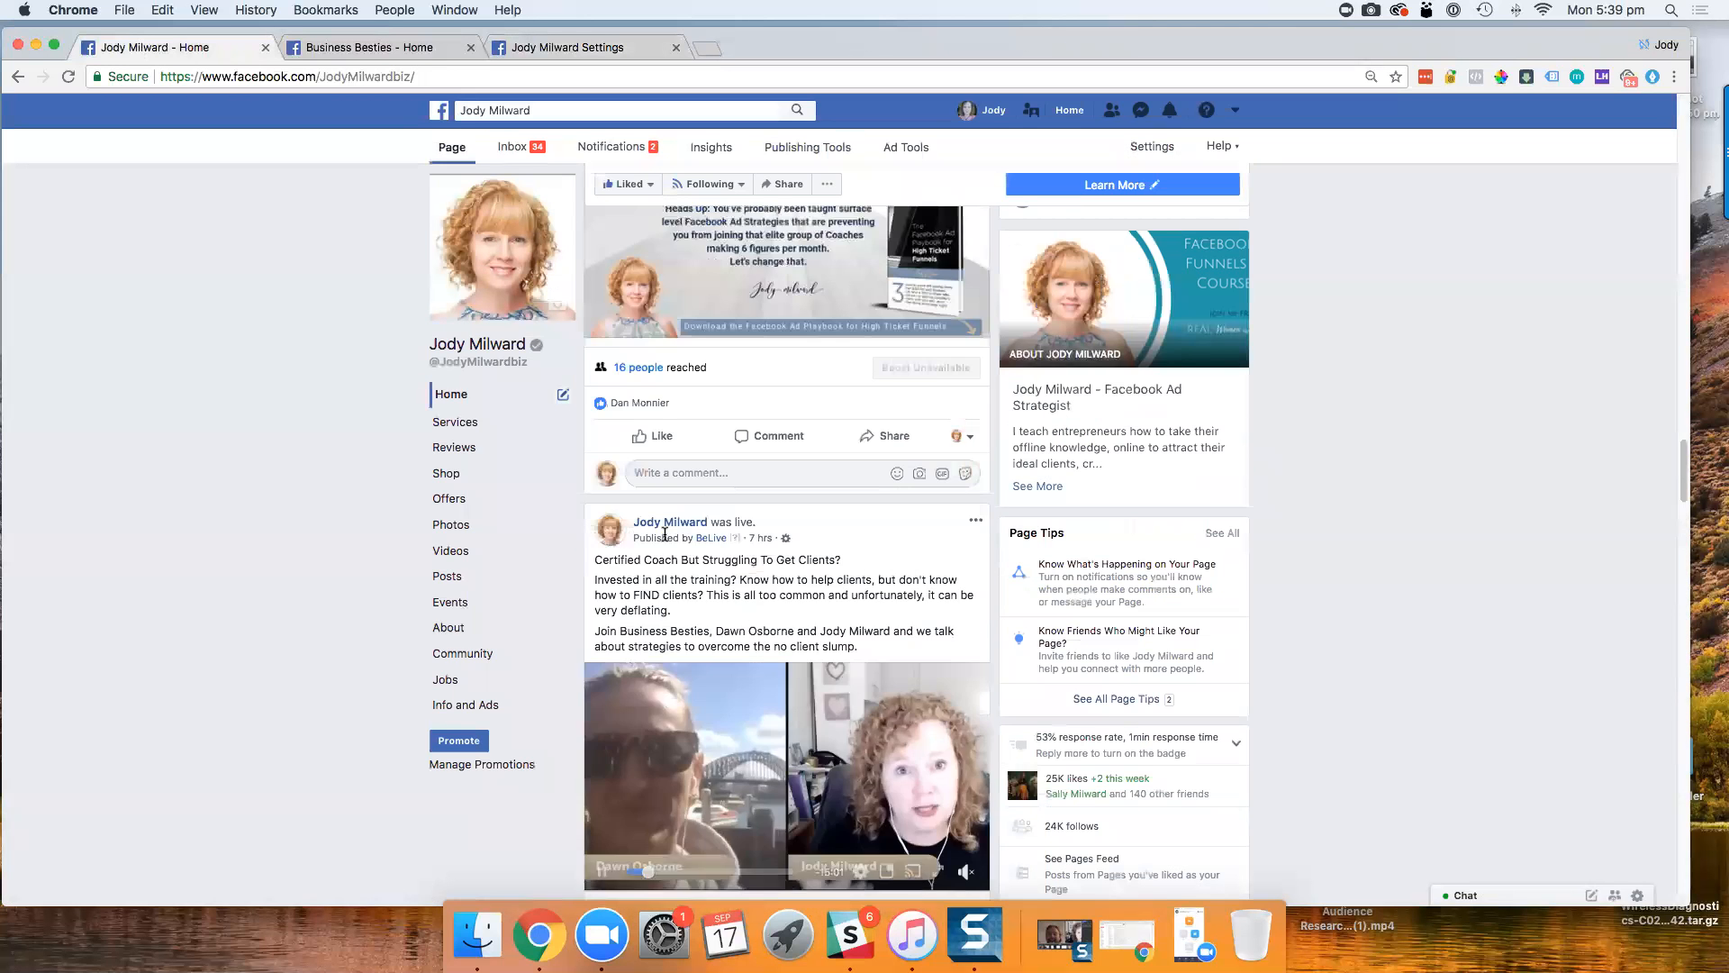
scroll(up, 3)
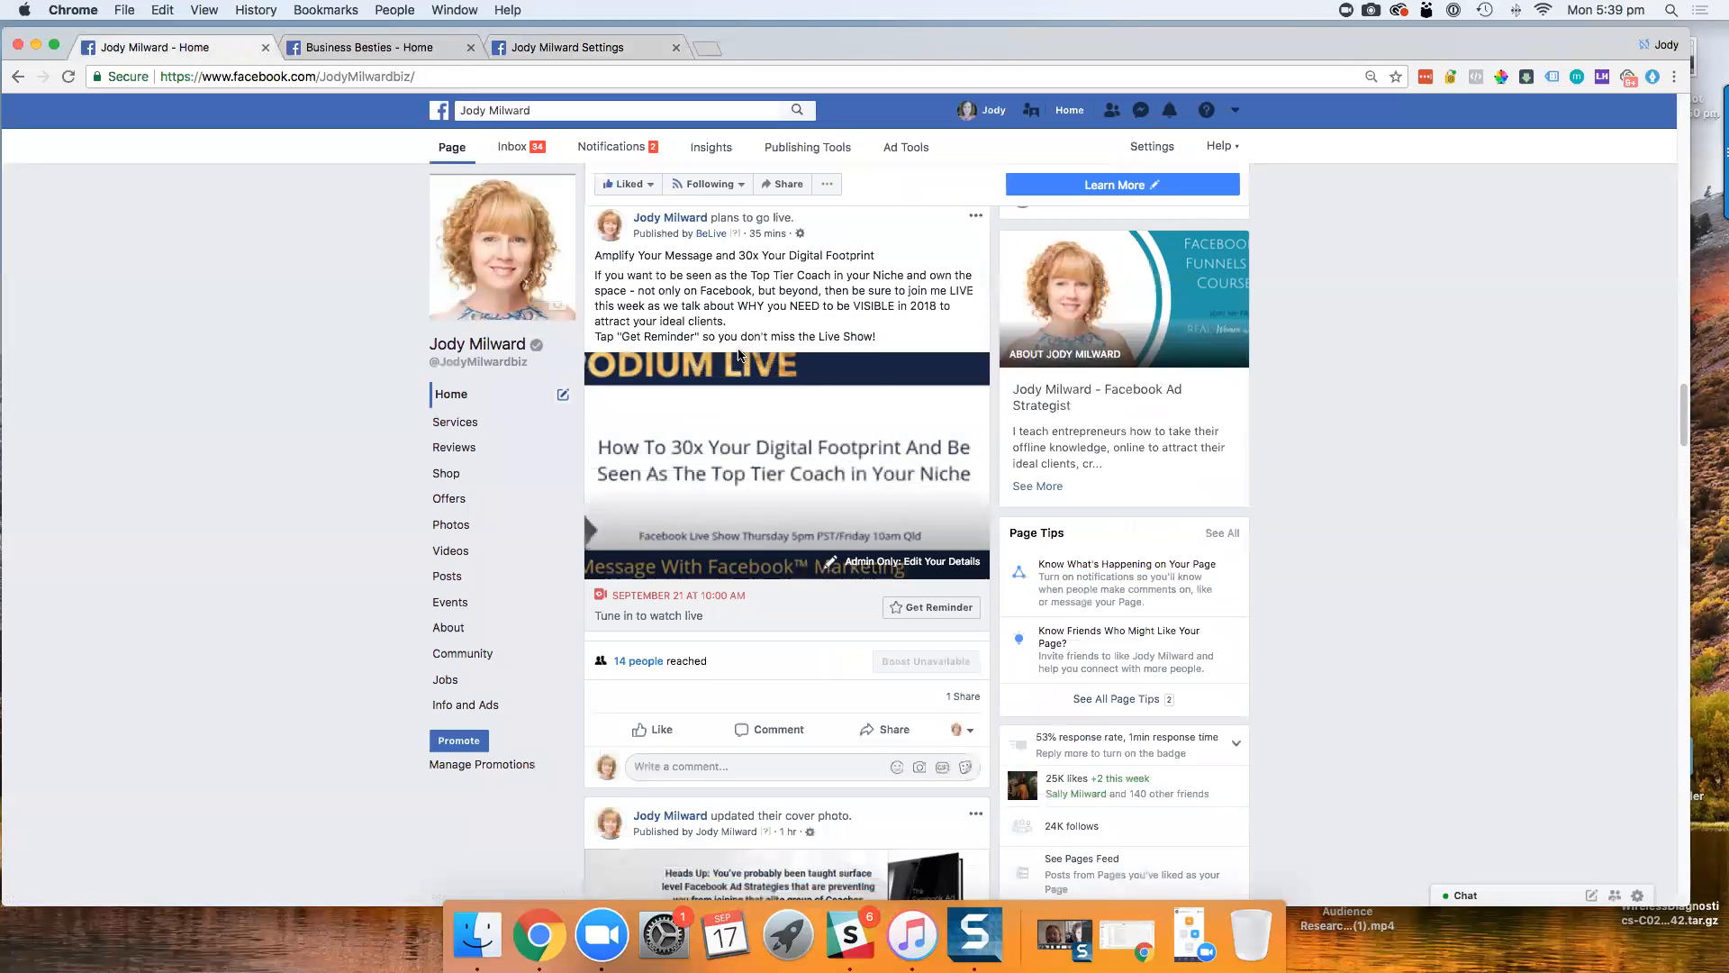
mouse_move(830, 458)
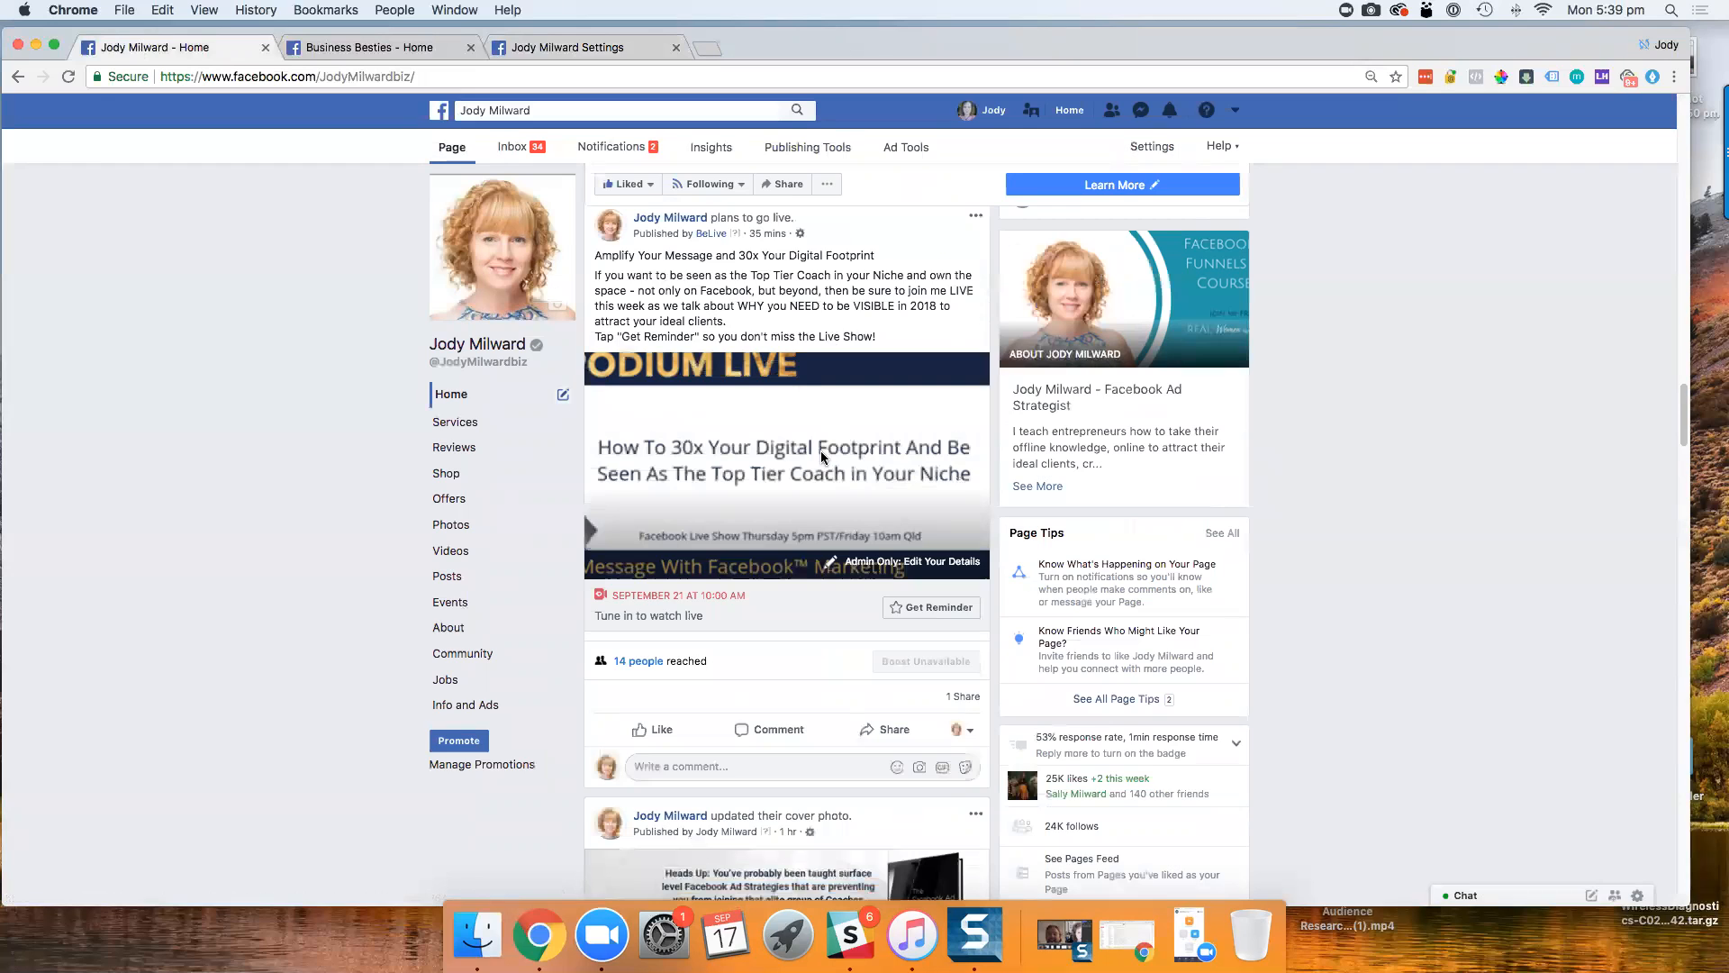
mouse_move(851, 586)
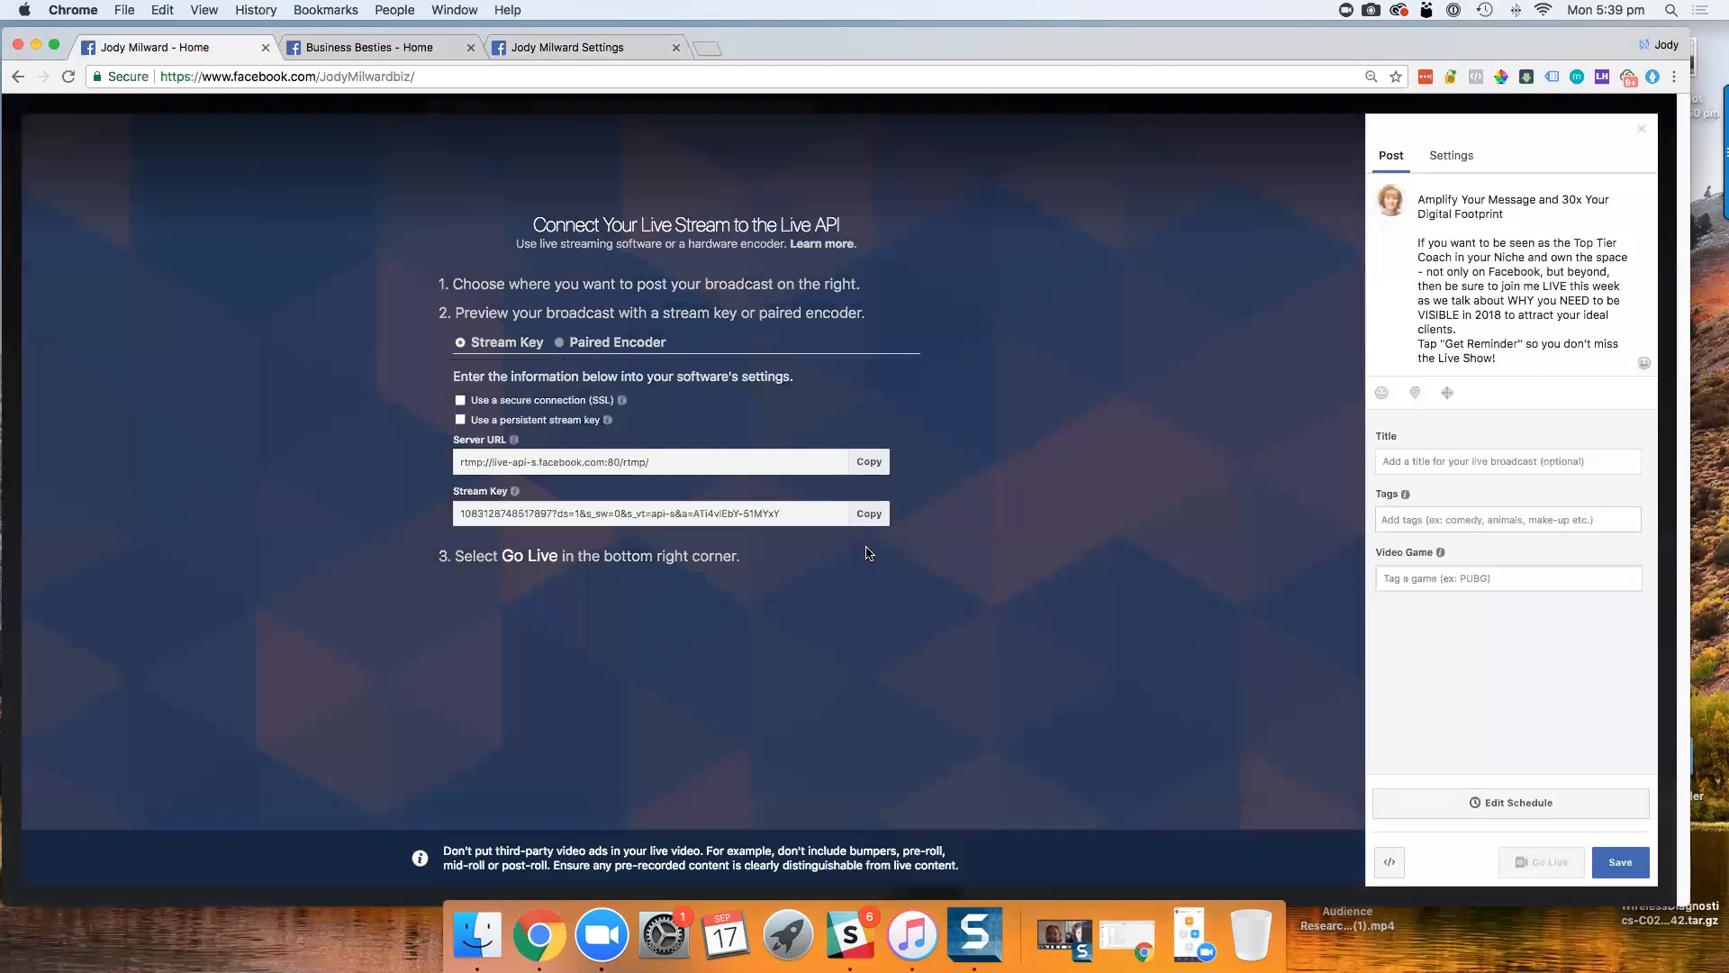
mouse_move(1427, 174)
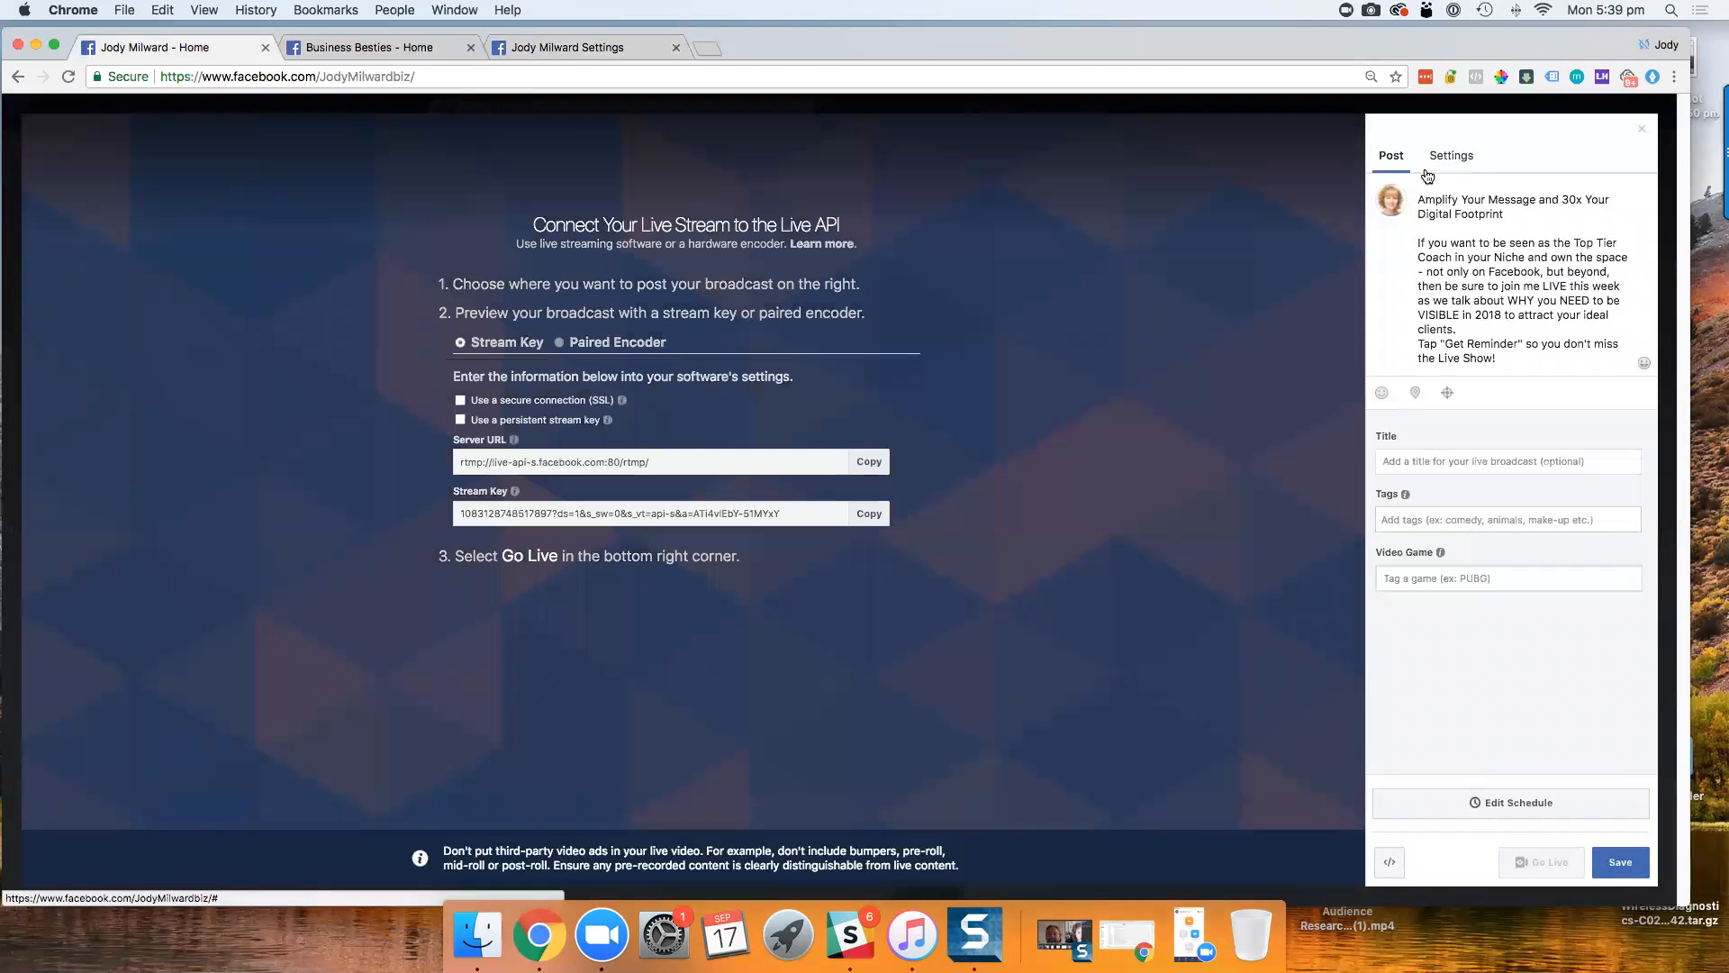
- In the broadcast's Crossposting settings, toggle on Business Besties and Social Charlie
click(1451, 156)
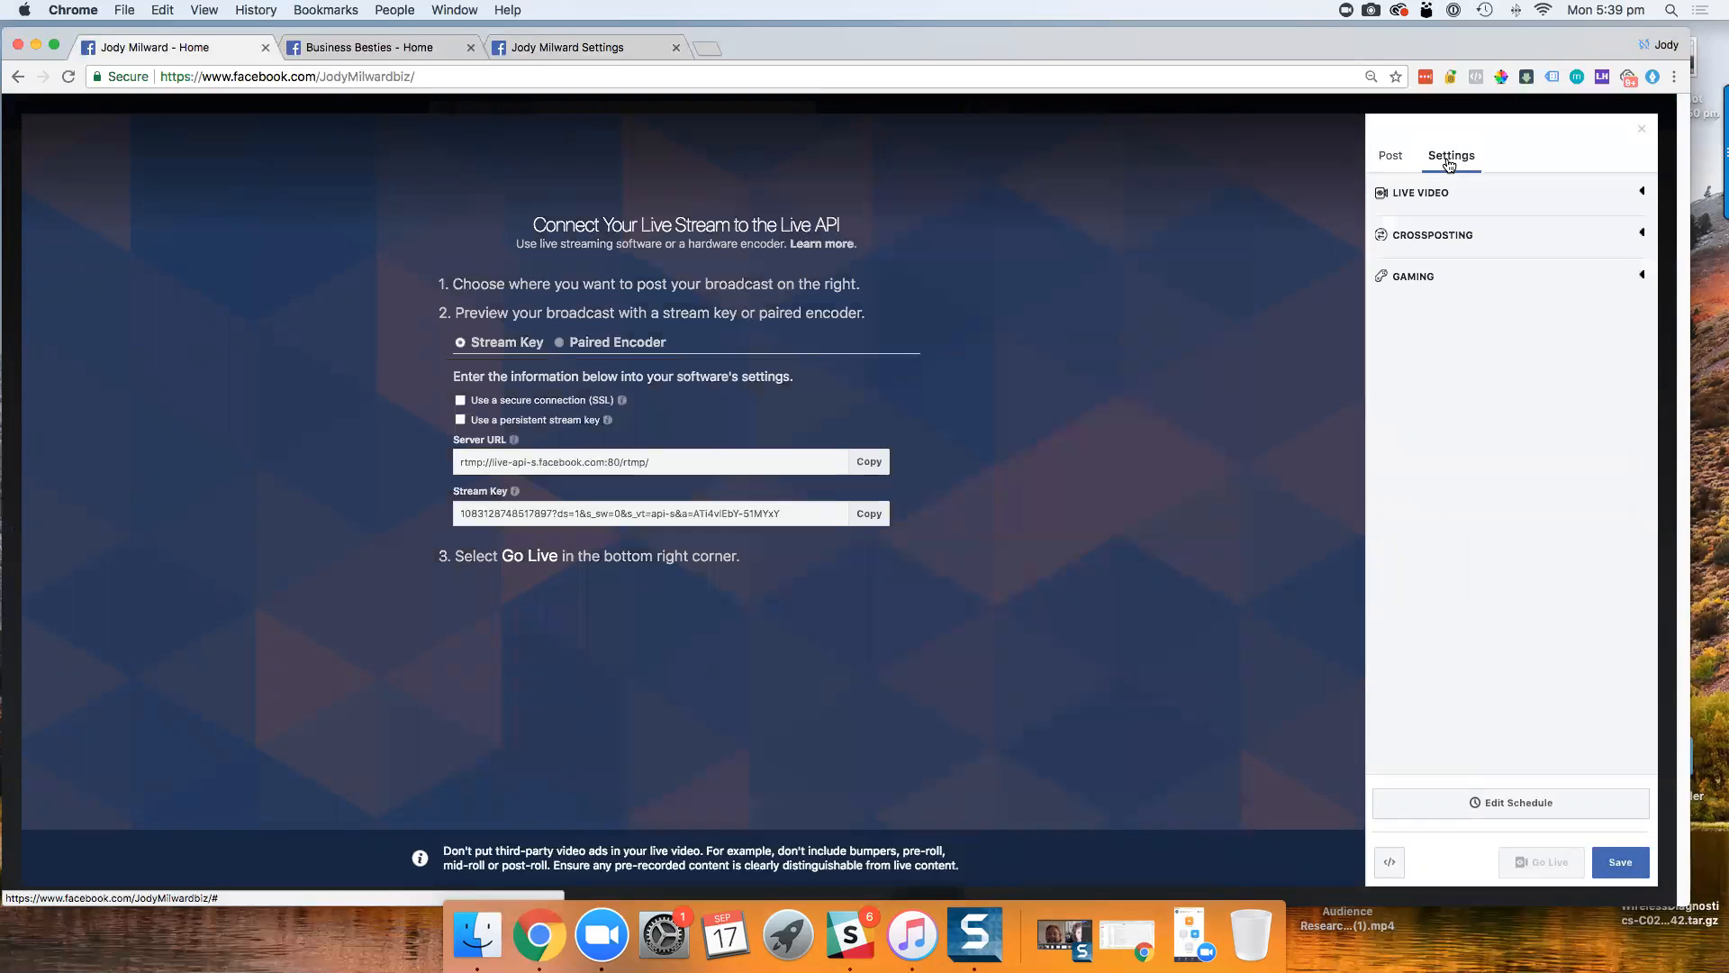
mouse_move(1424, 240)
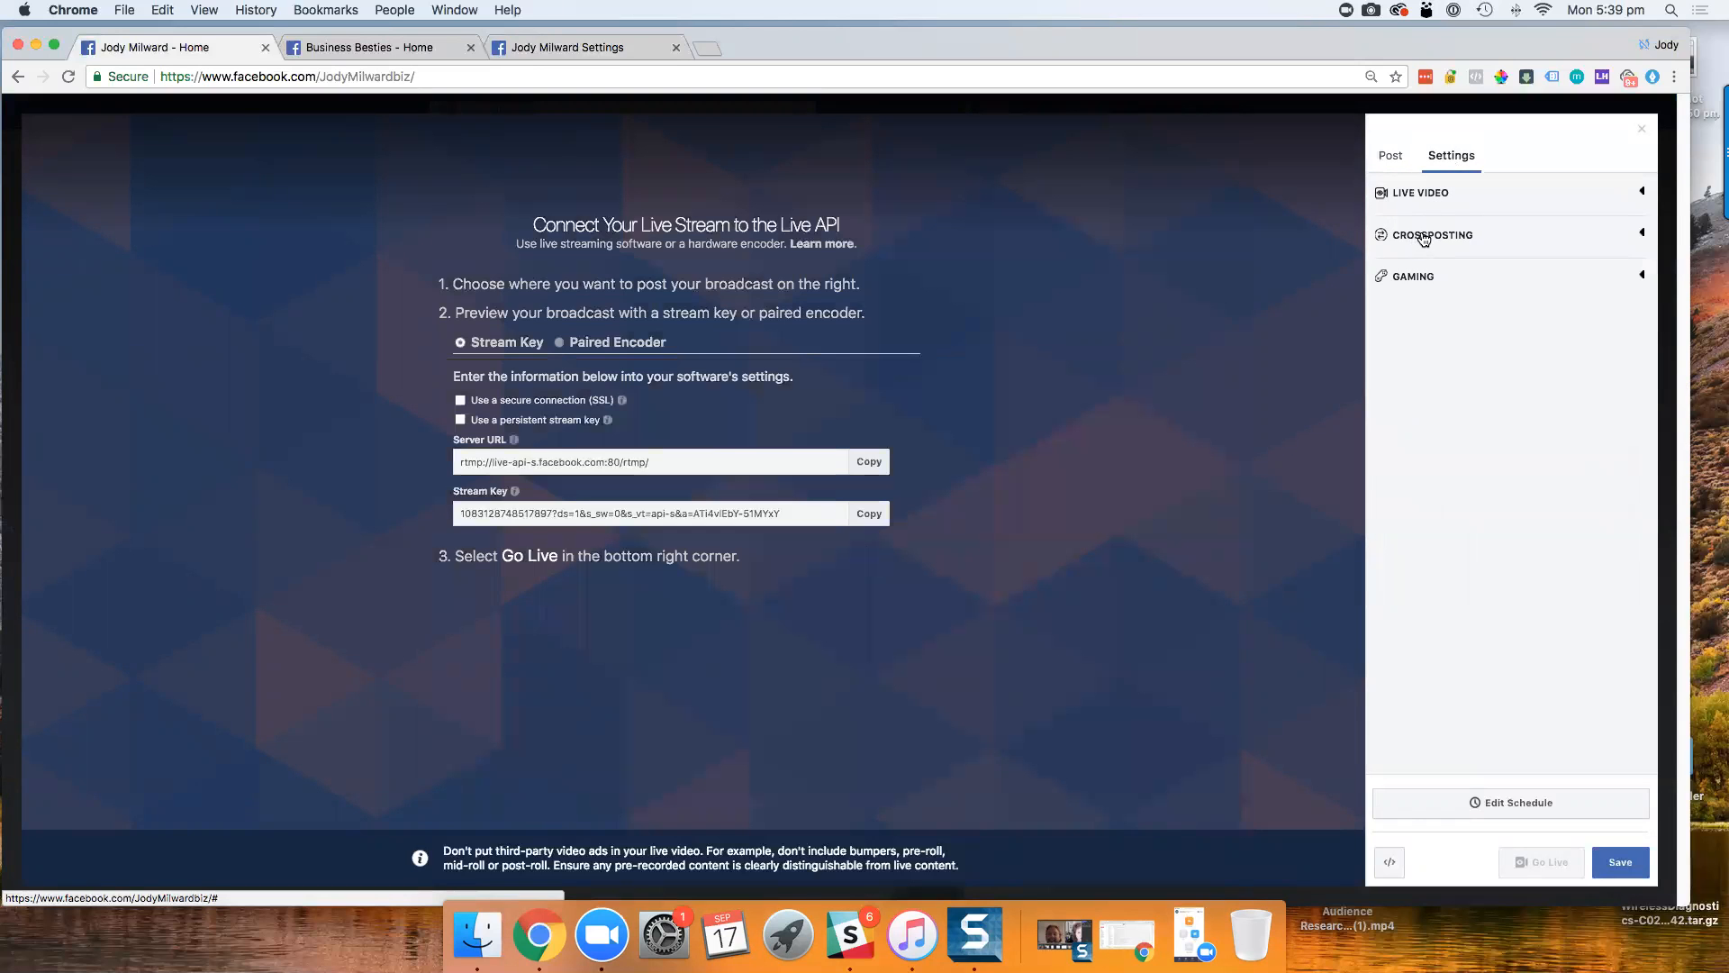
click(1430, 236)
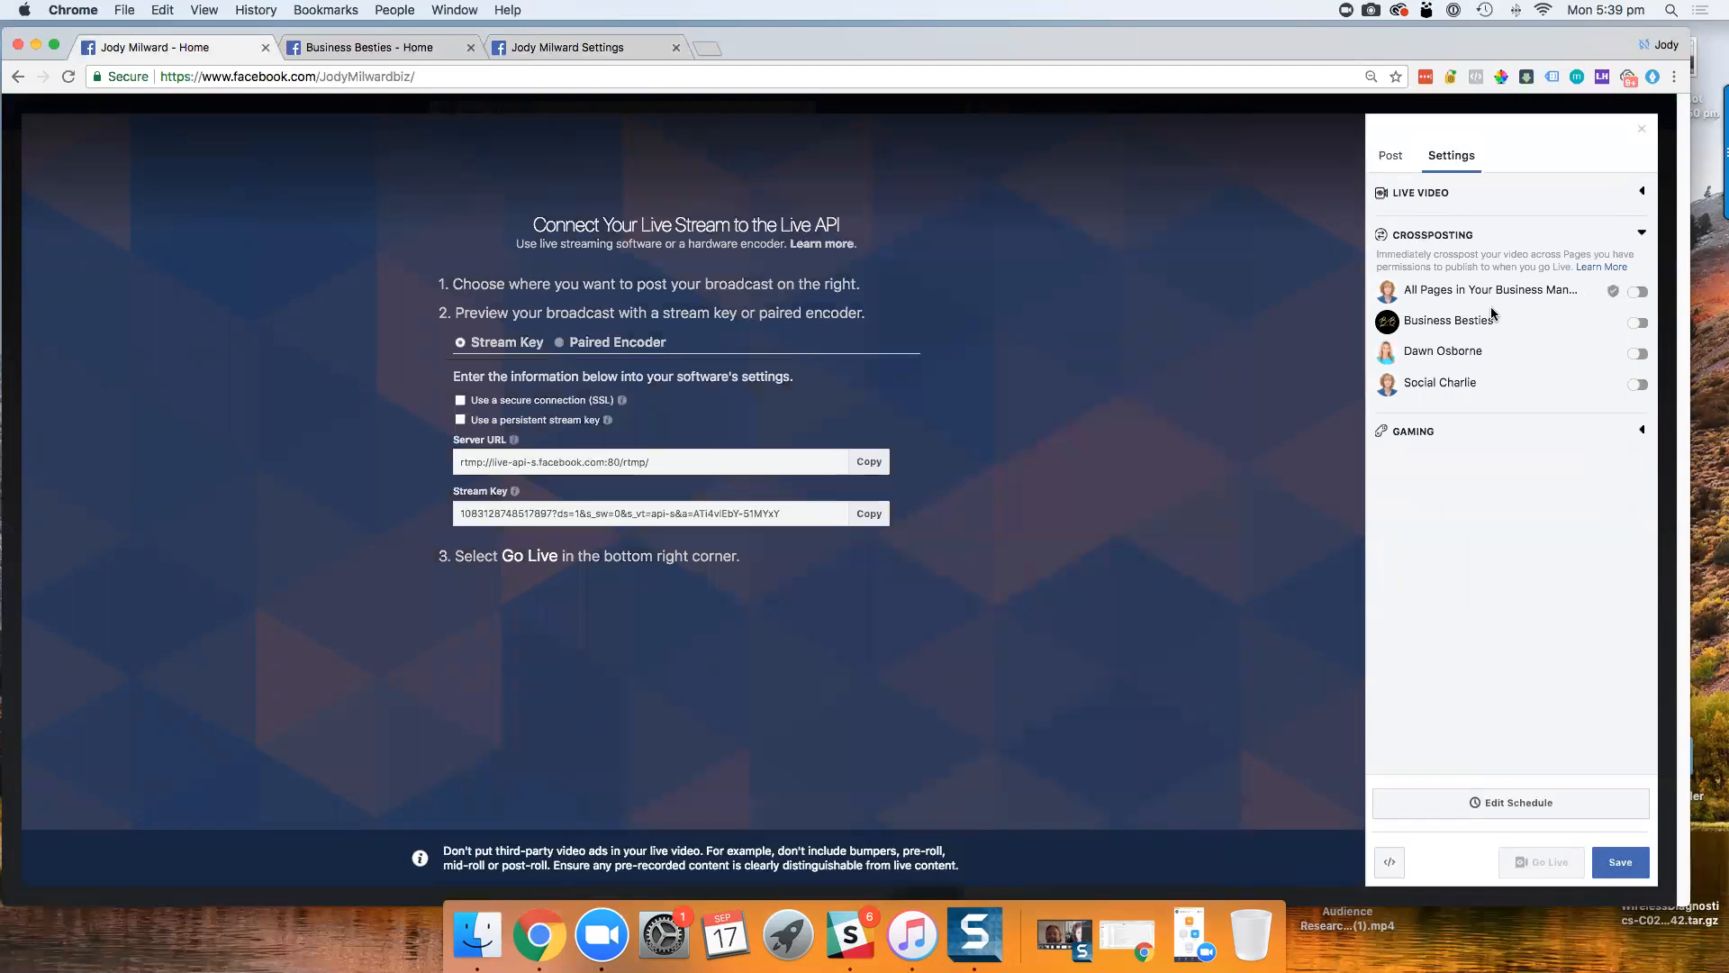
click(1636, 290)
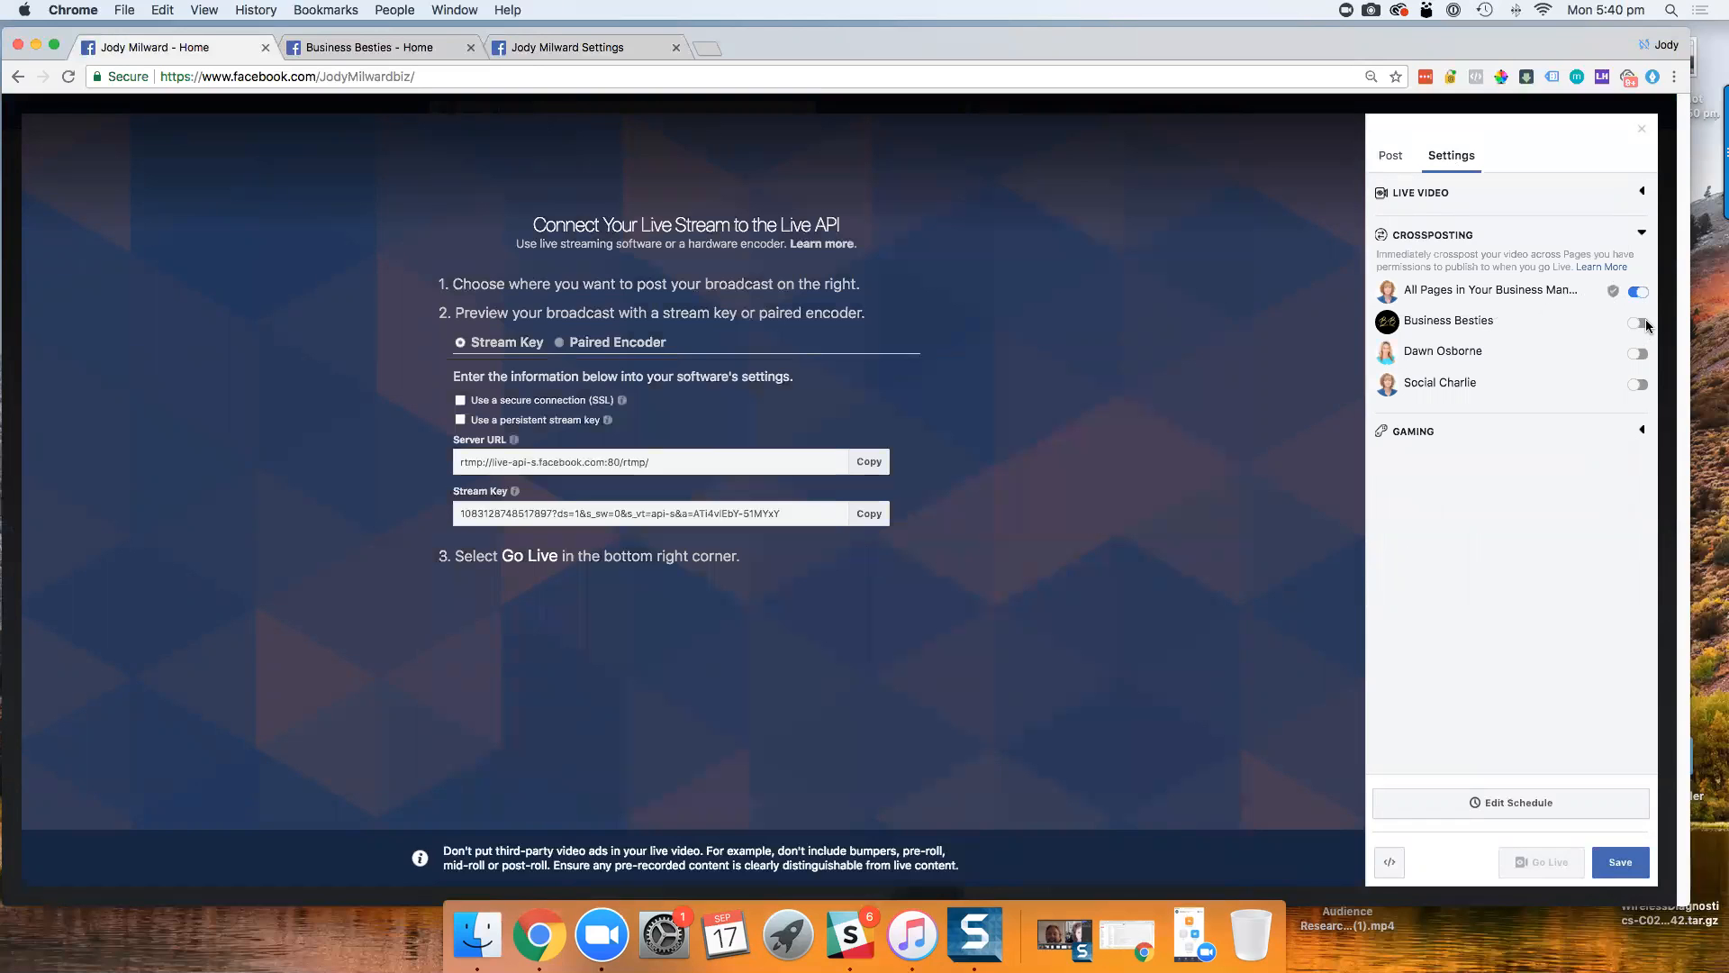
click(1636, 321)
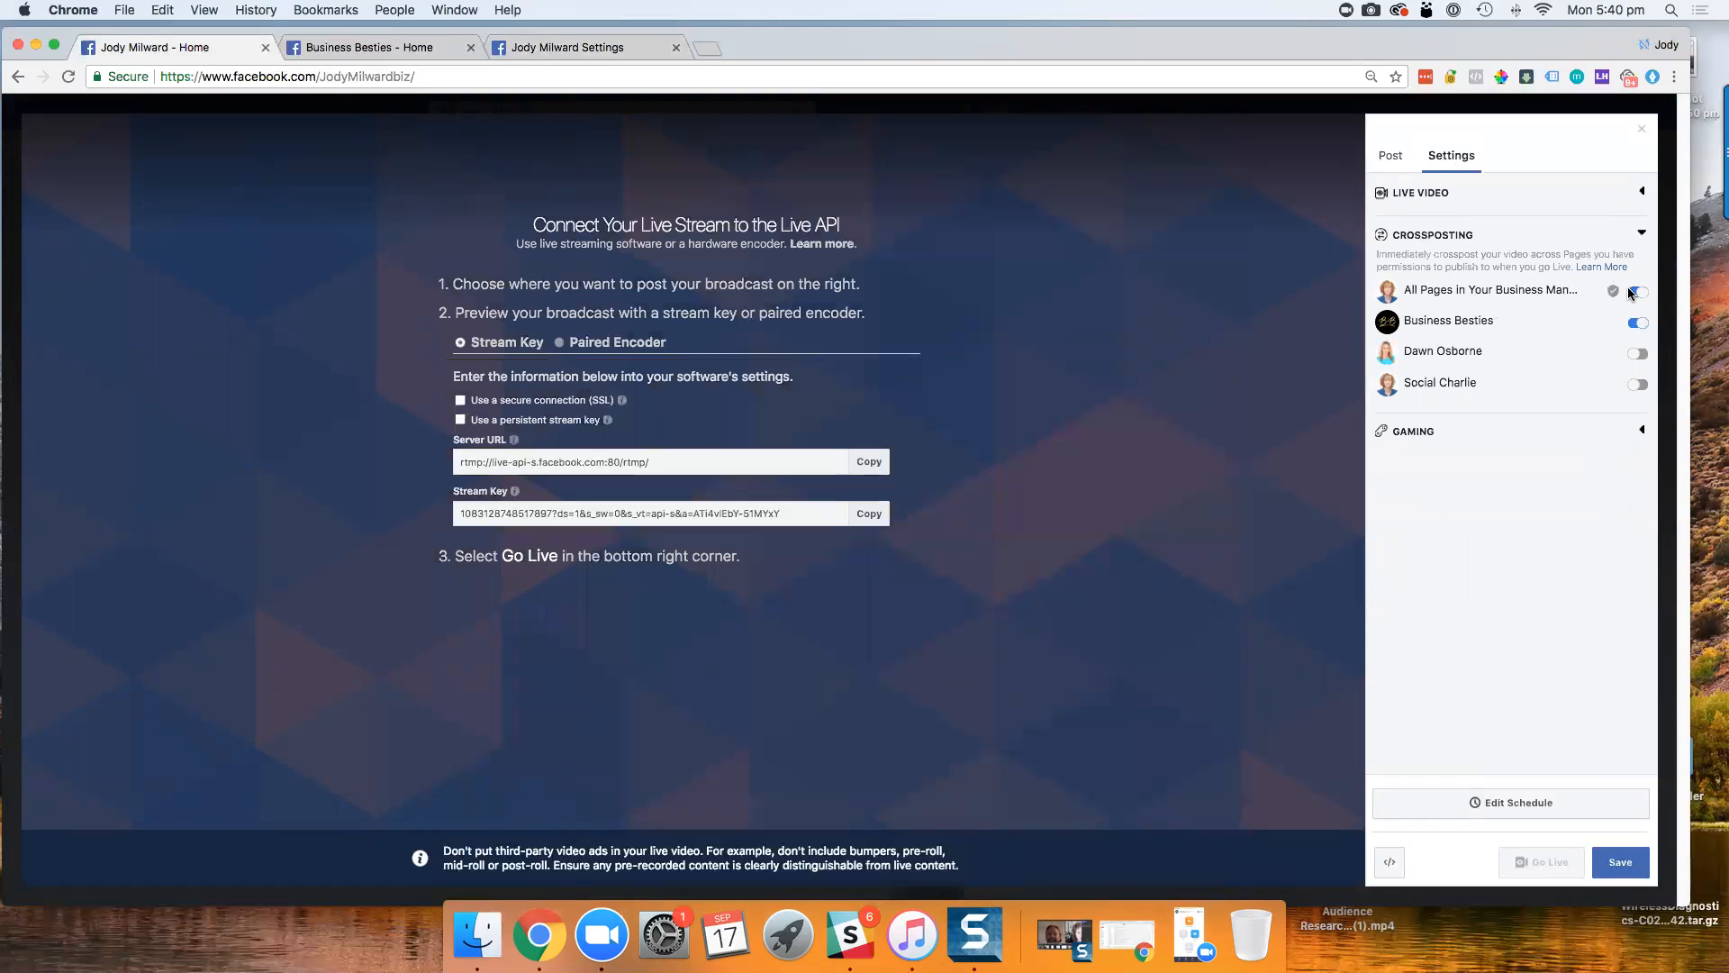
click(1636, 290)
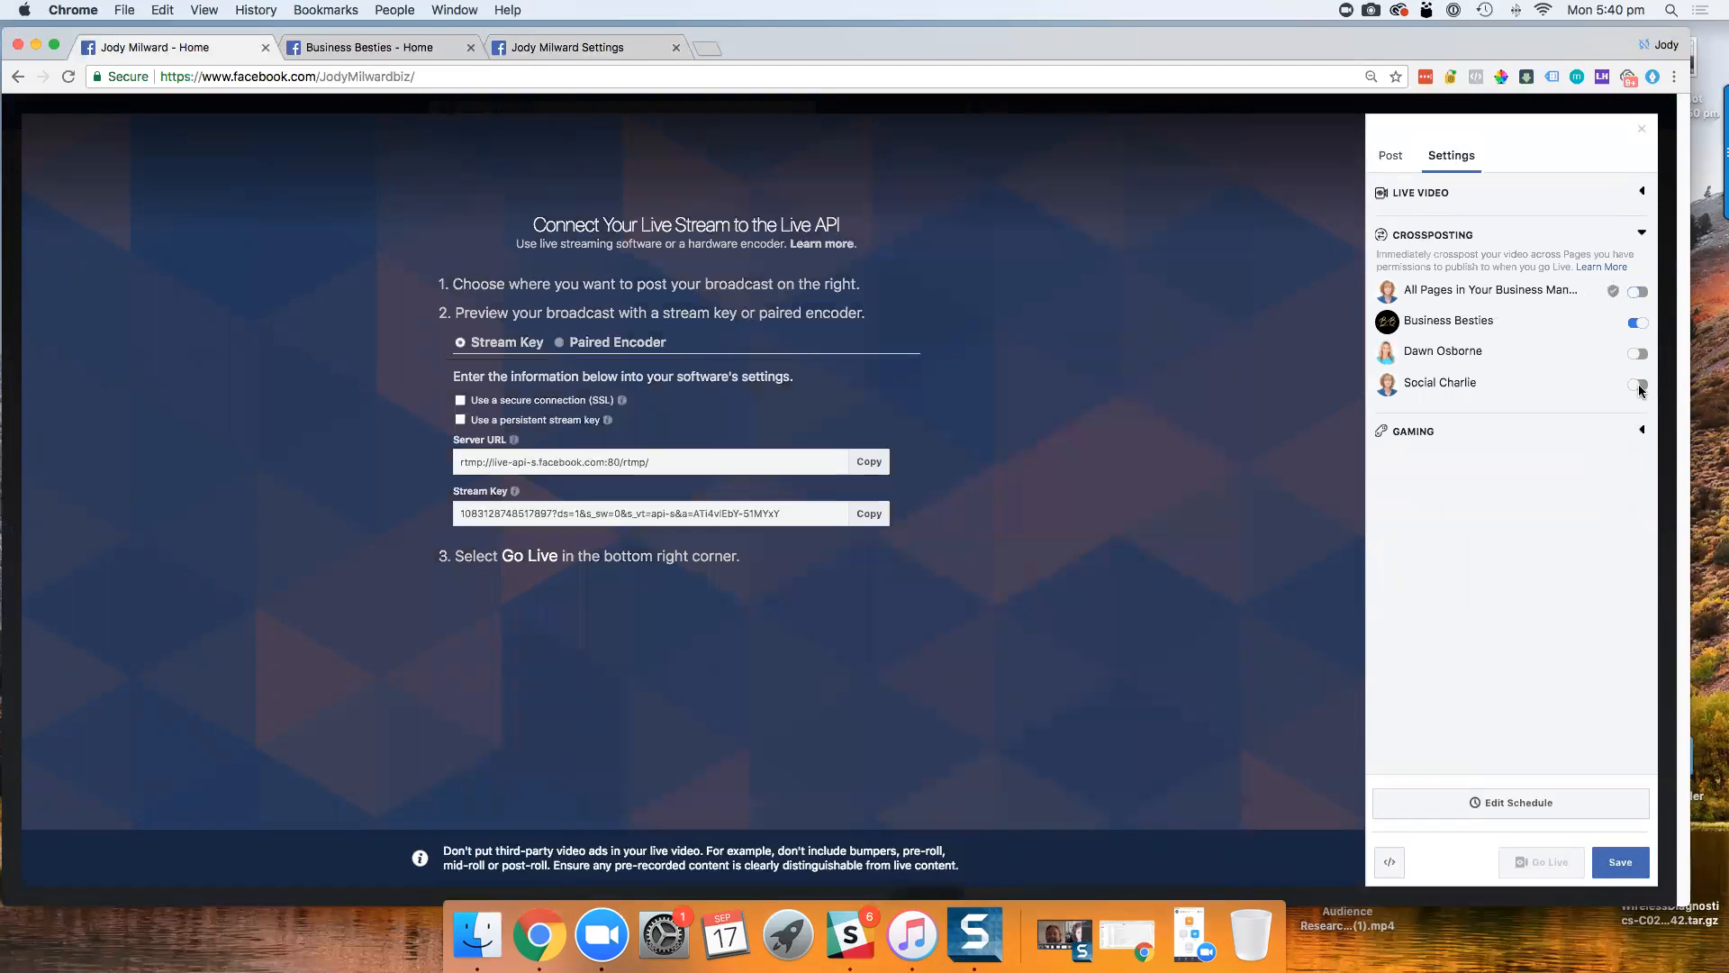
click(1637, 384)
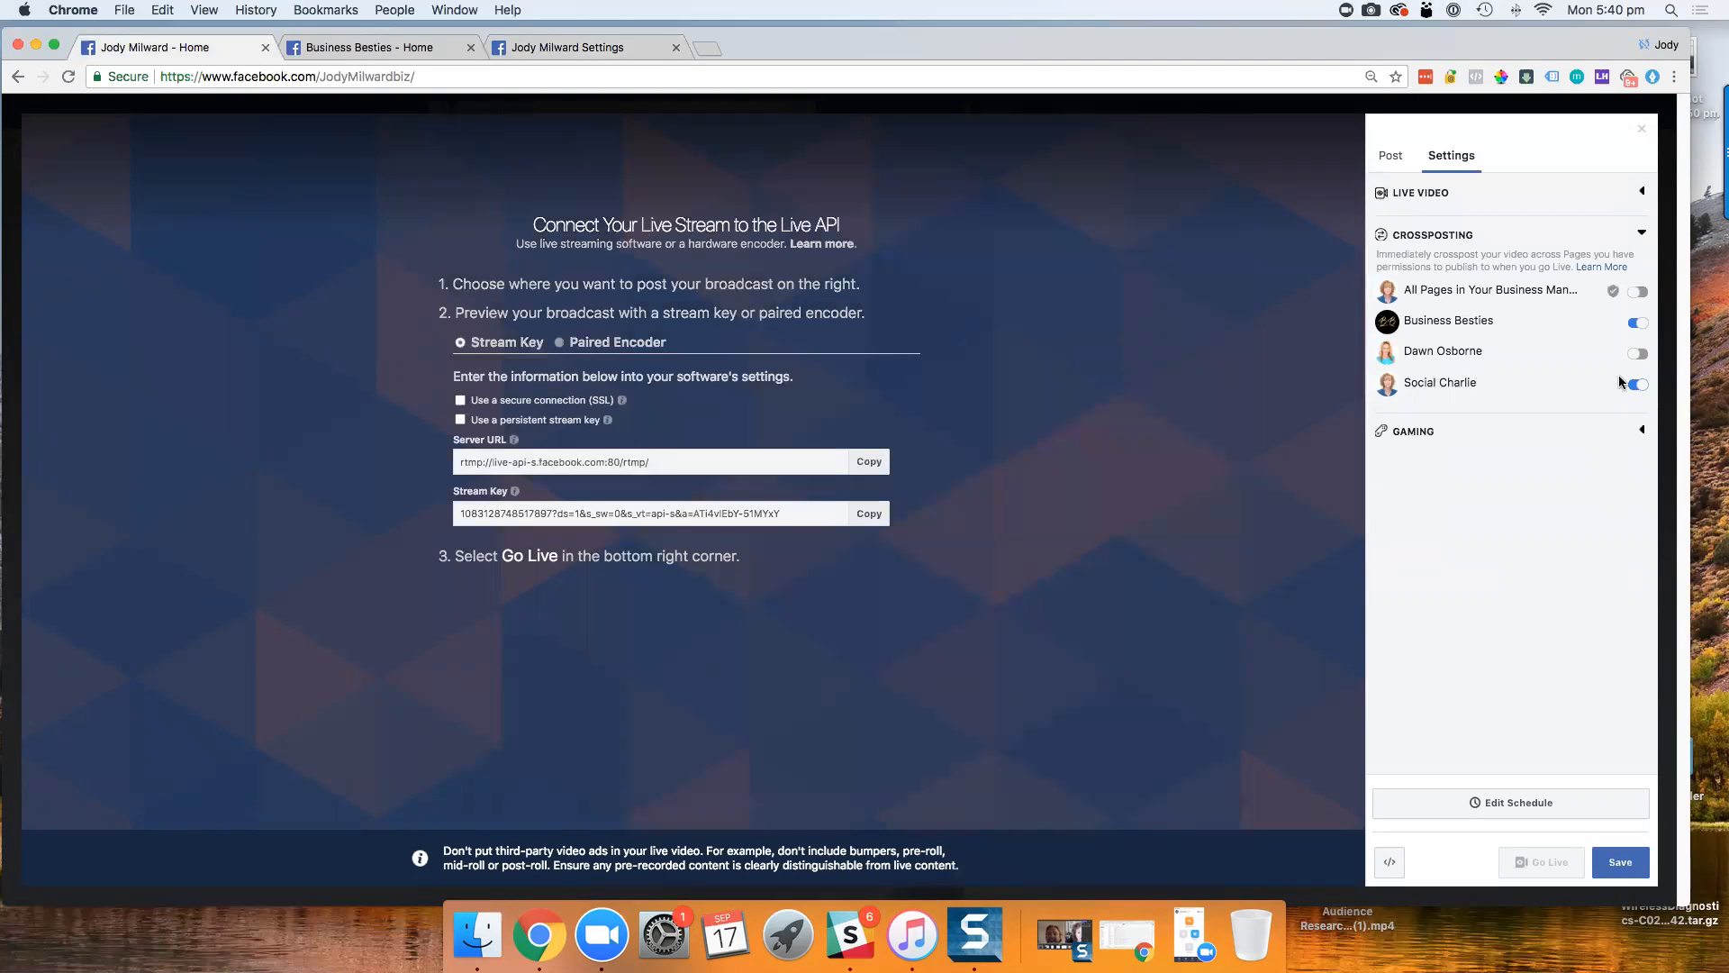
click(1636, 383)
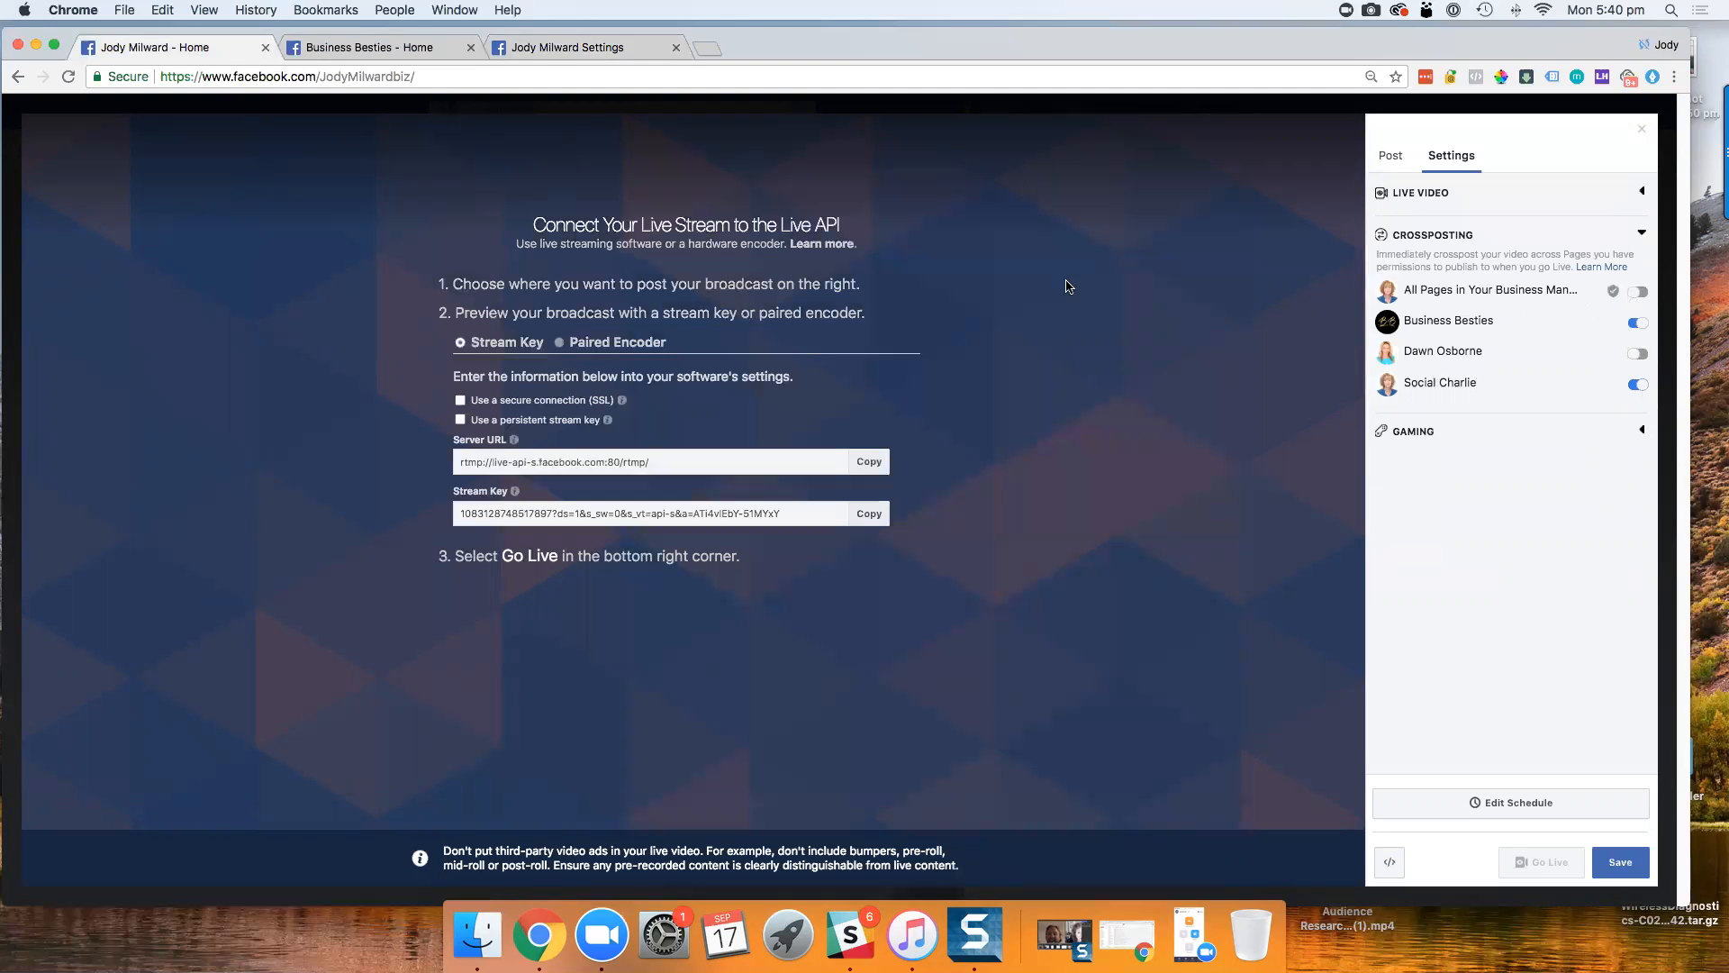
click(364, 48)
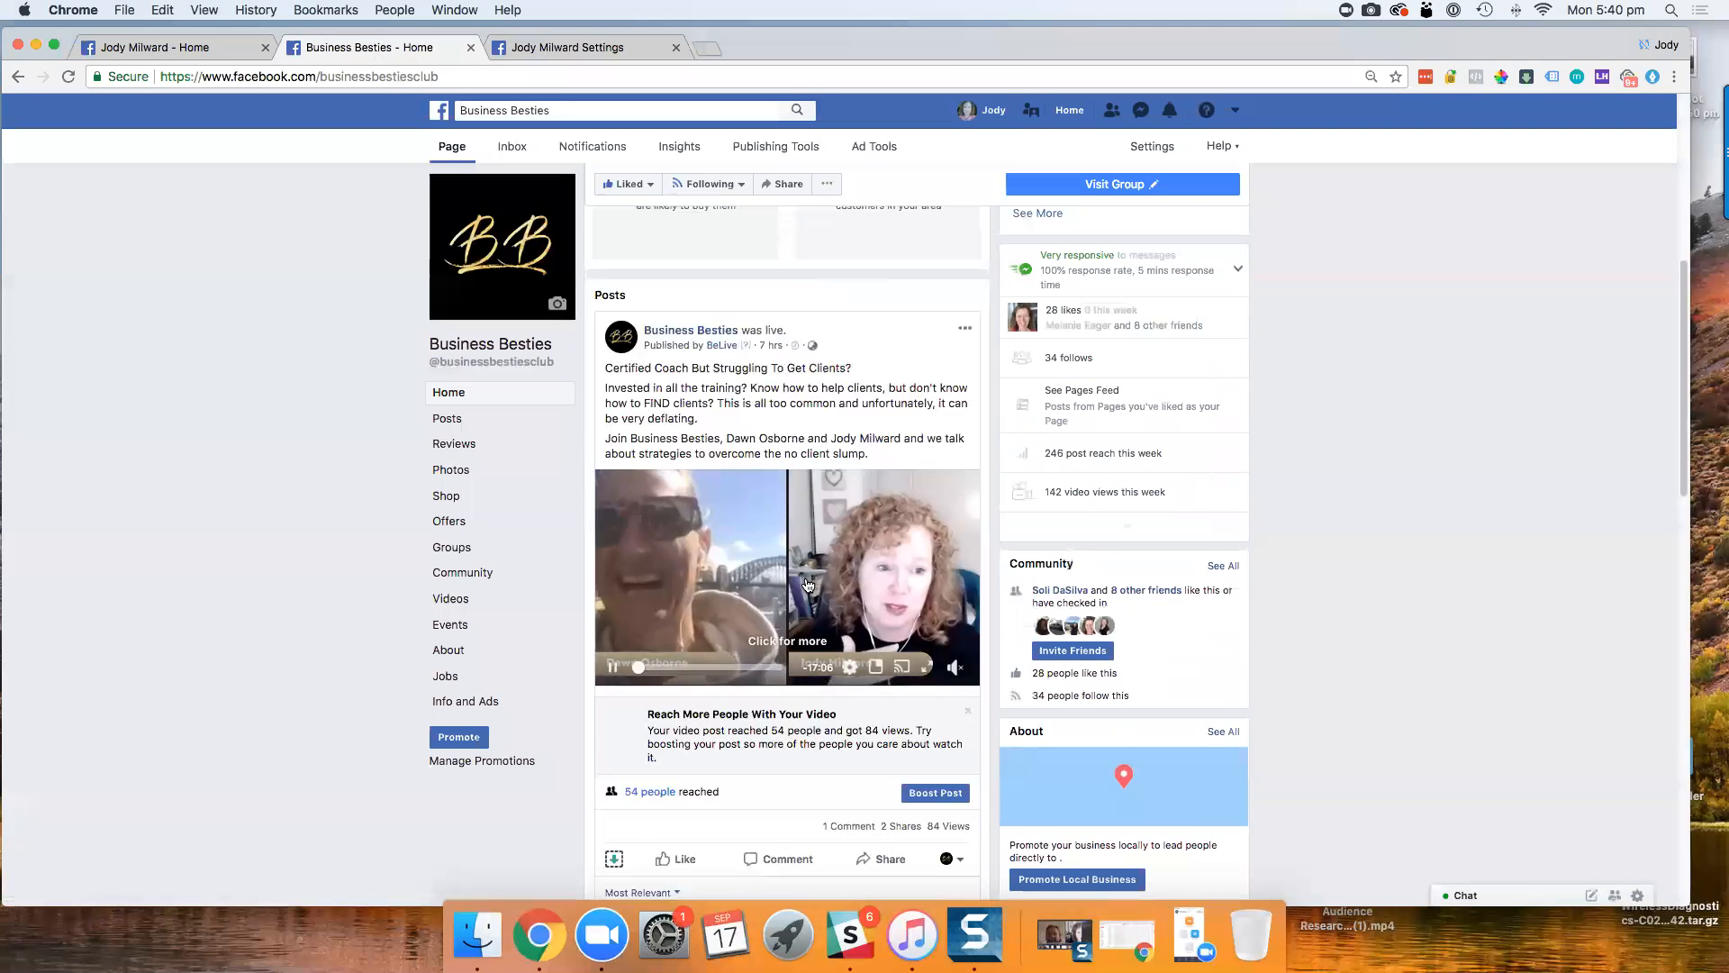
- Browse the Business Besties timeline, finding no upcoming events, then return to the broadcast editor
scroll(down, 3)
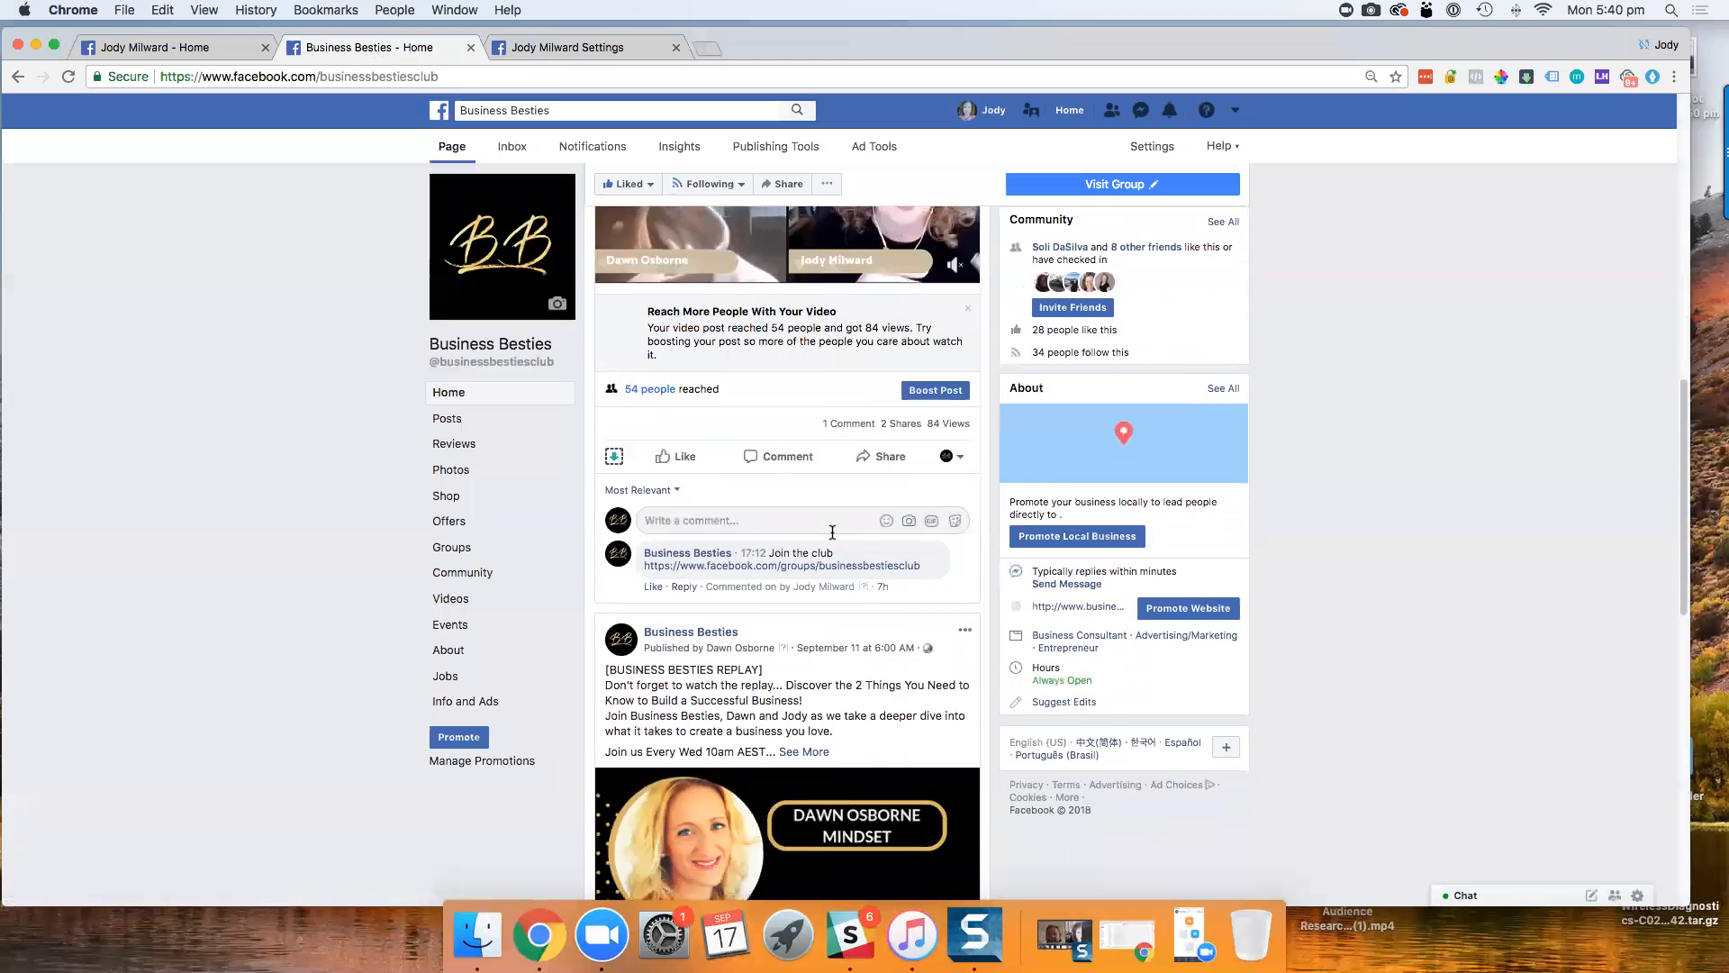
scroll(down, 3)
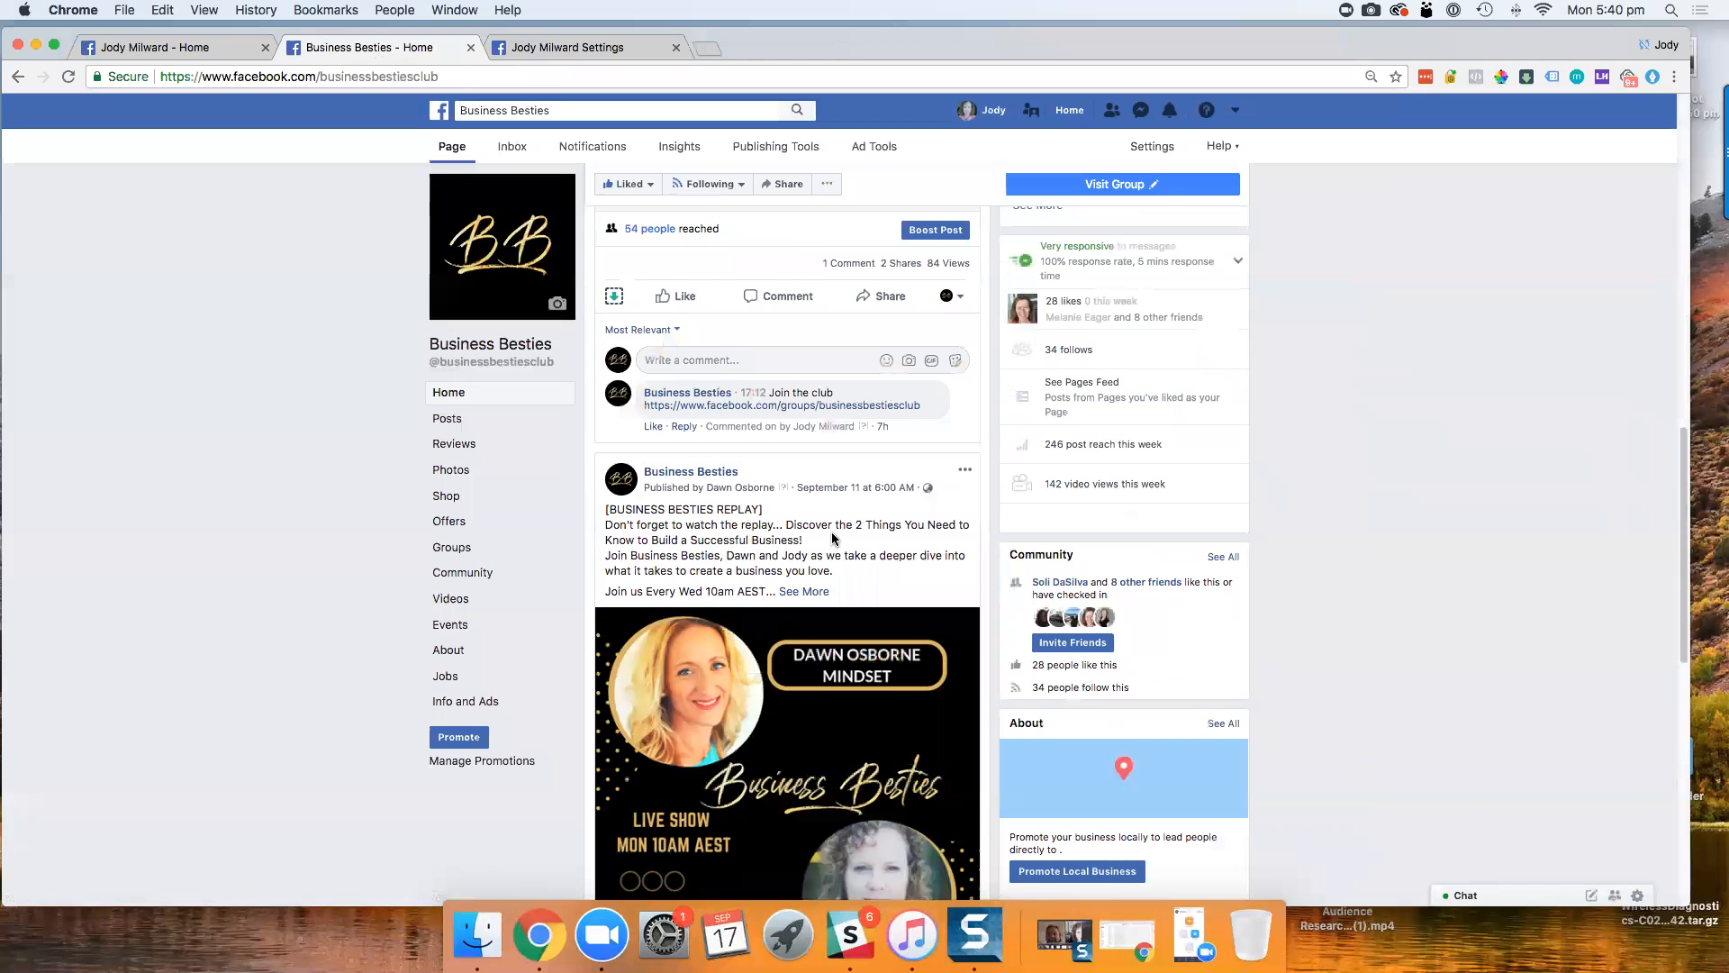
scroll(down, 3)
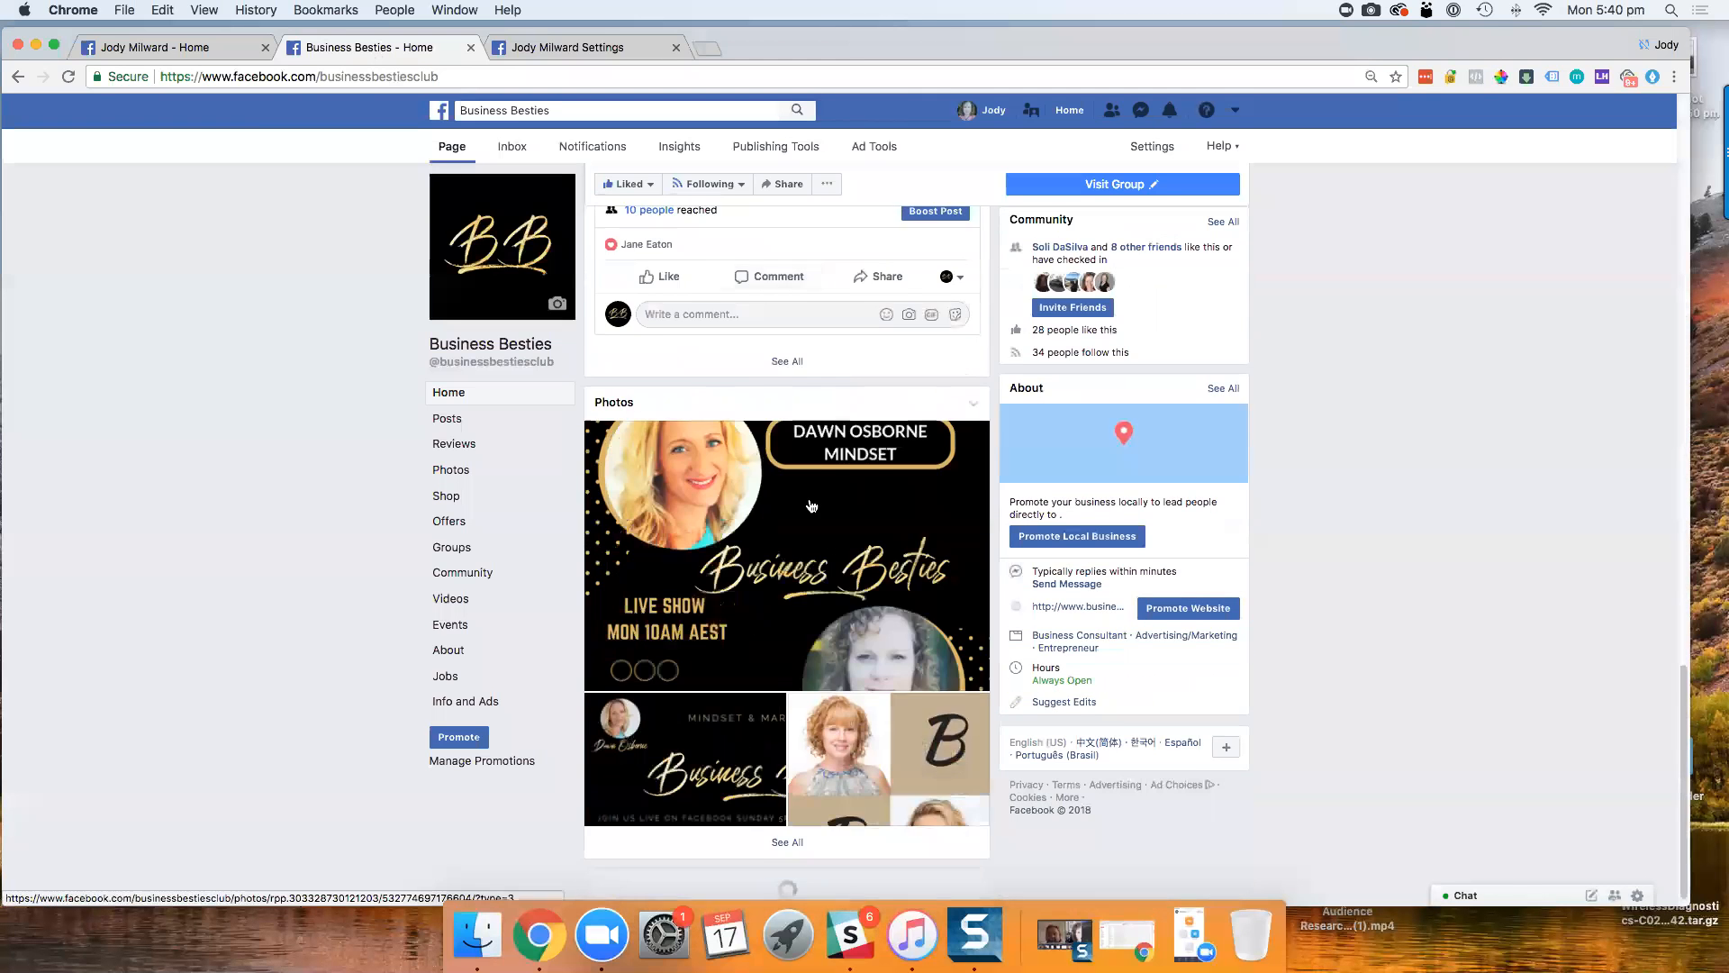
scroll(down, 3)
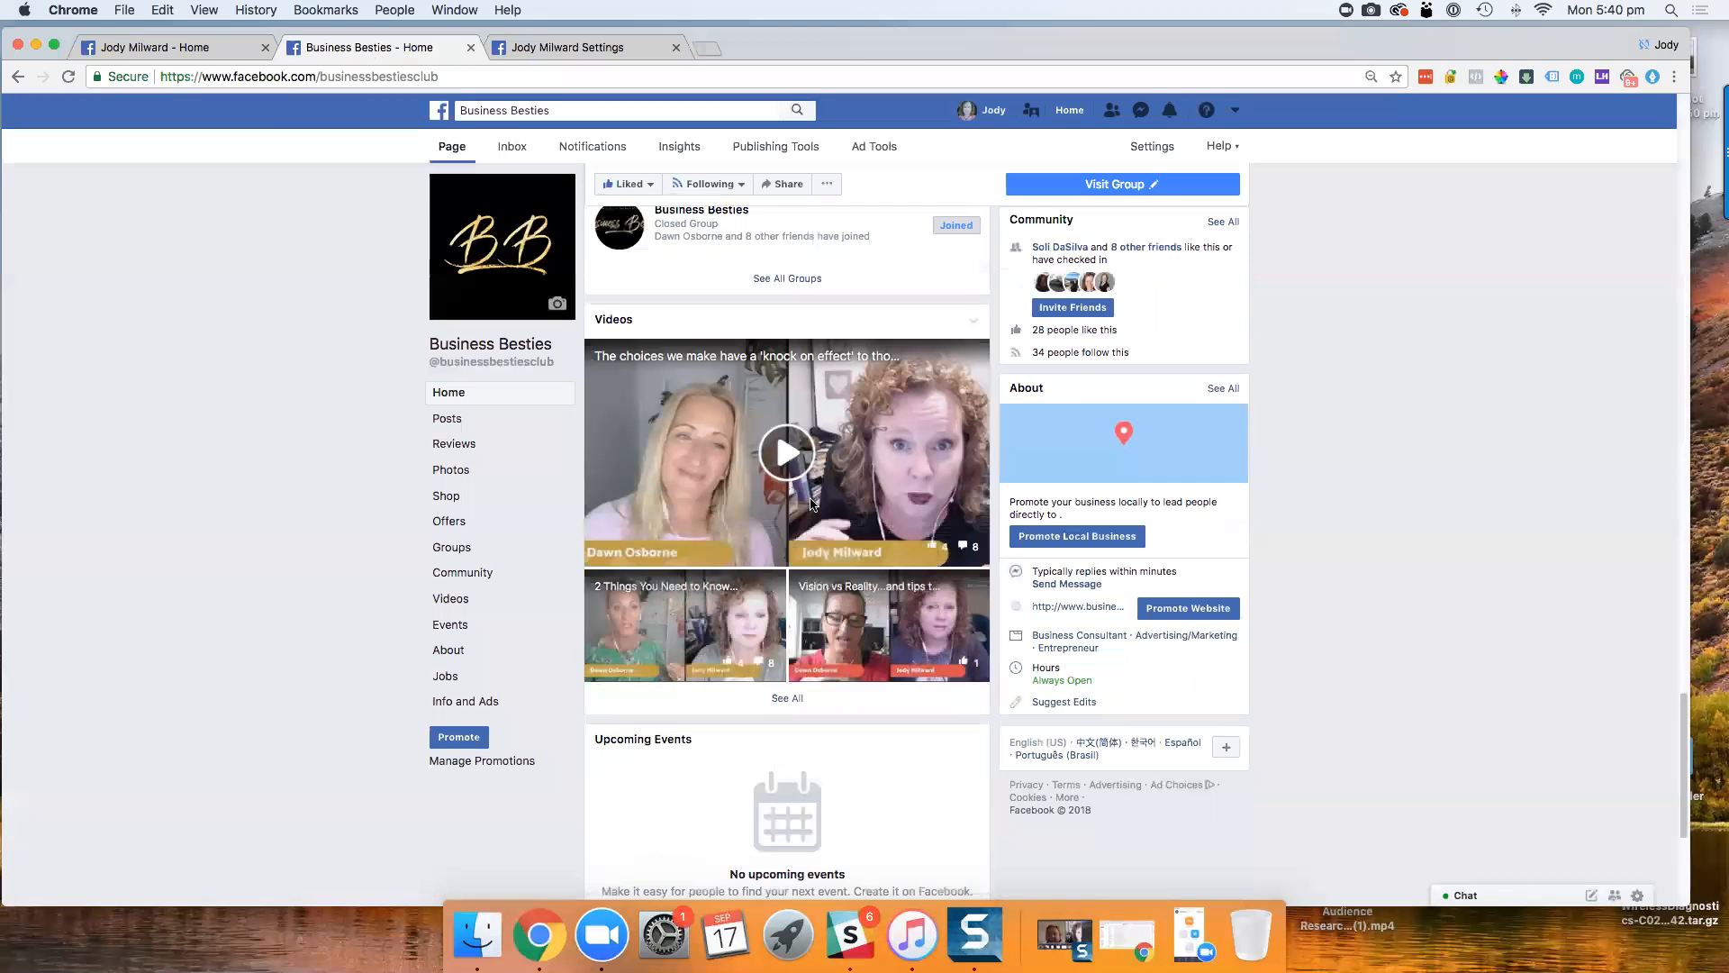
scroll(down, 3)
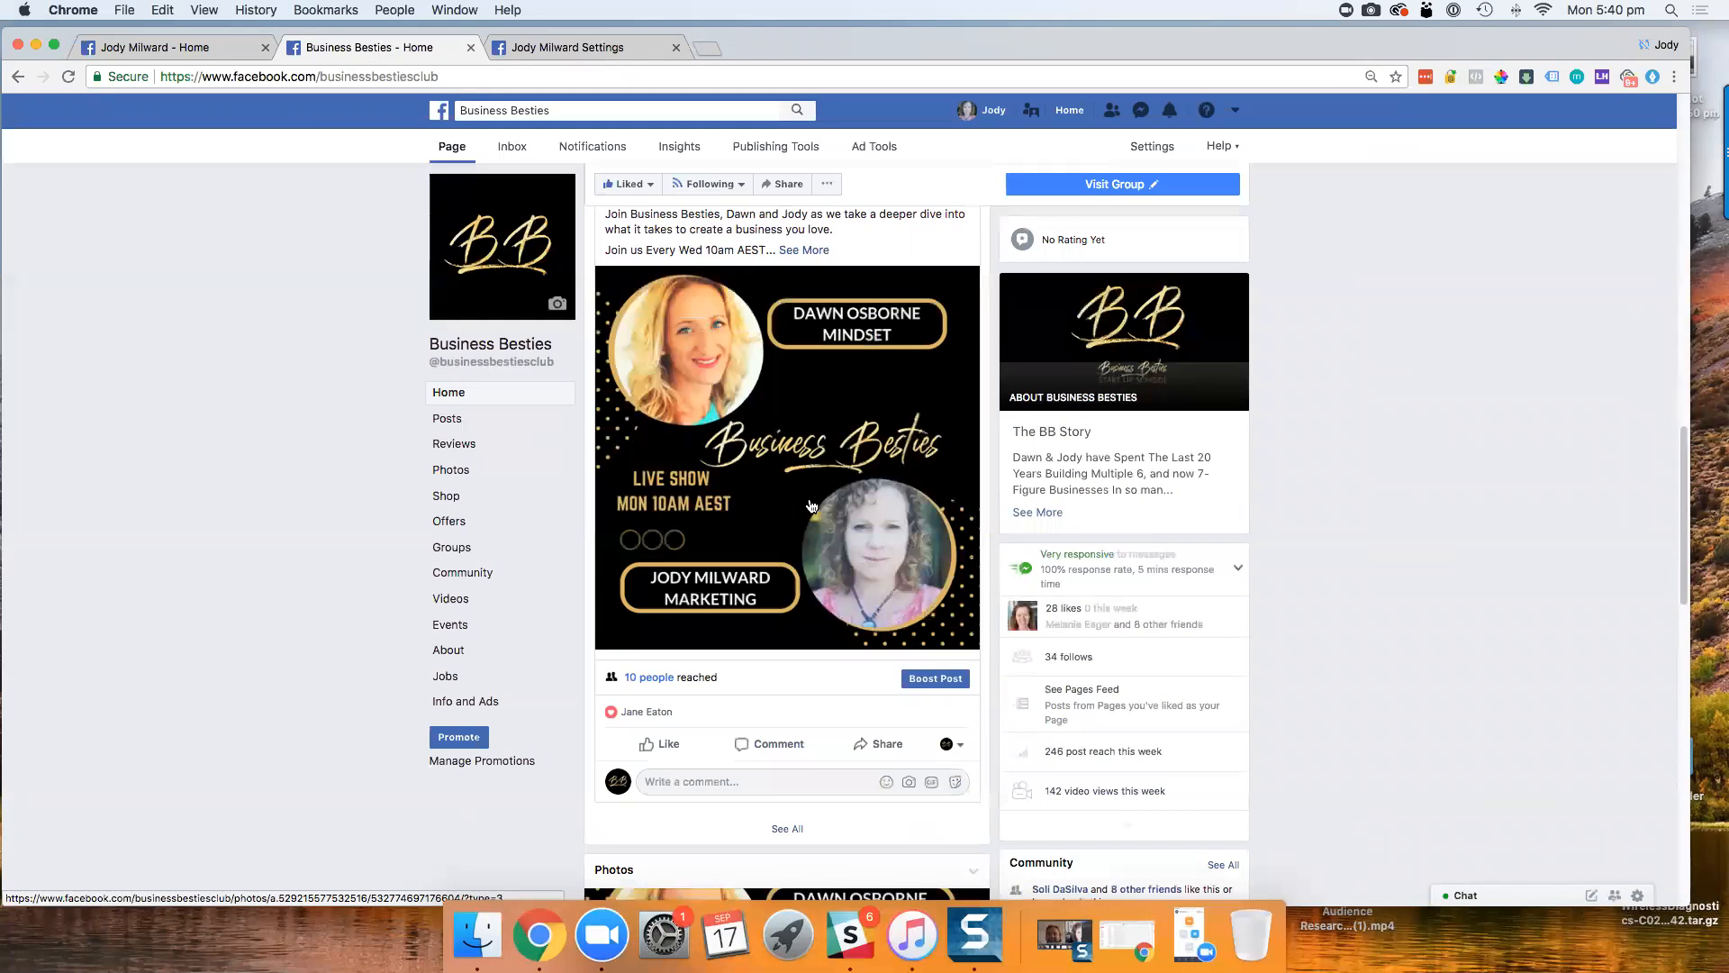
scroll(up, 3)
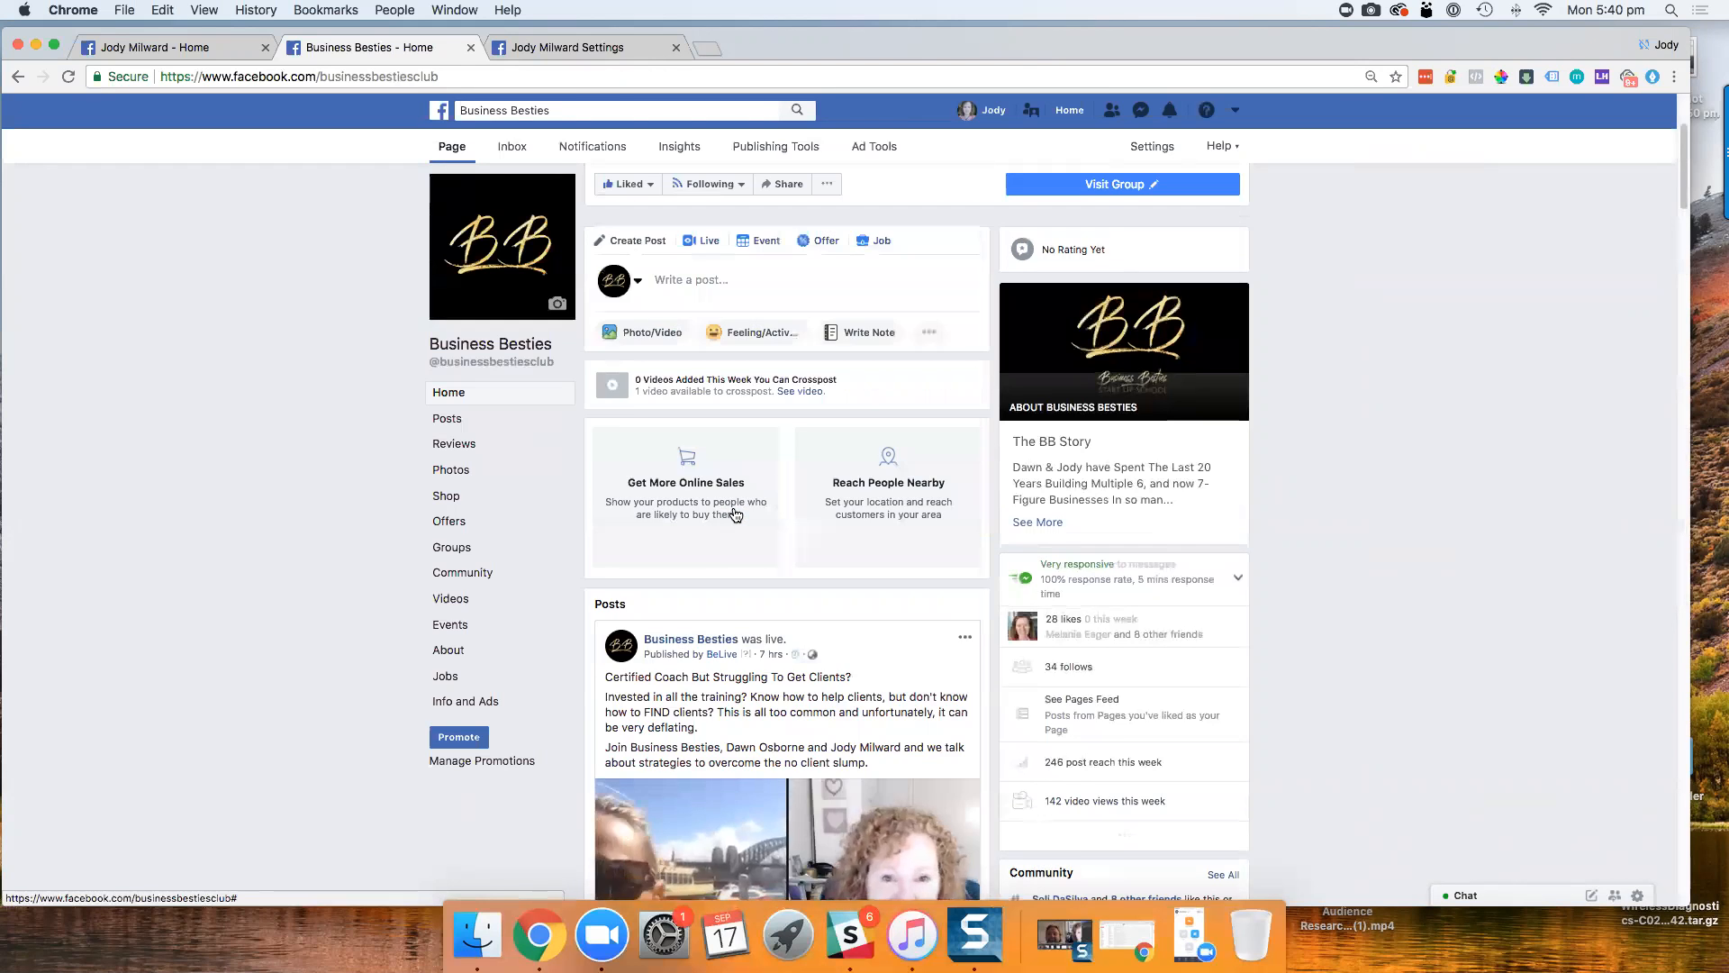
click(568, 47)
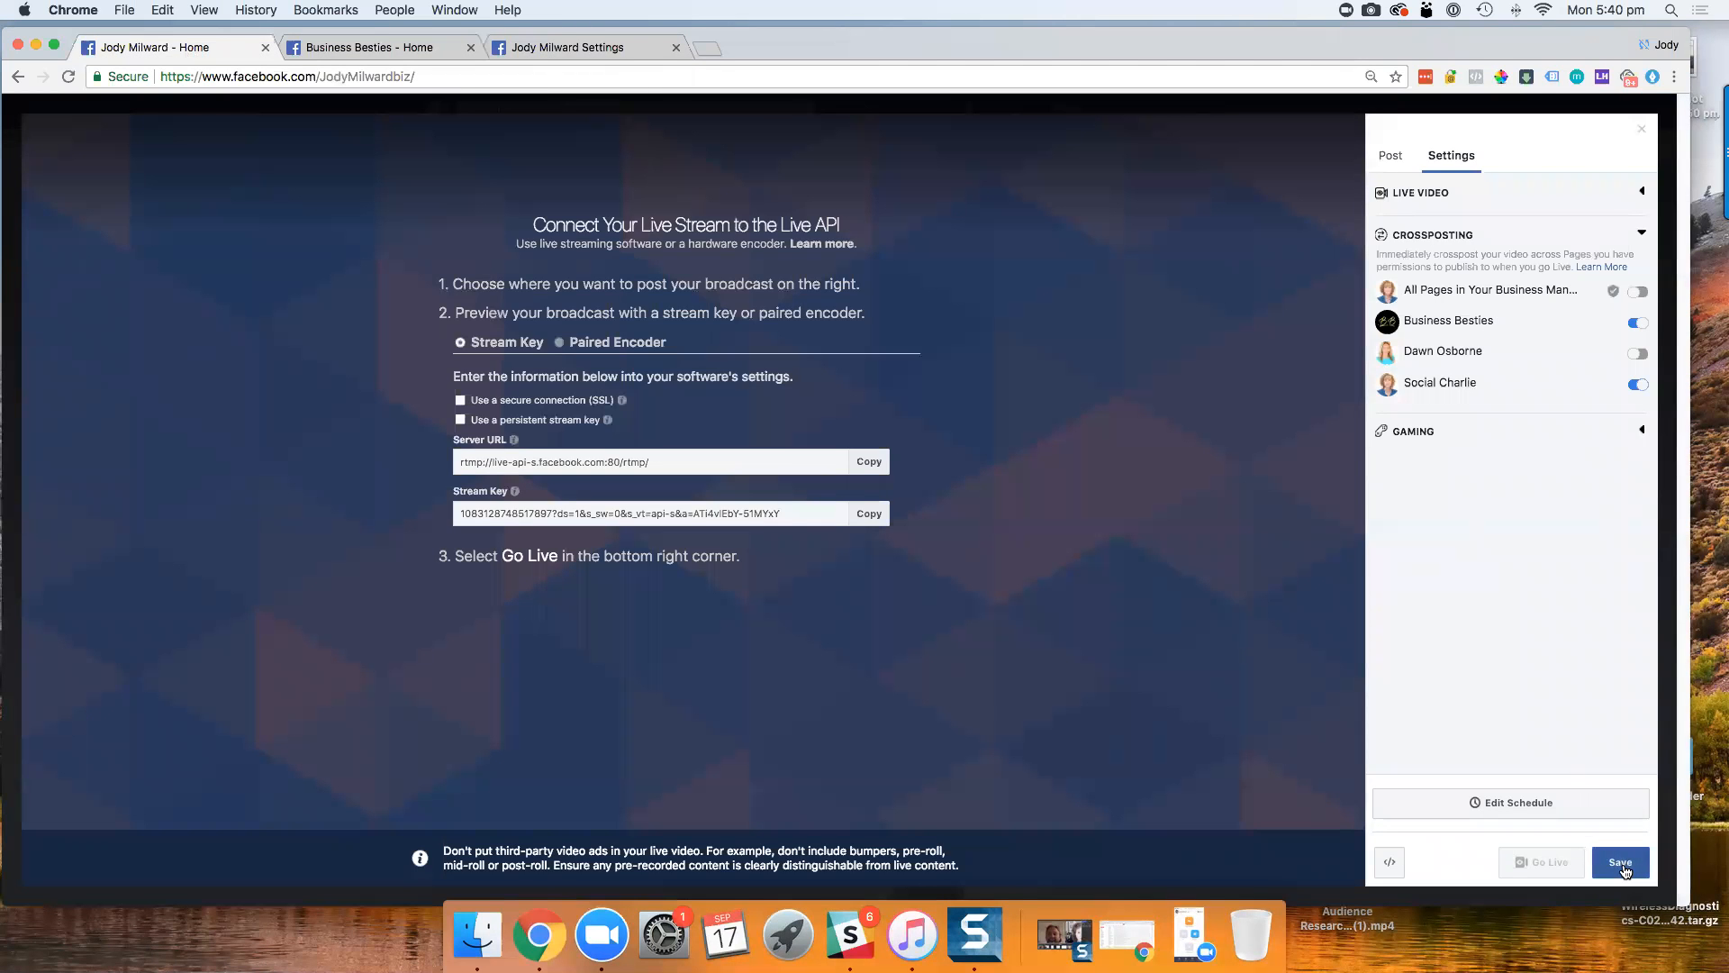
- Leave the live video setup, saving the crossposting changes
click(1619, 863)
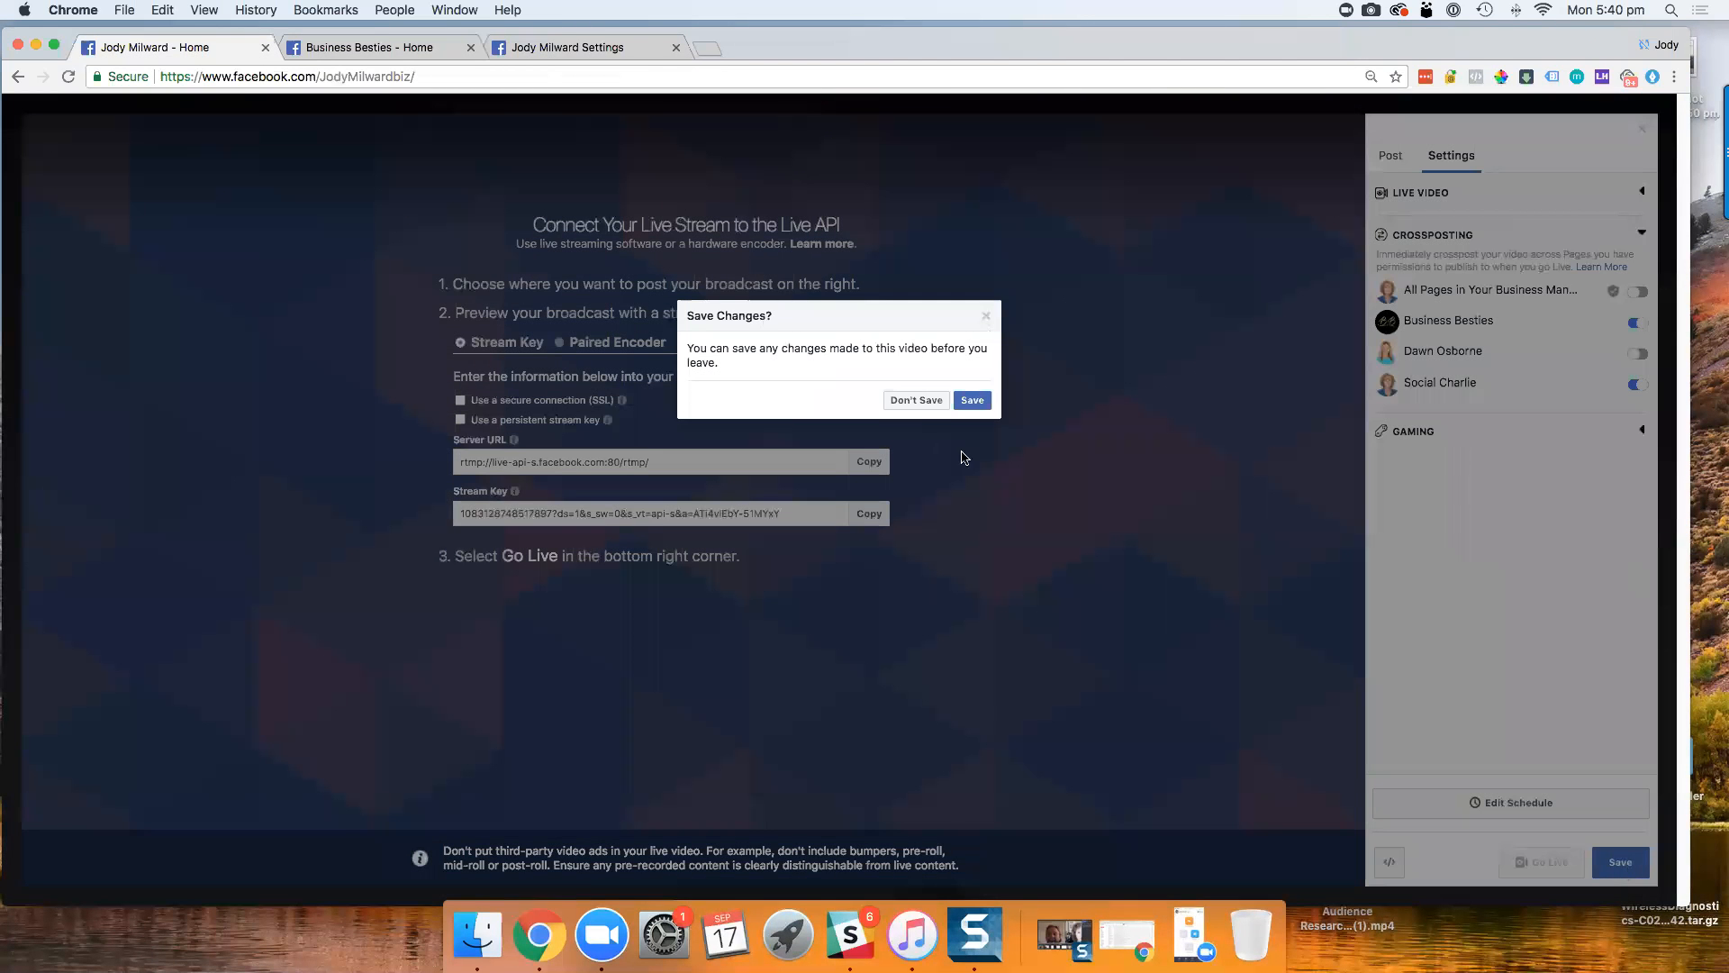
click(971, 399)
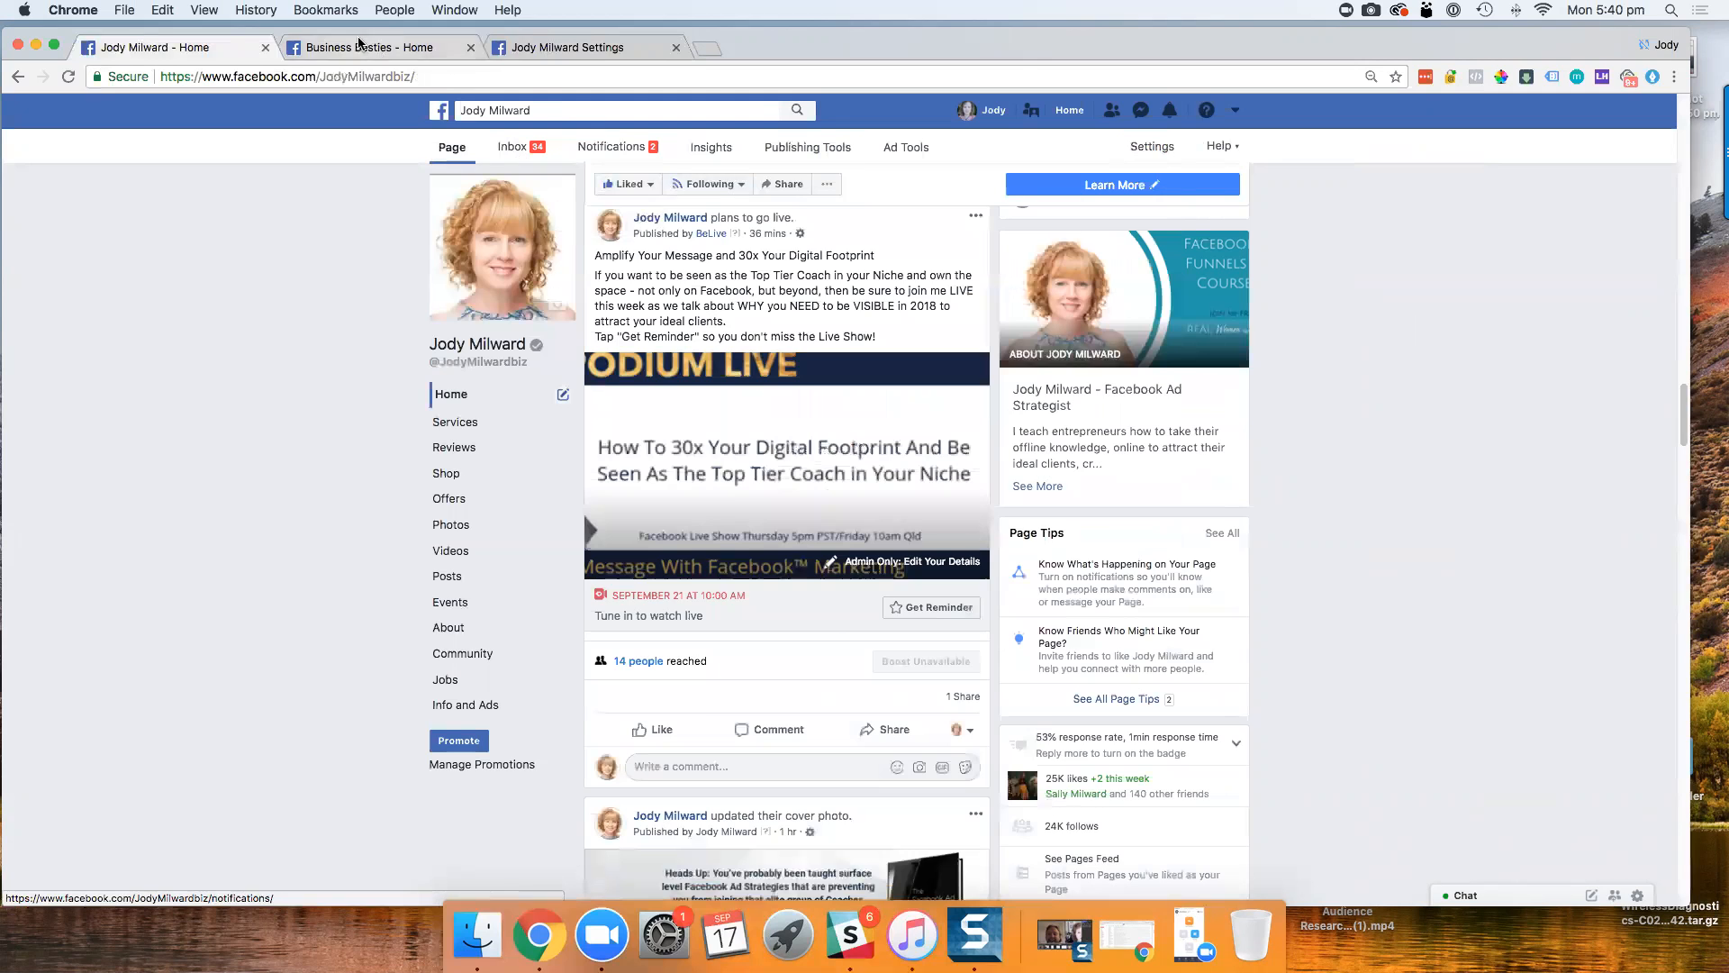
click(380, 47)
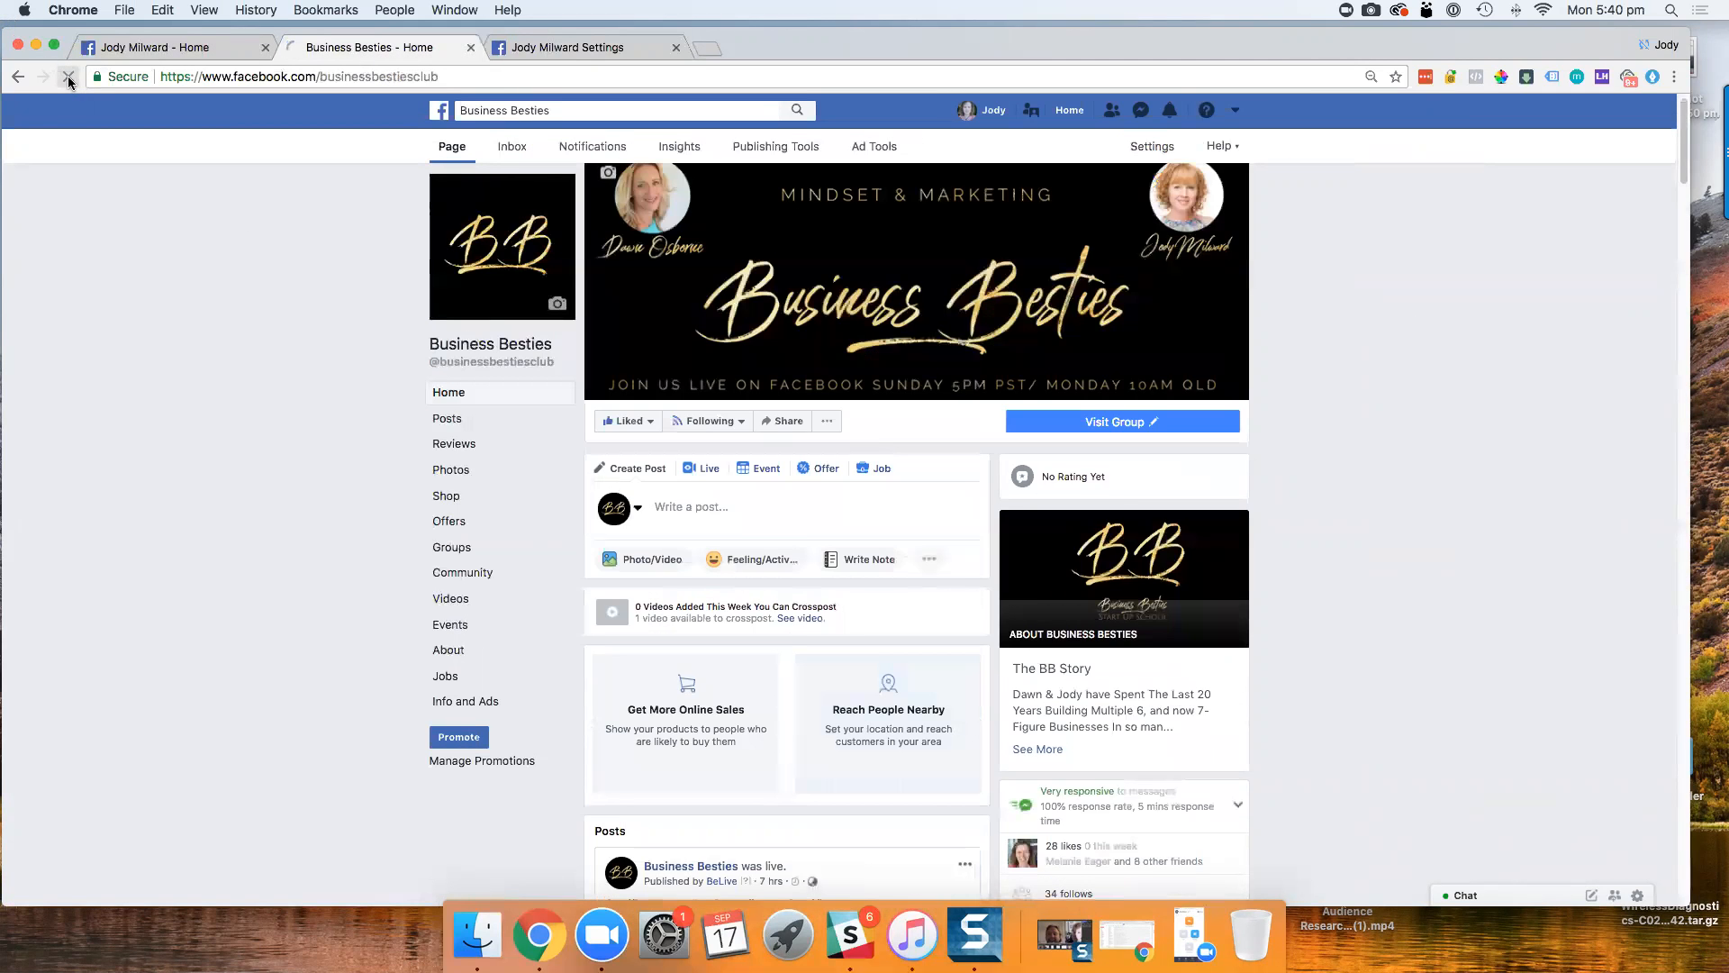
- Reload Business Besties and scroll to the crossposted 'Amplify Your Message' upcoming live post
click(68, 75)
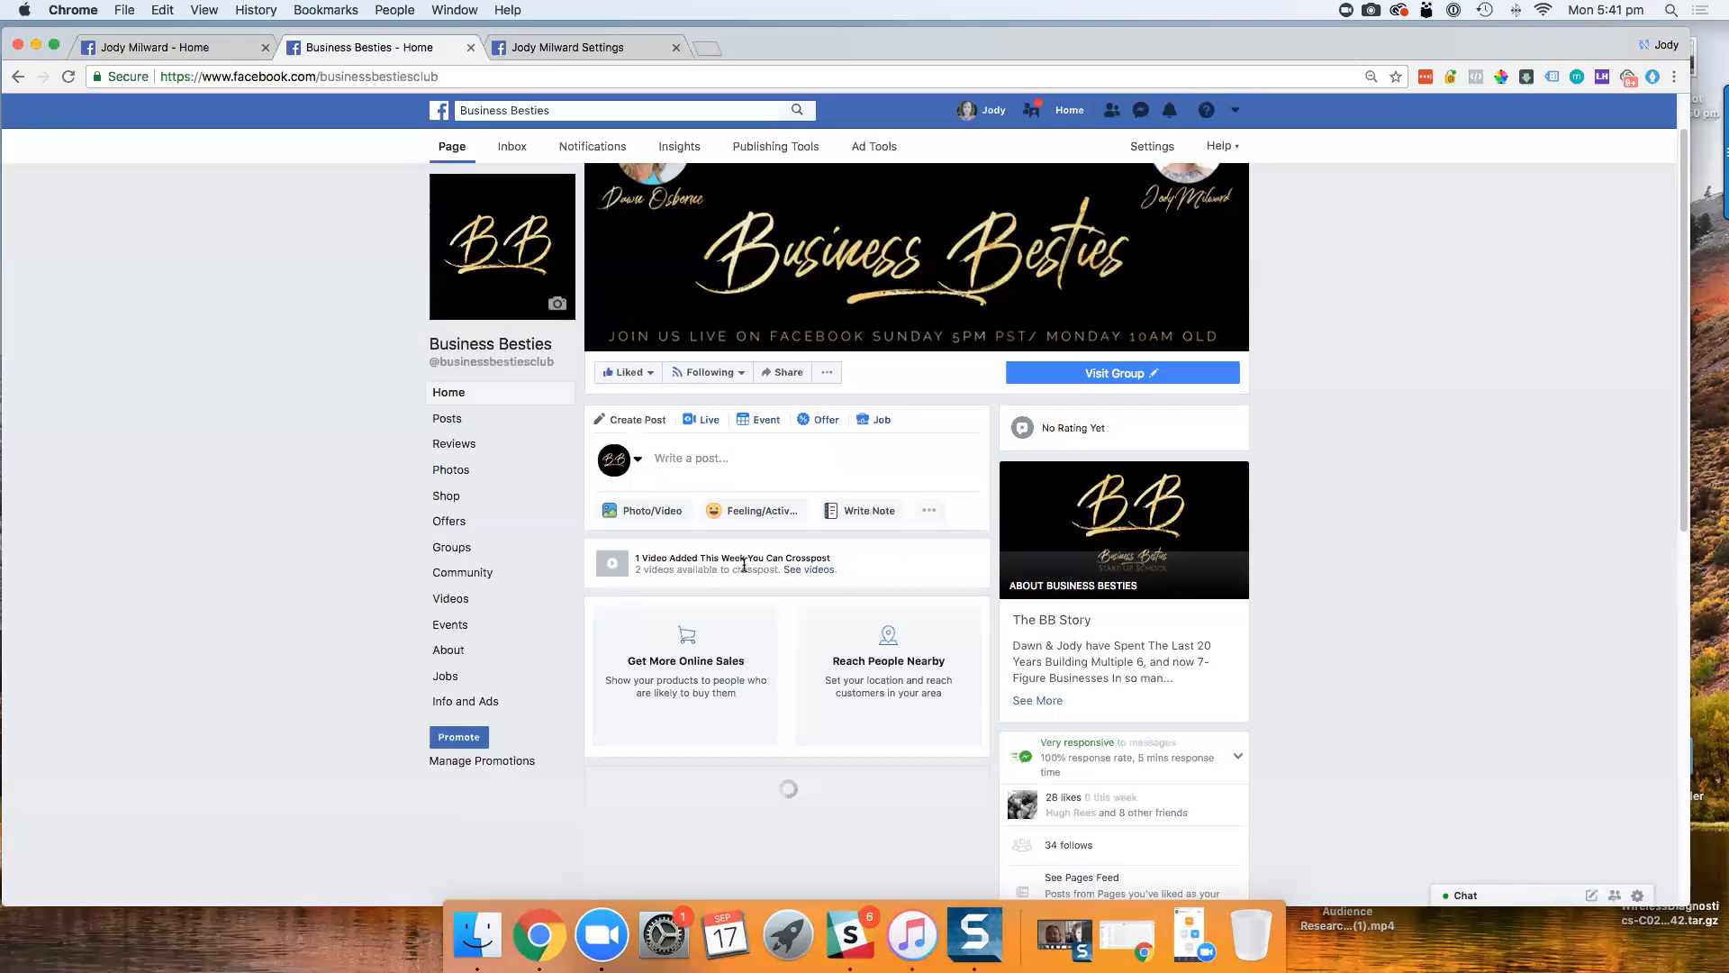
scroll(down, 3)
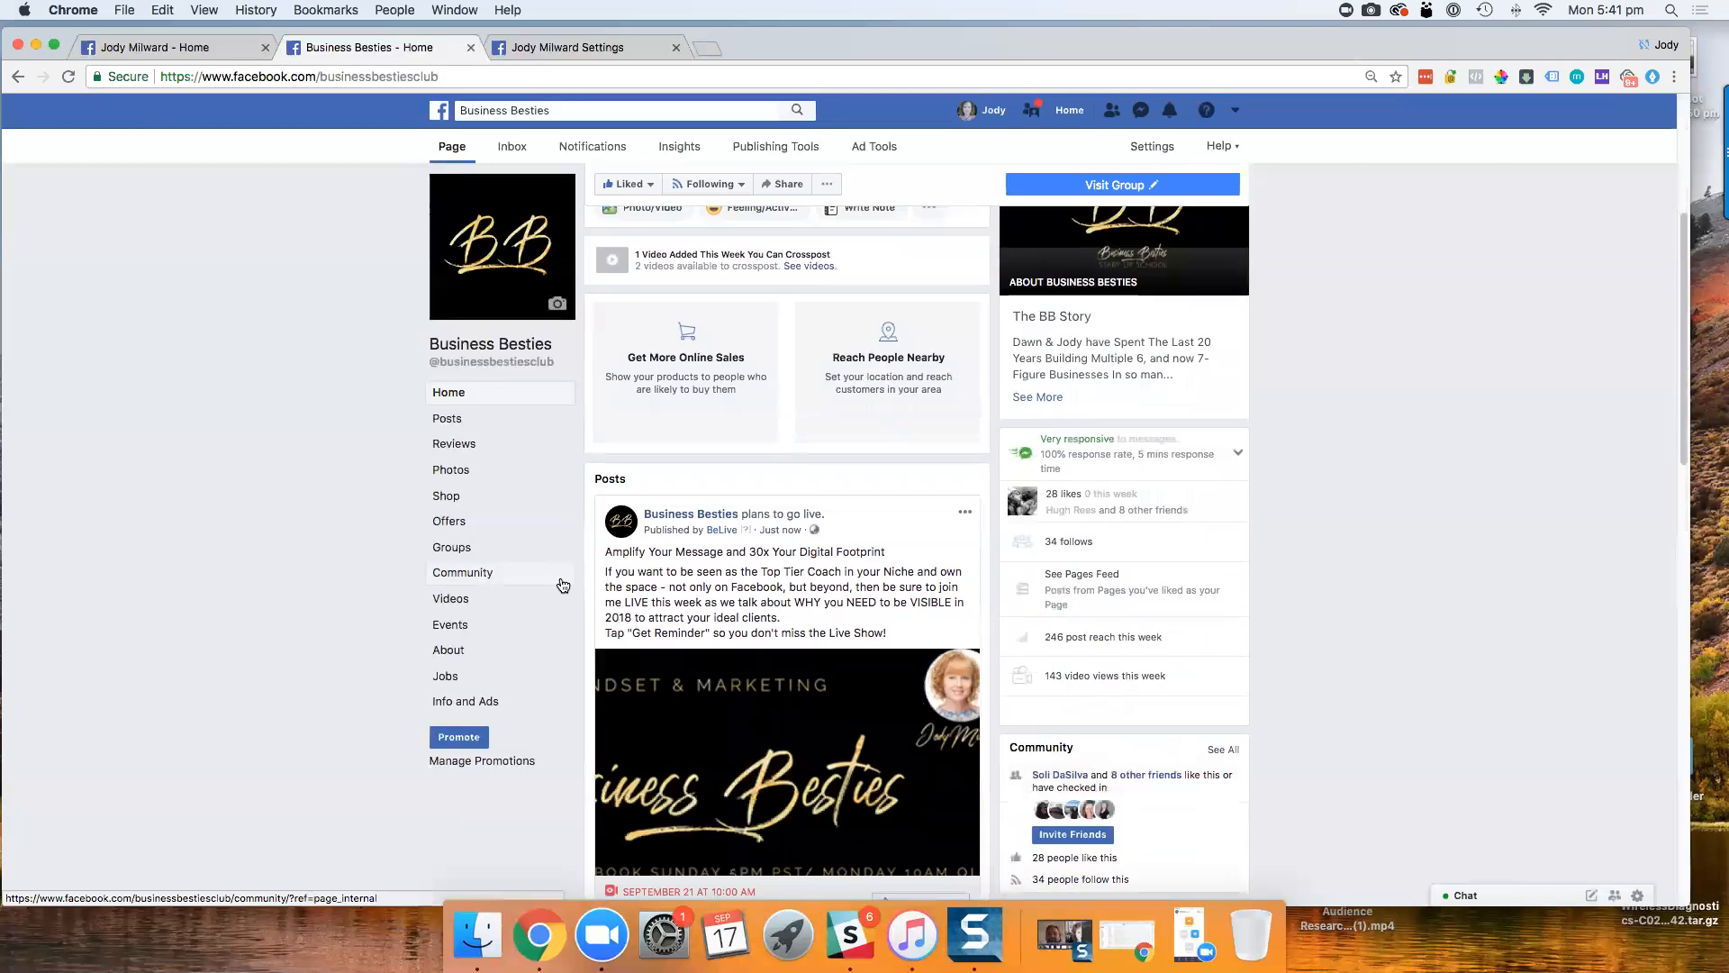
scroll(down, 3)
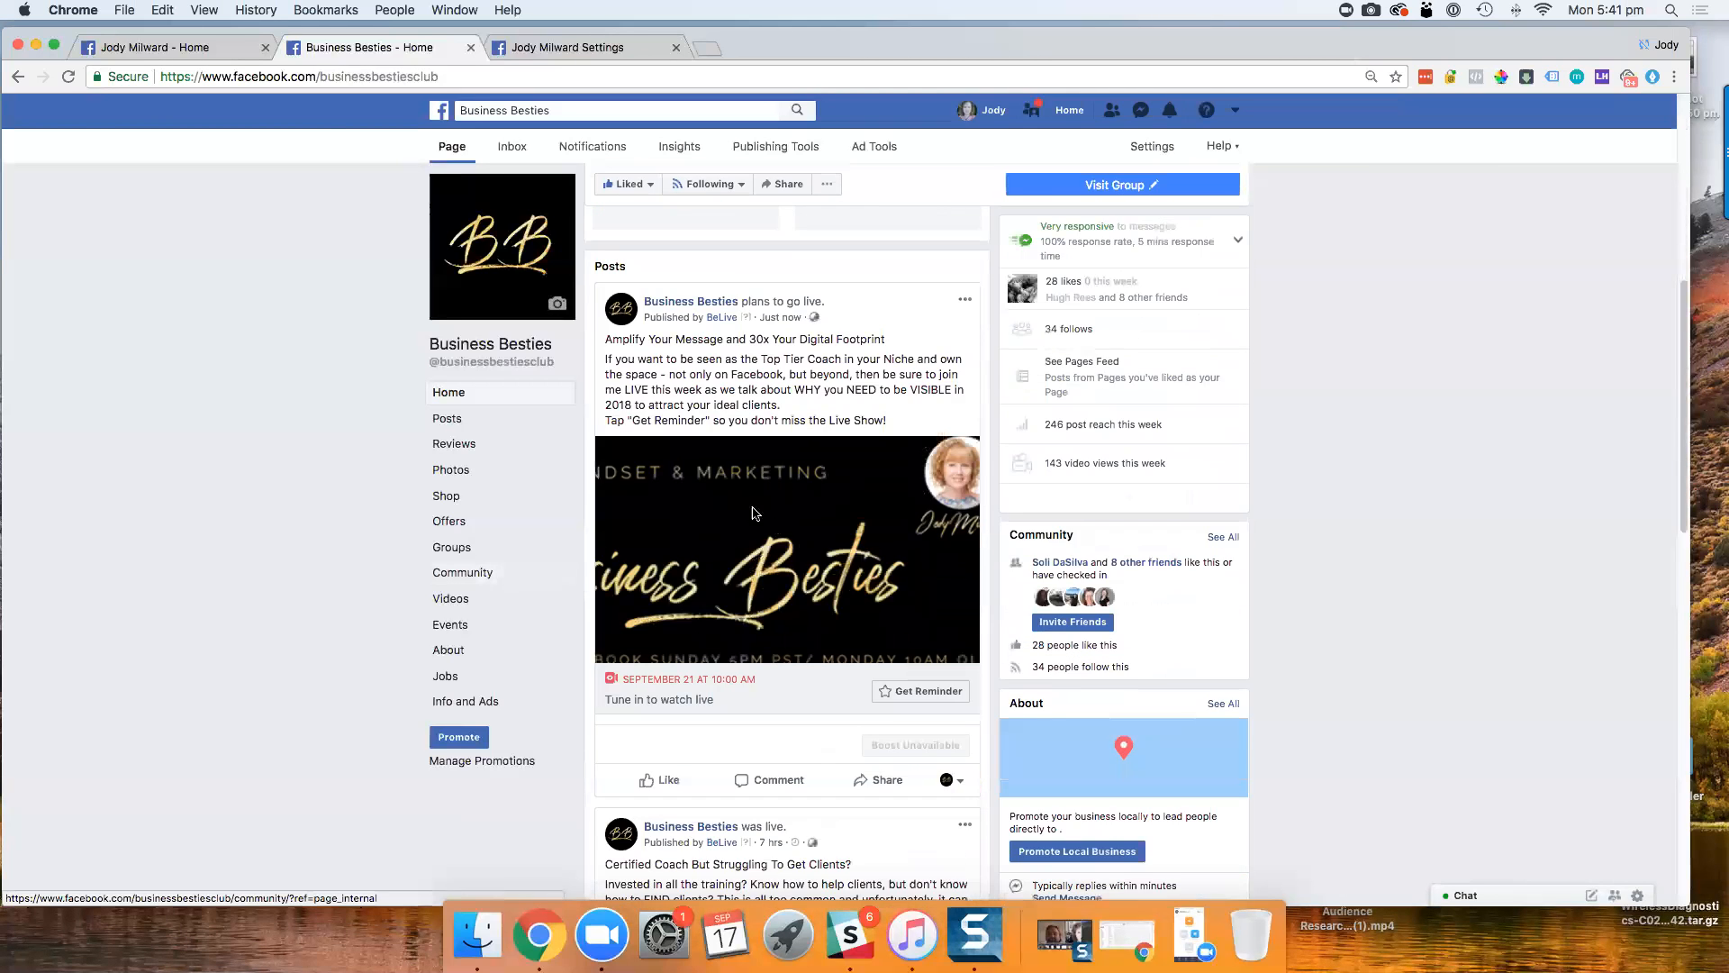
mouse_move(689, 354)
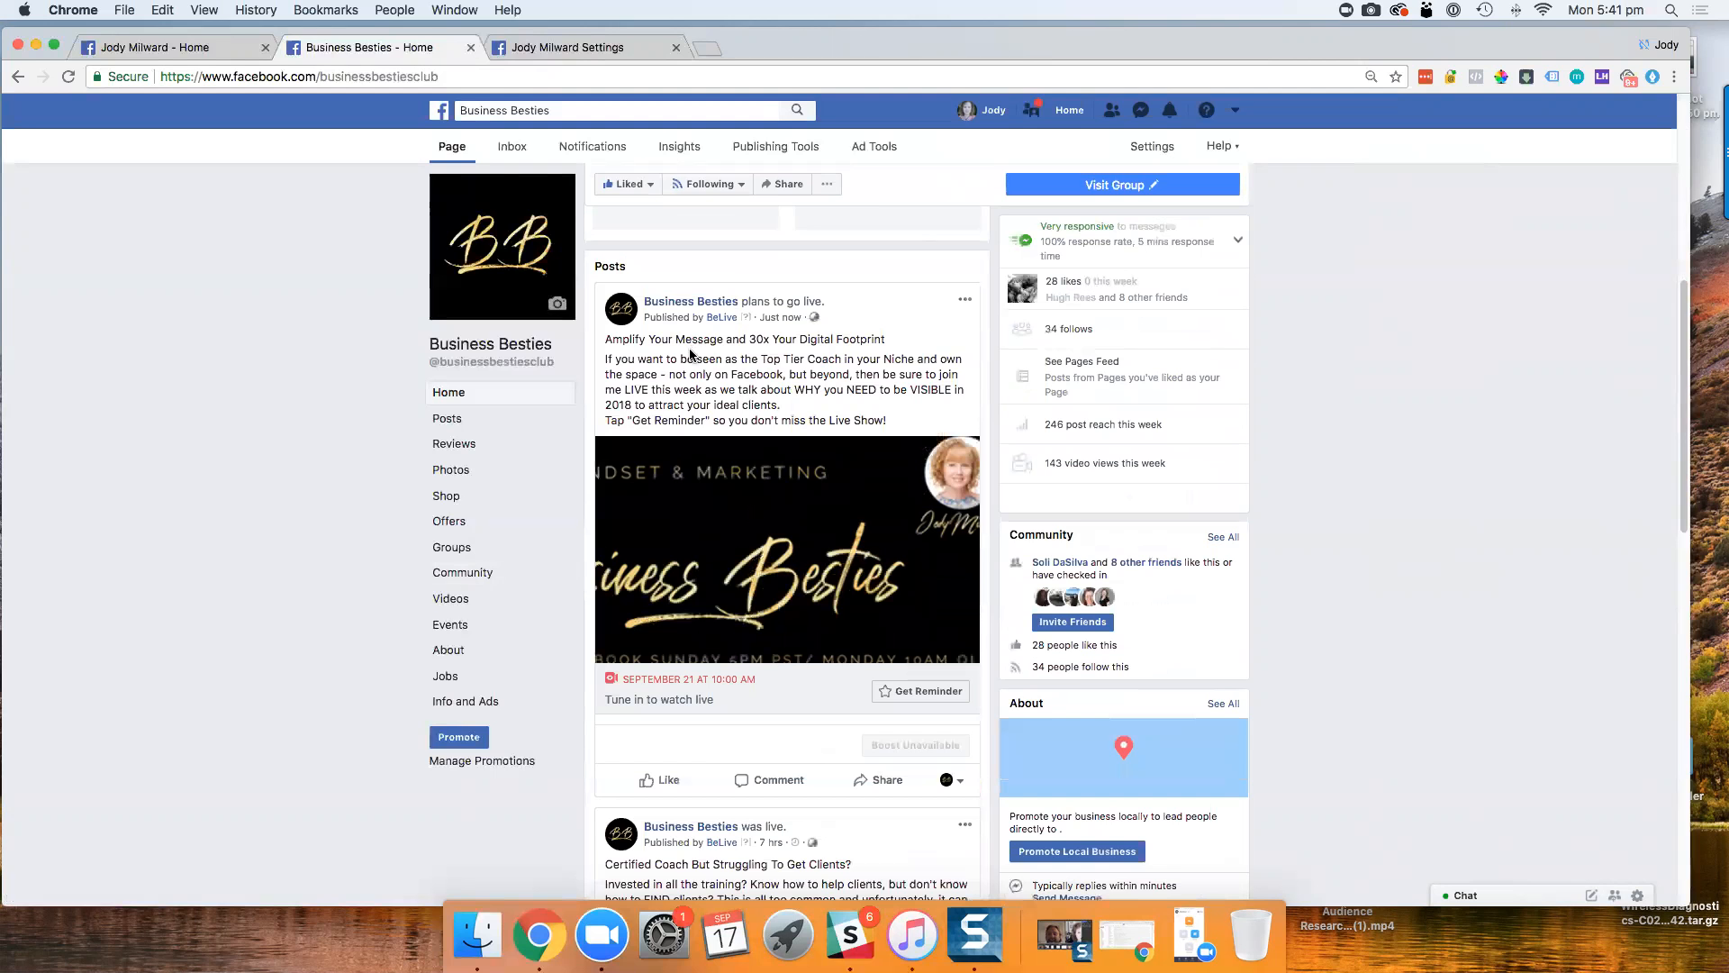
click(143, 47)
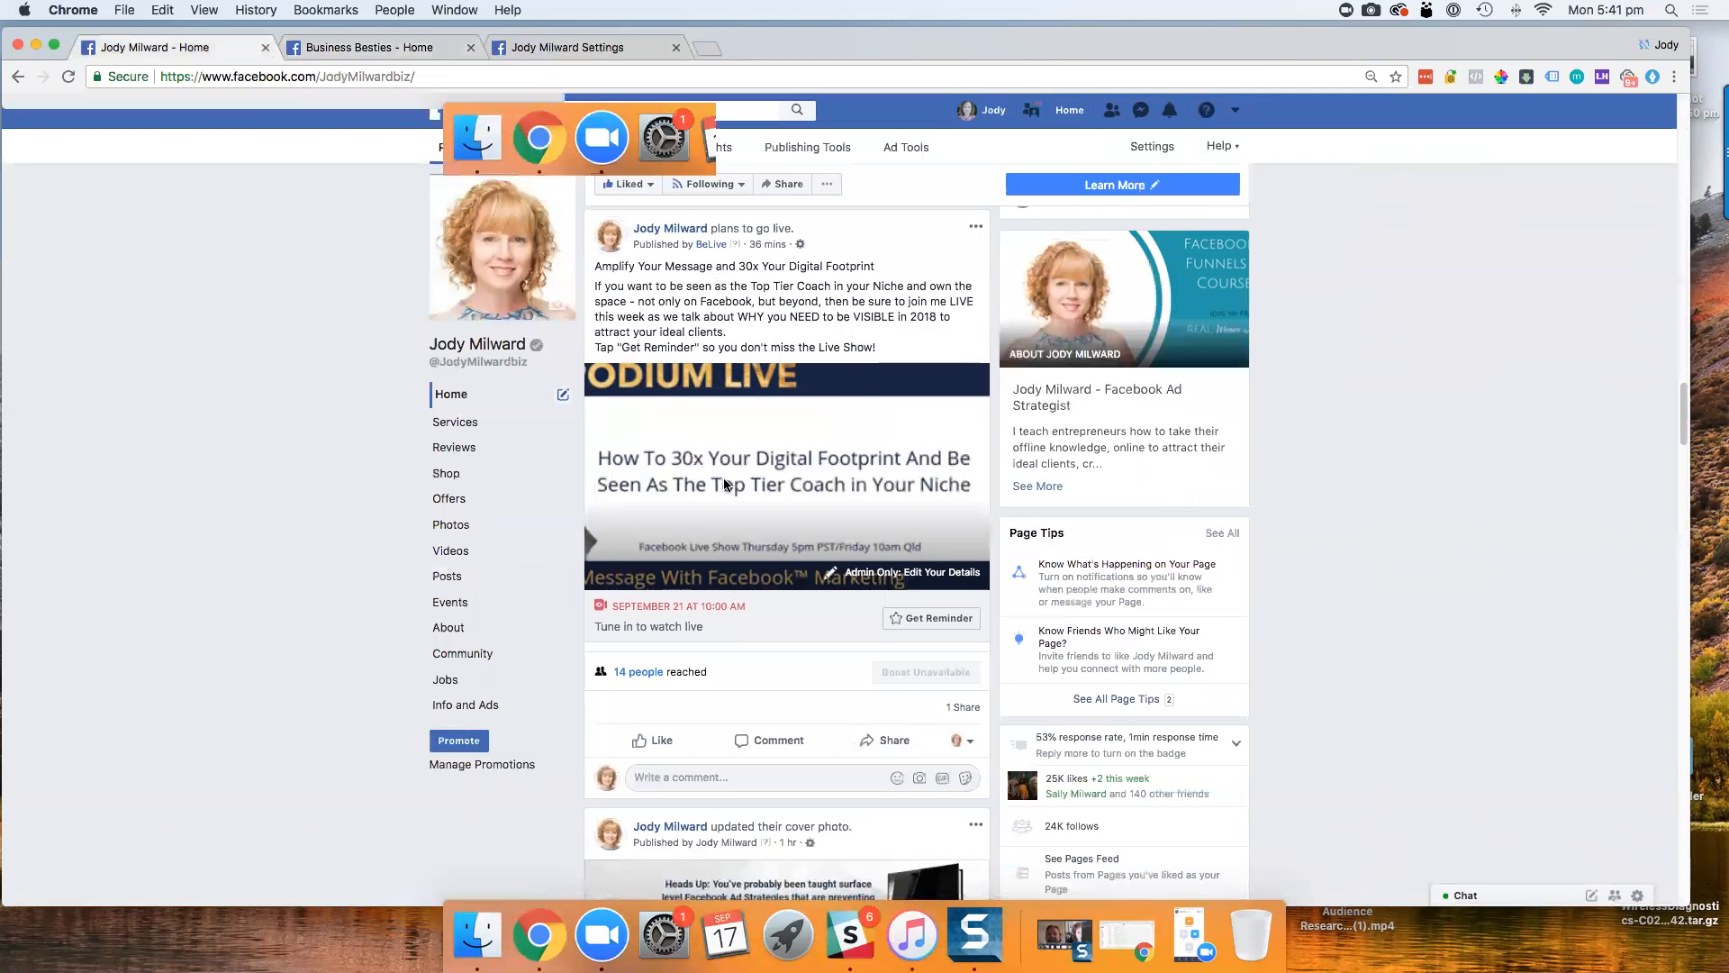
mouse_move(814, 507)
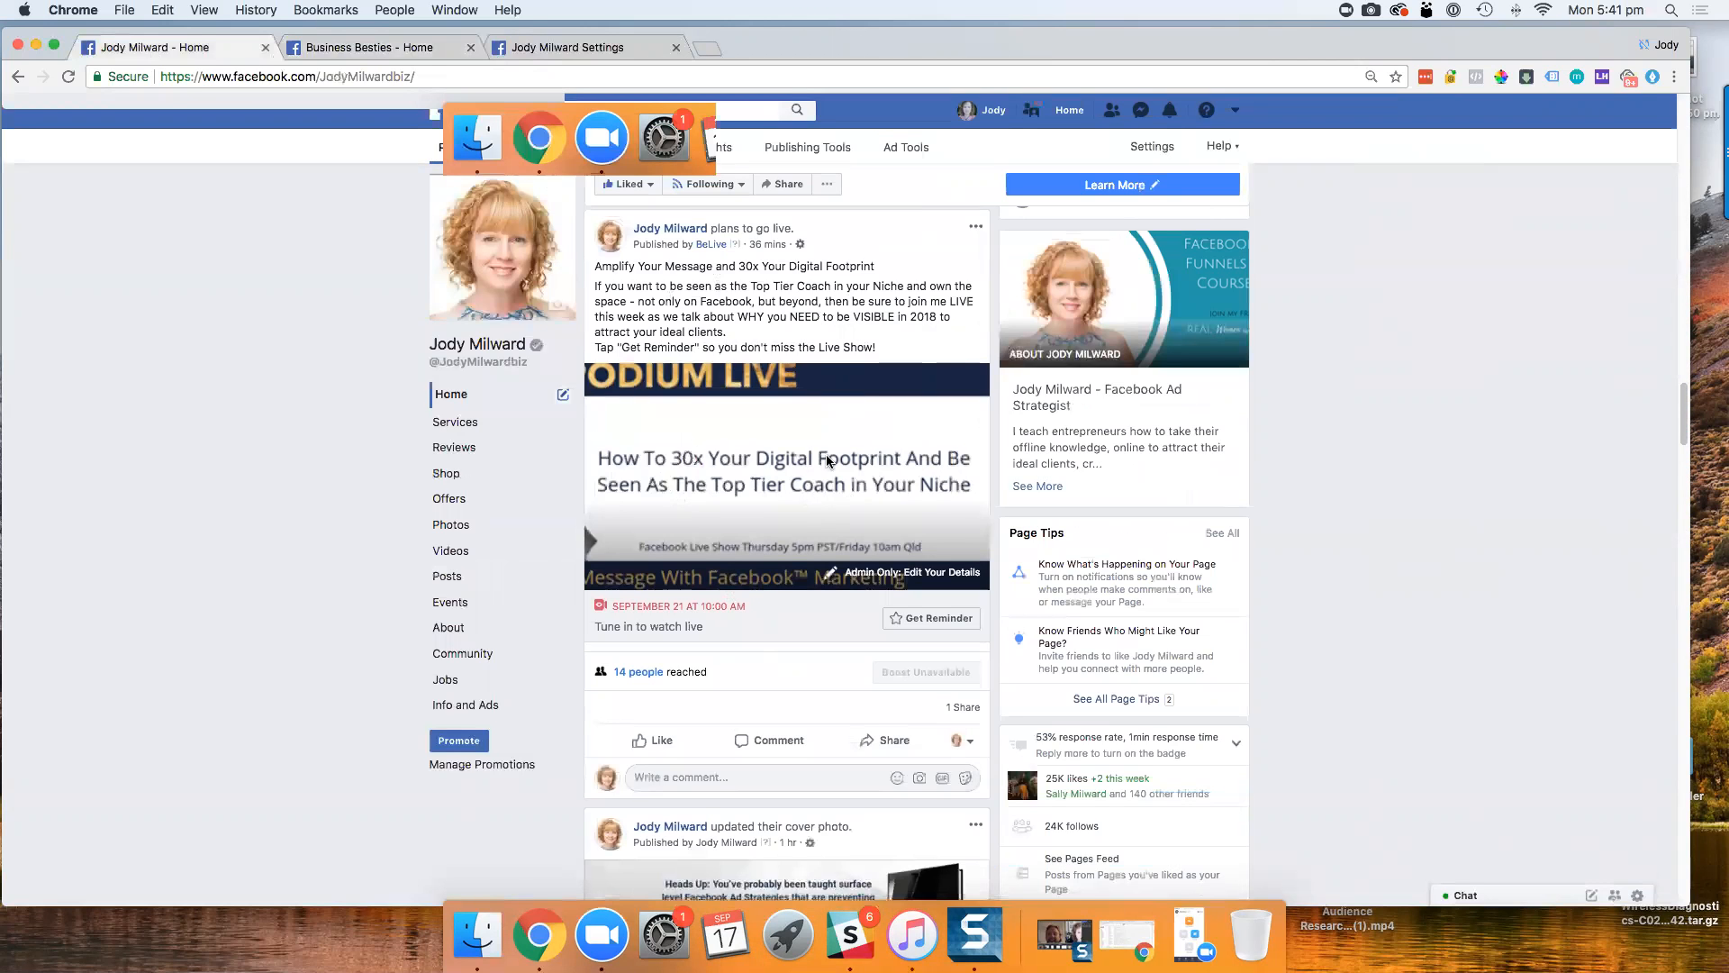
mouse_move(739, 526)
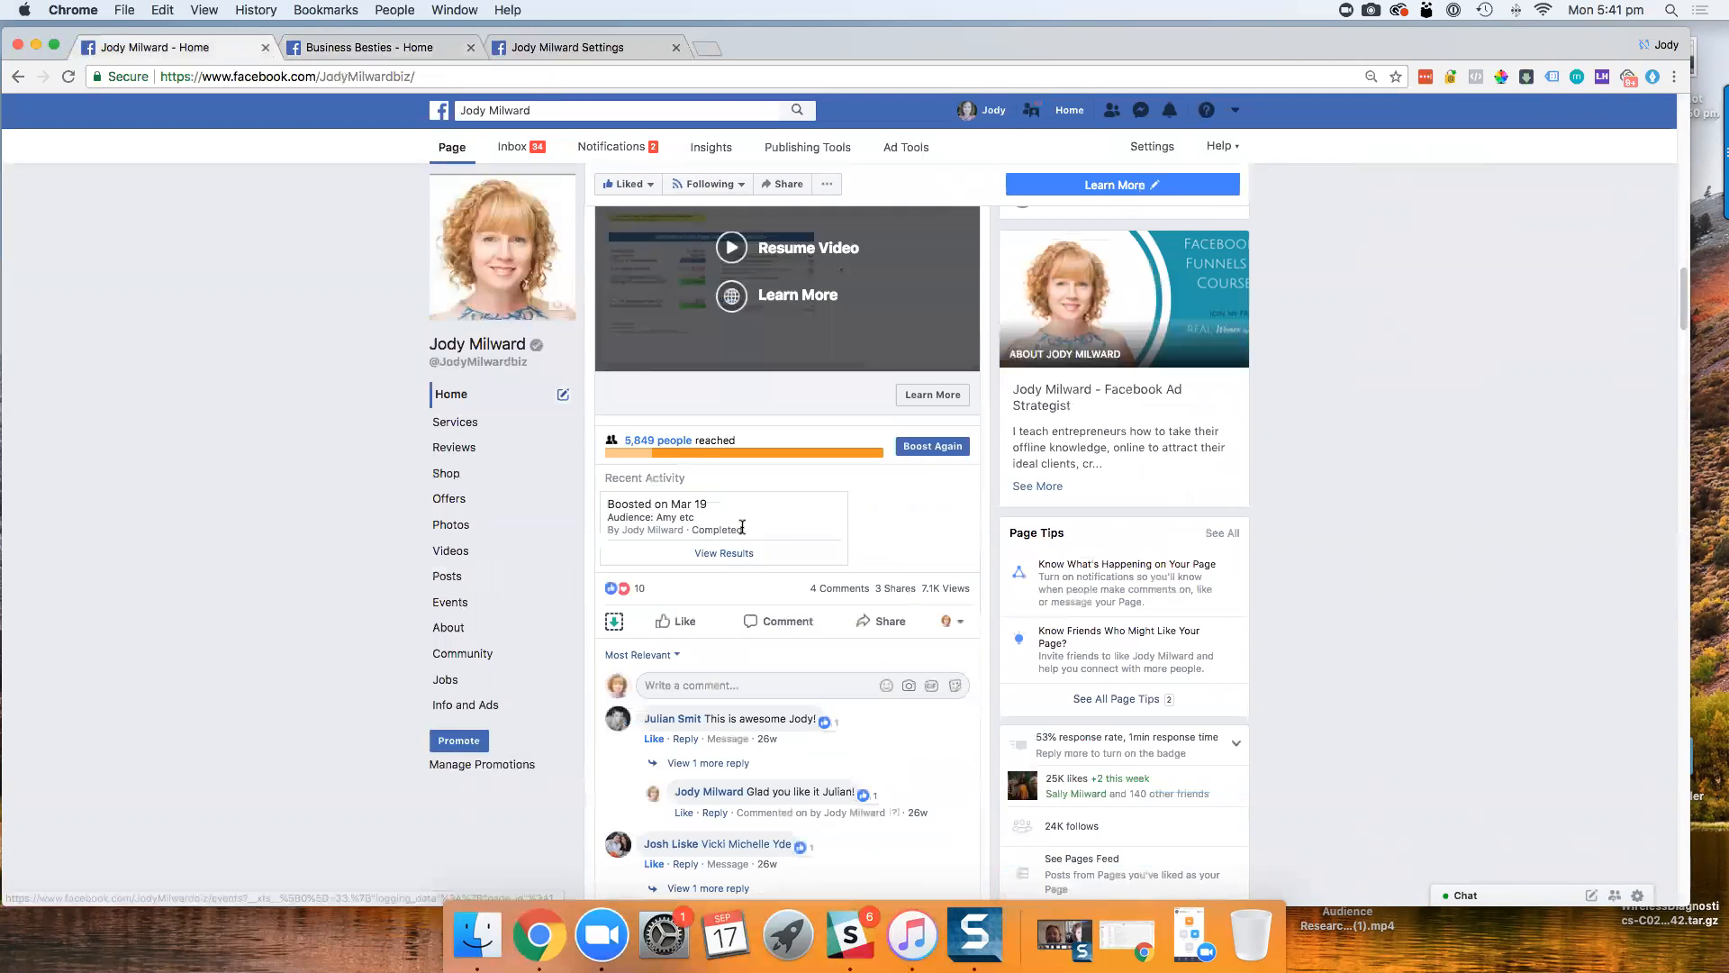
scroll(up, 3)
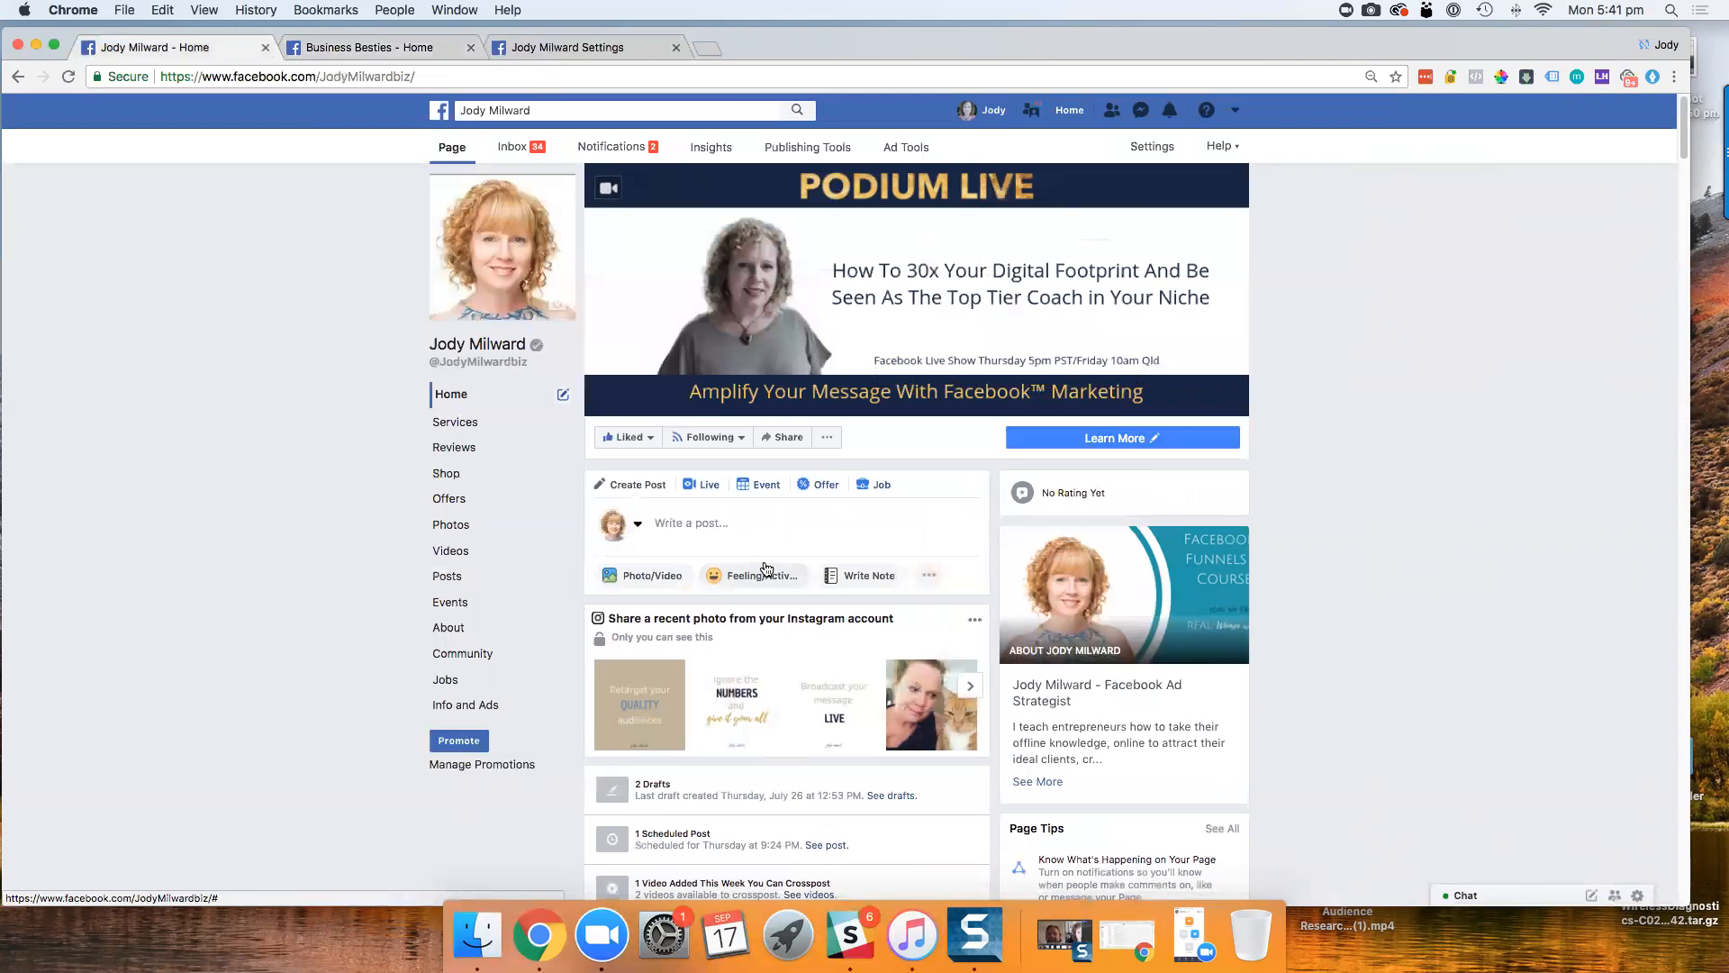
scroll(down, 3)
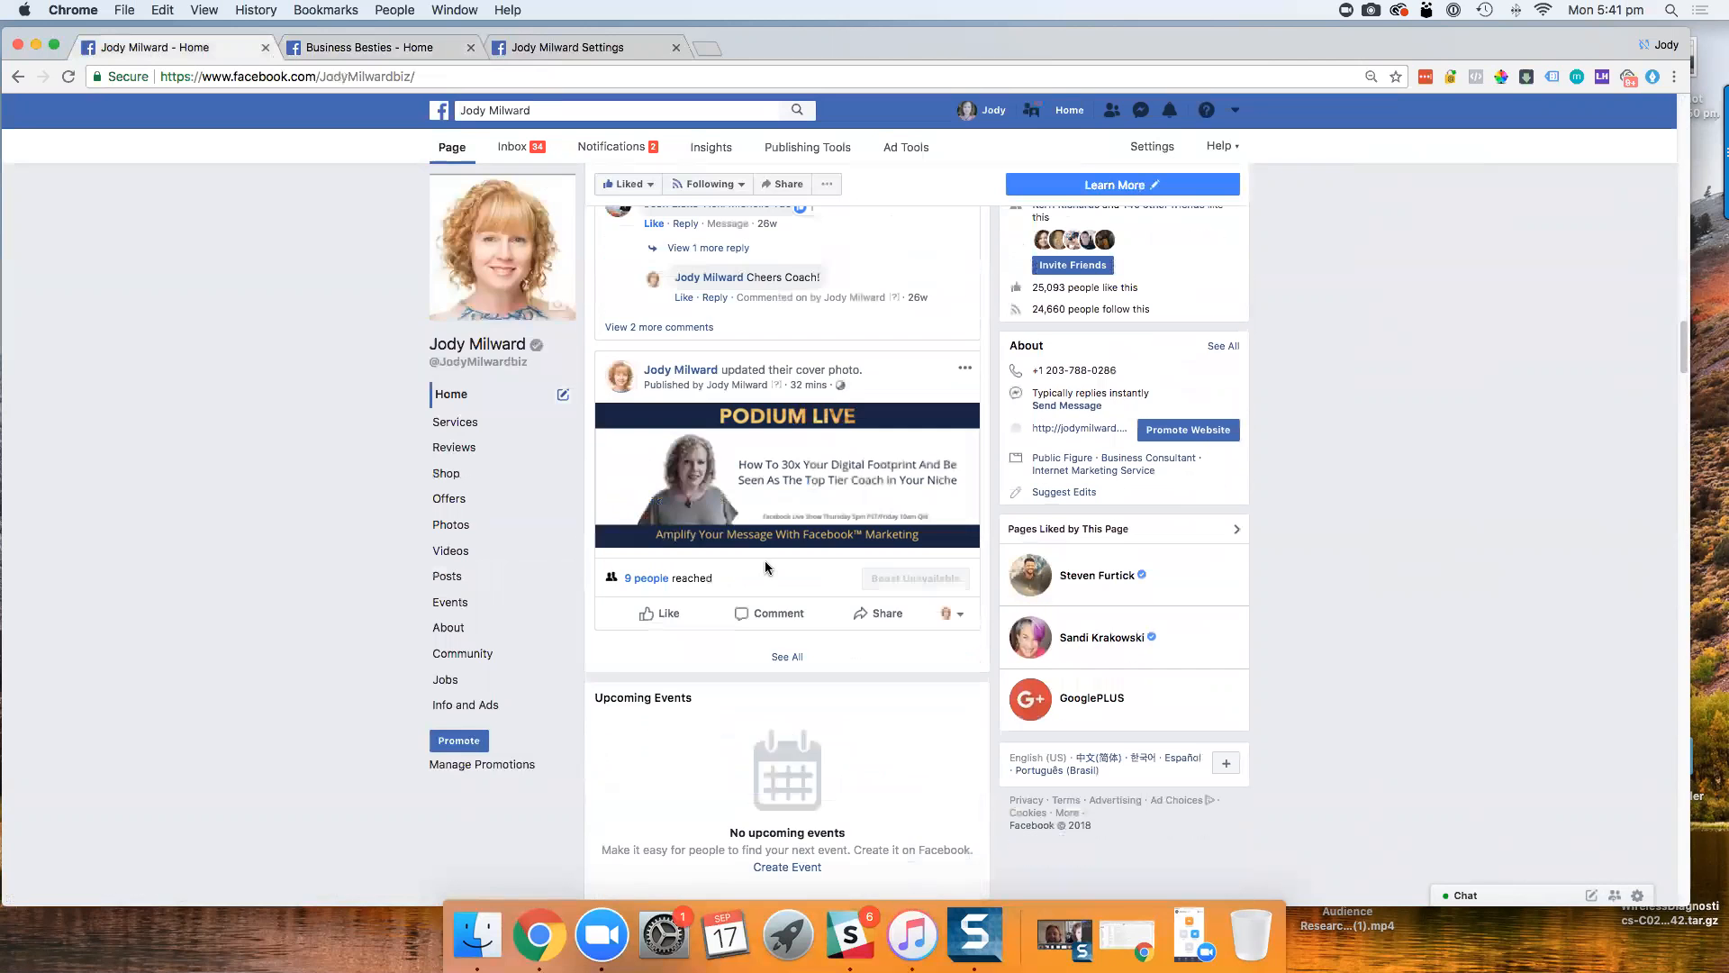
scroll(down, 3)
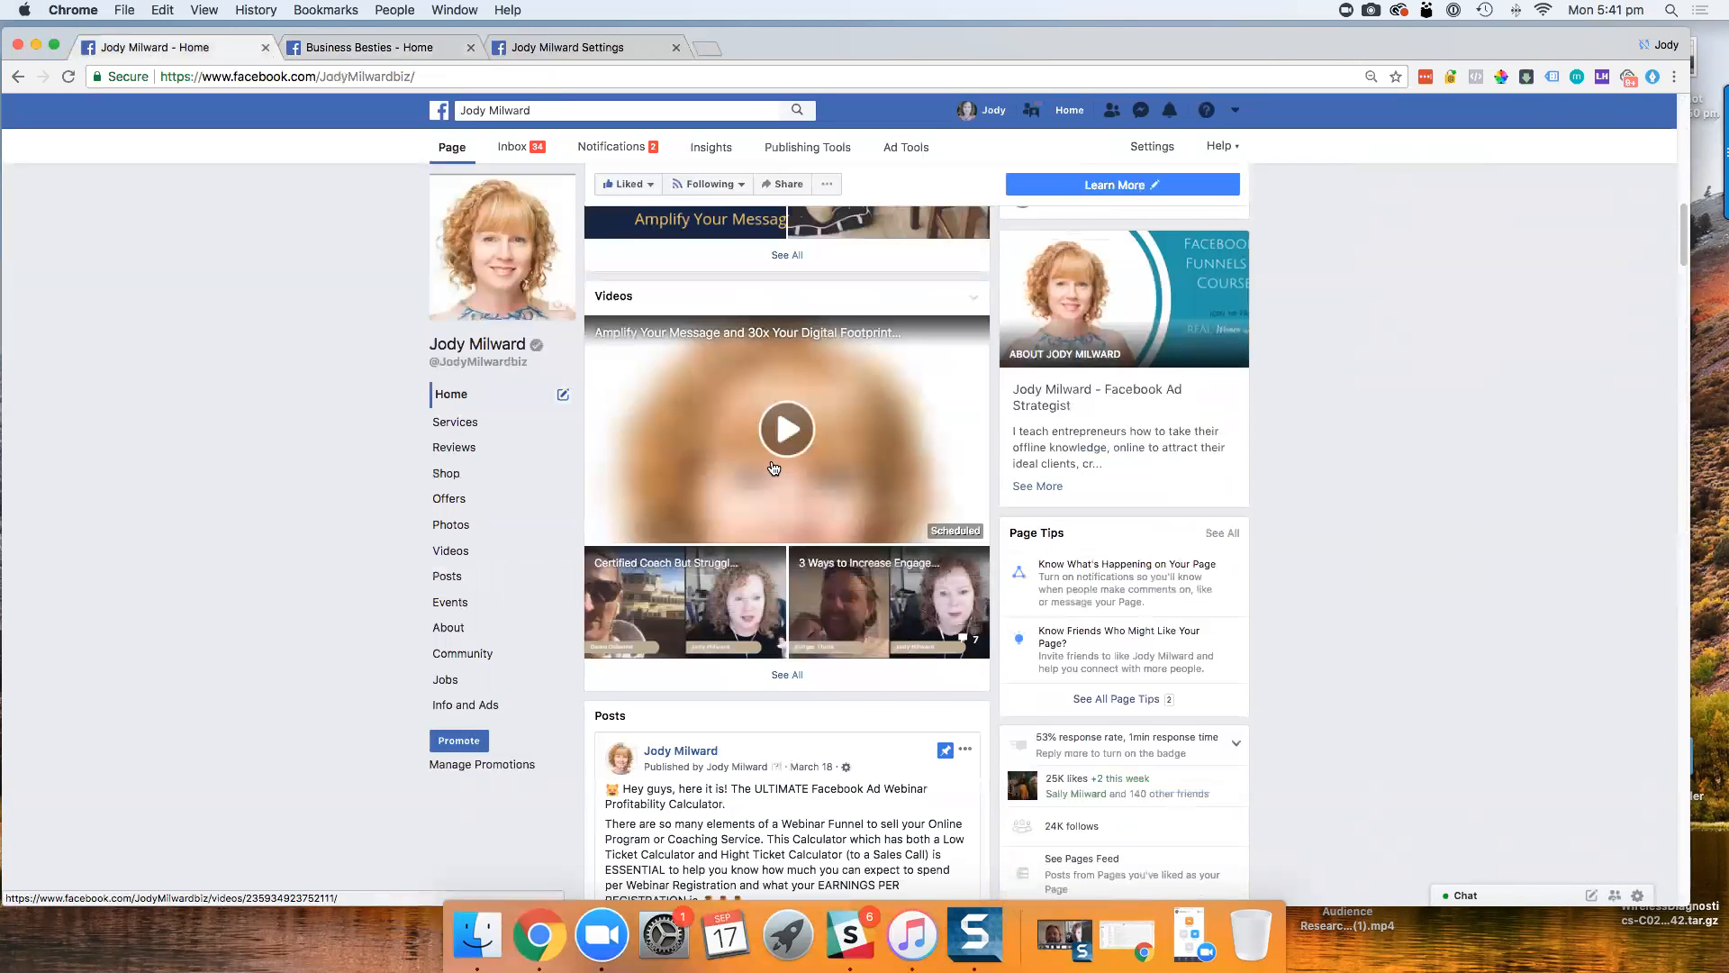
scroll(down, 3)
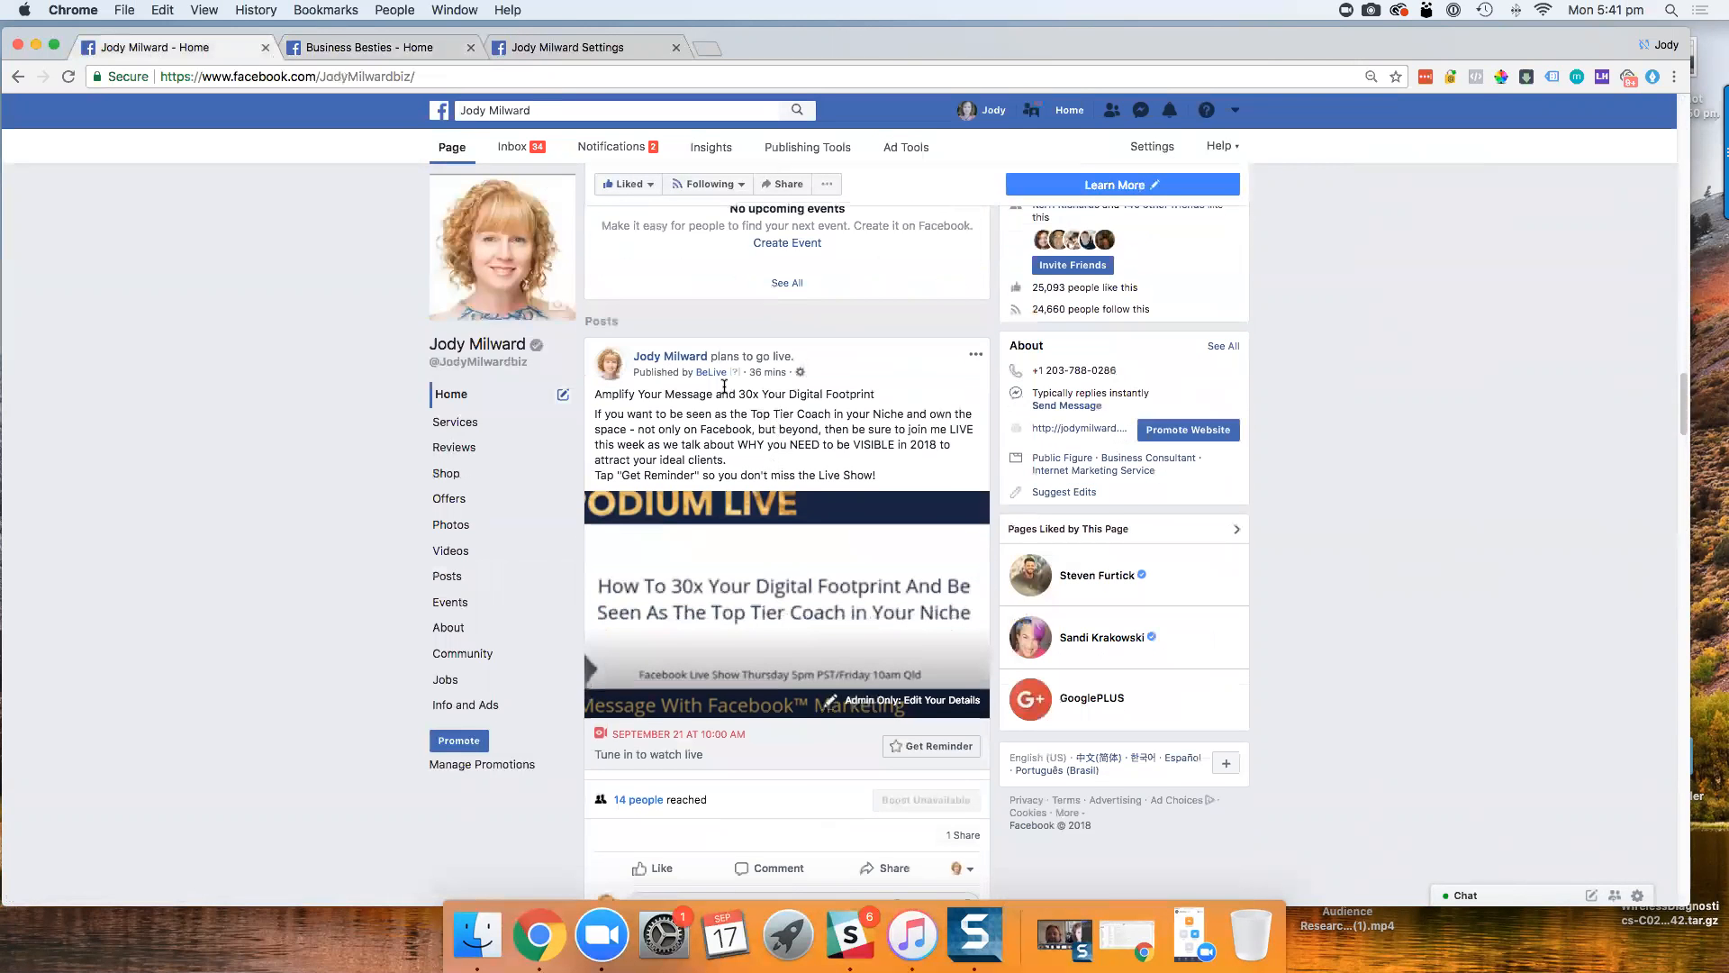
mouse_move(357, 69)
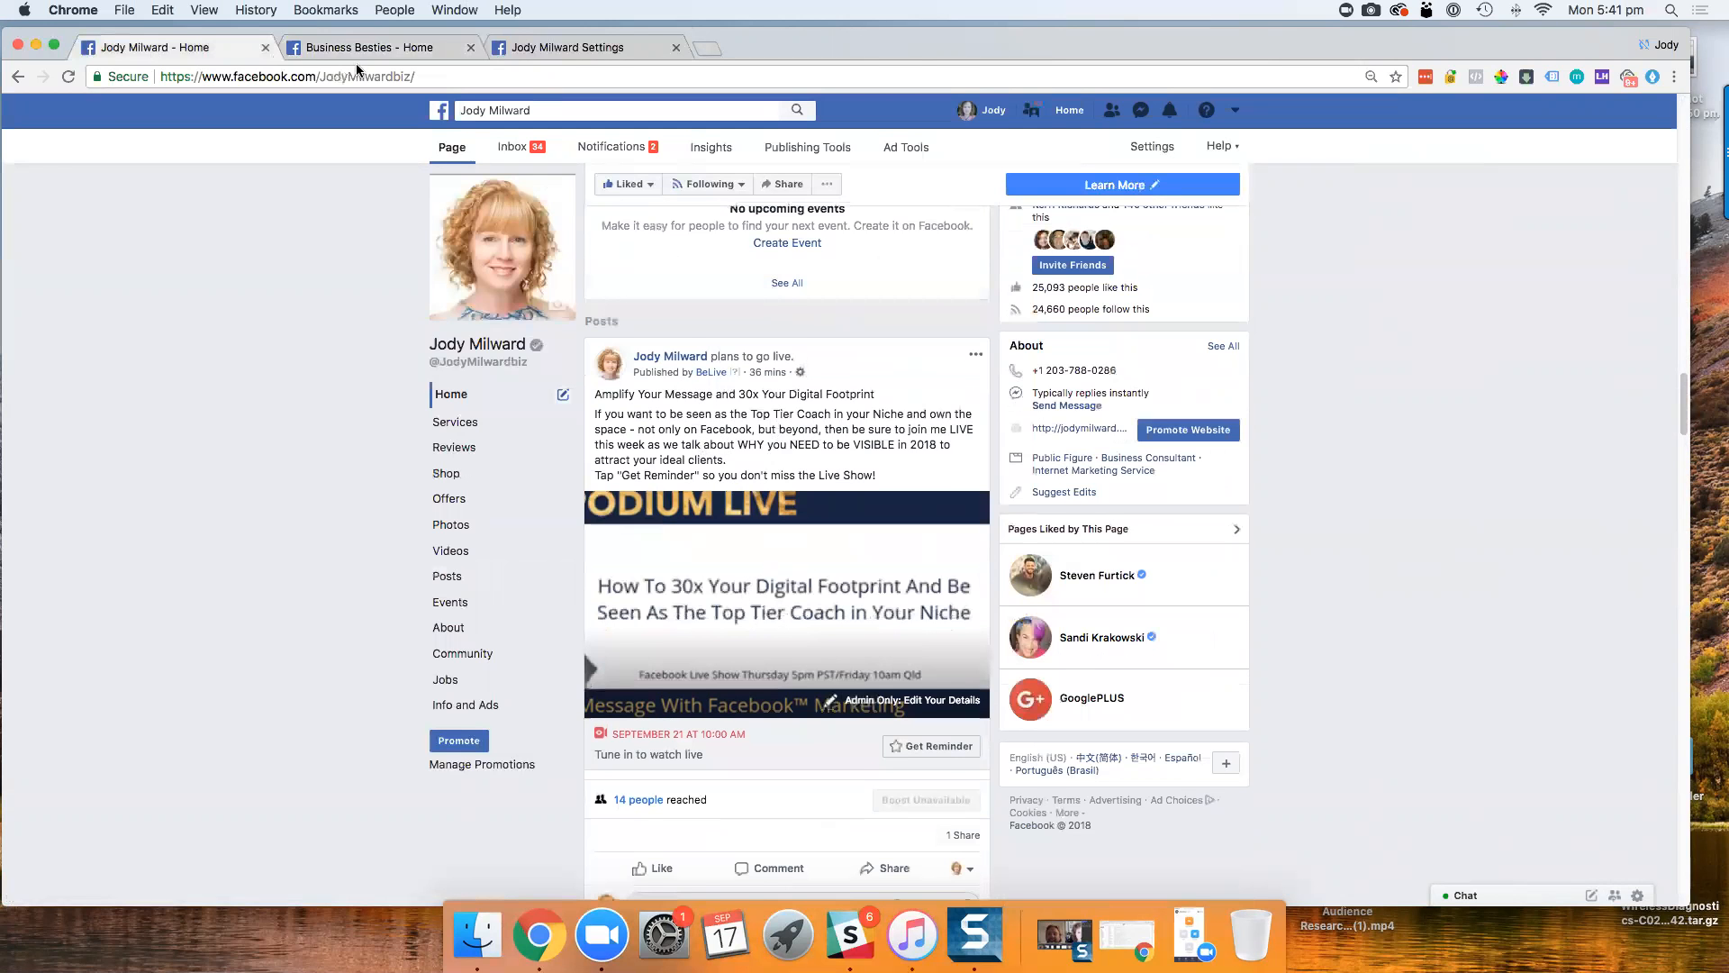
click(380, 47)
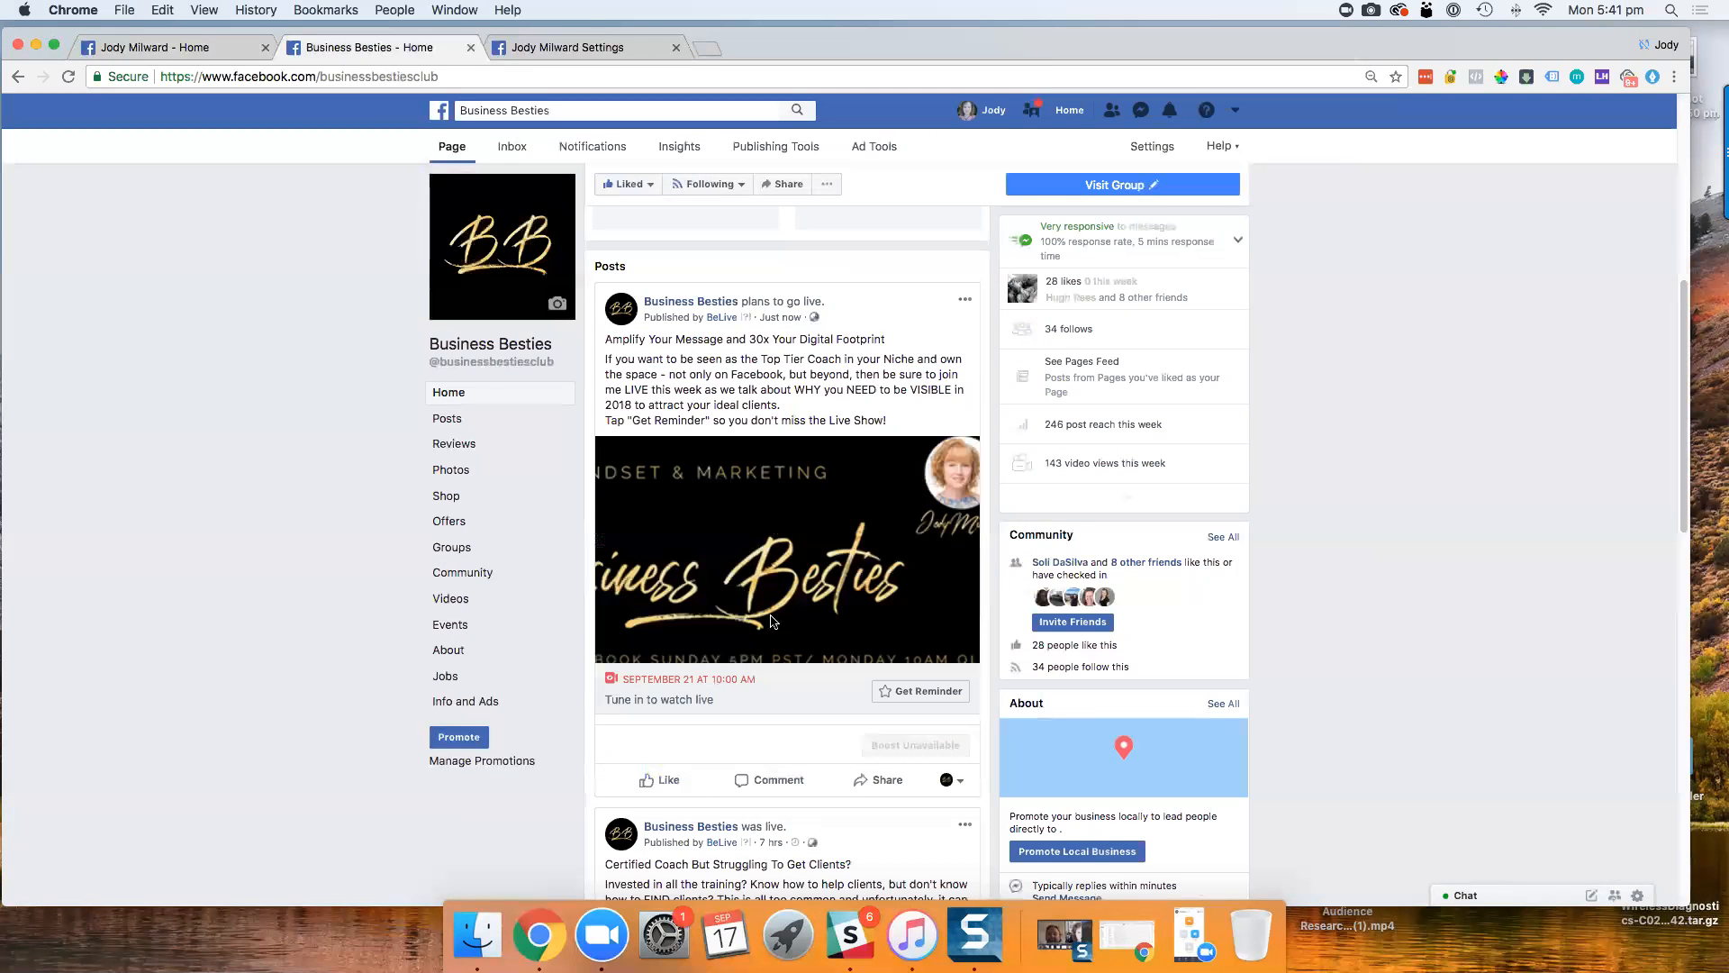
mouse_move(790, 578)
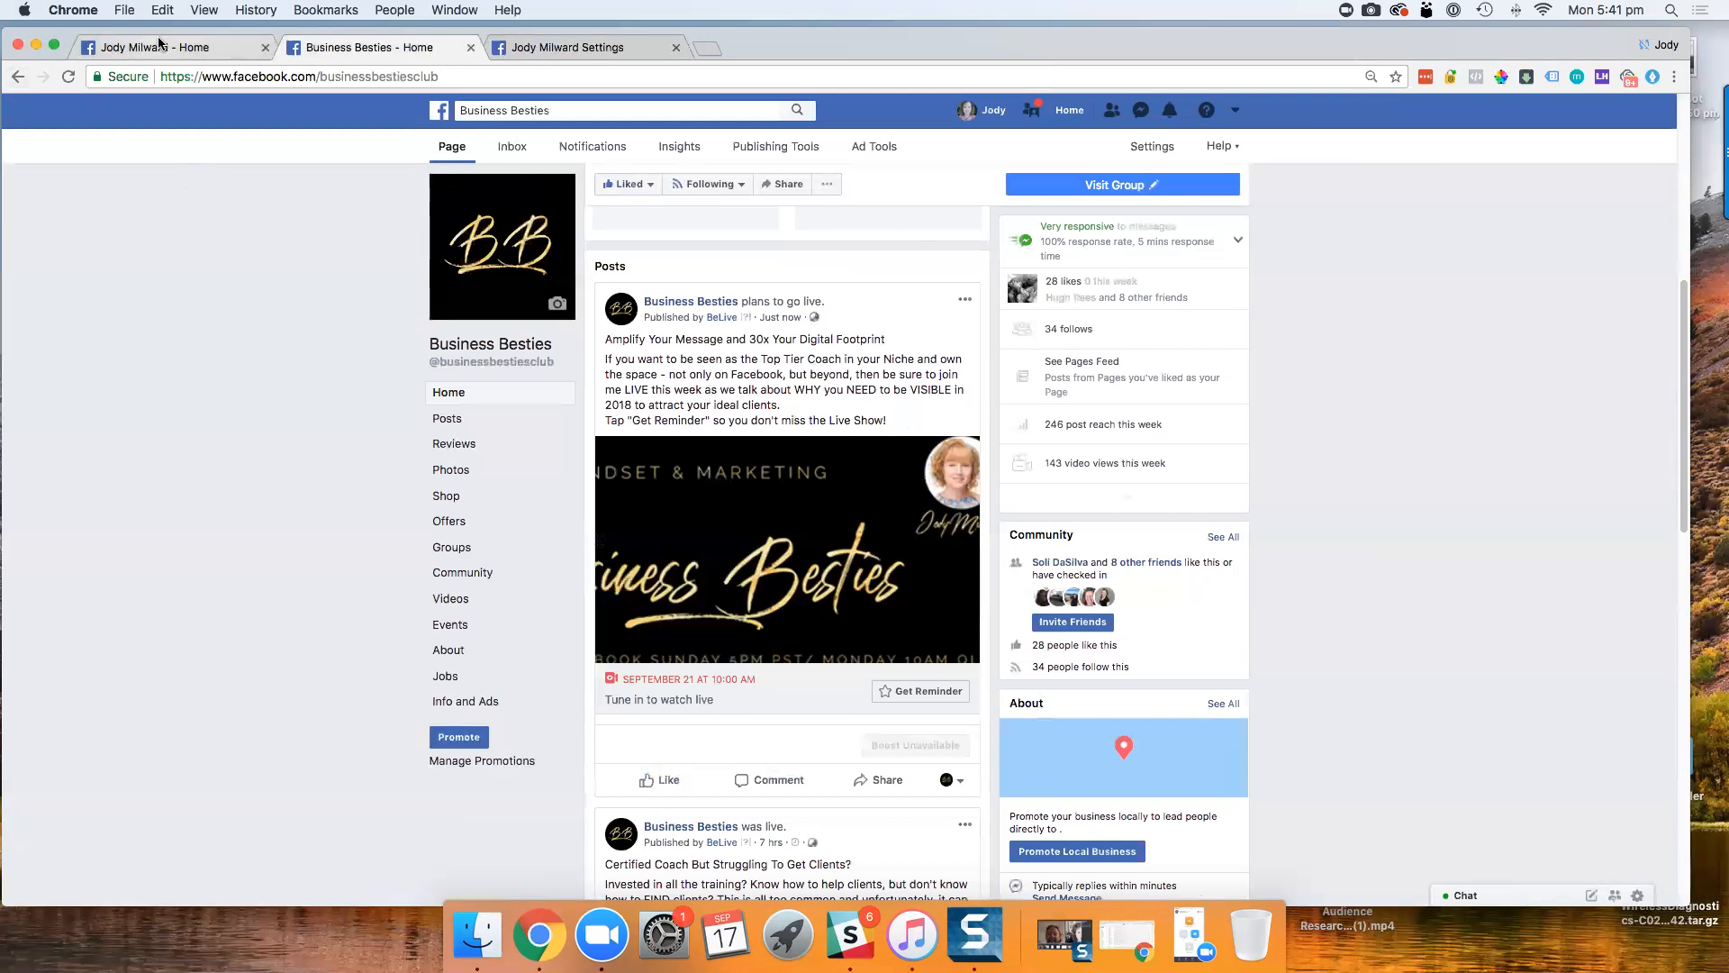
click(166, 48)
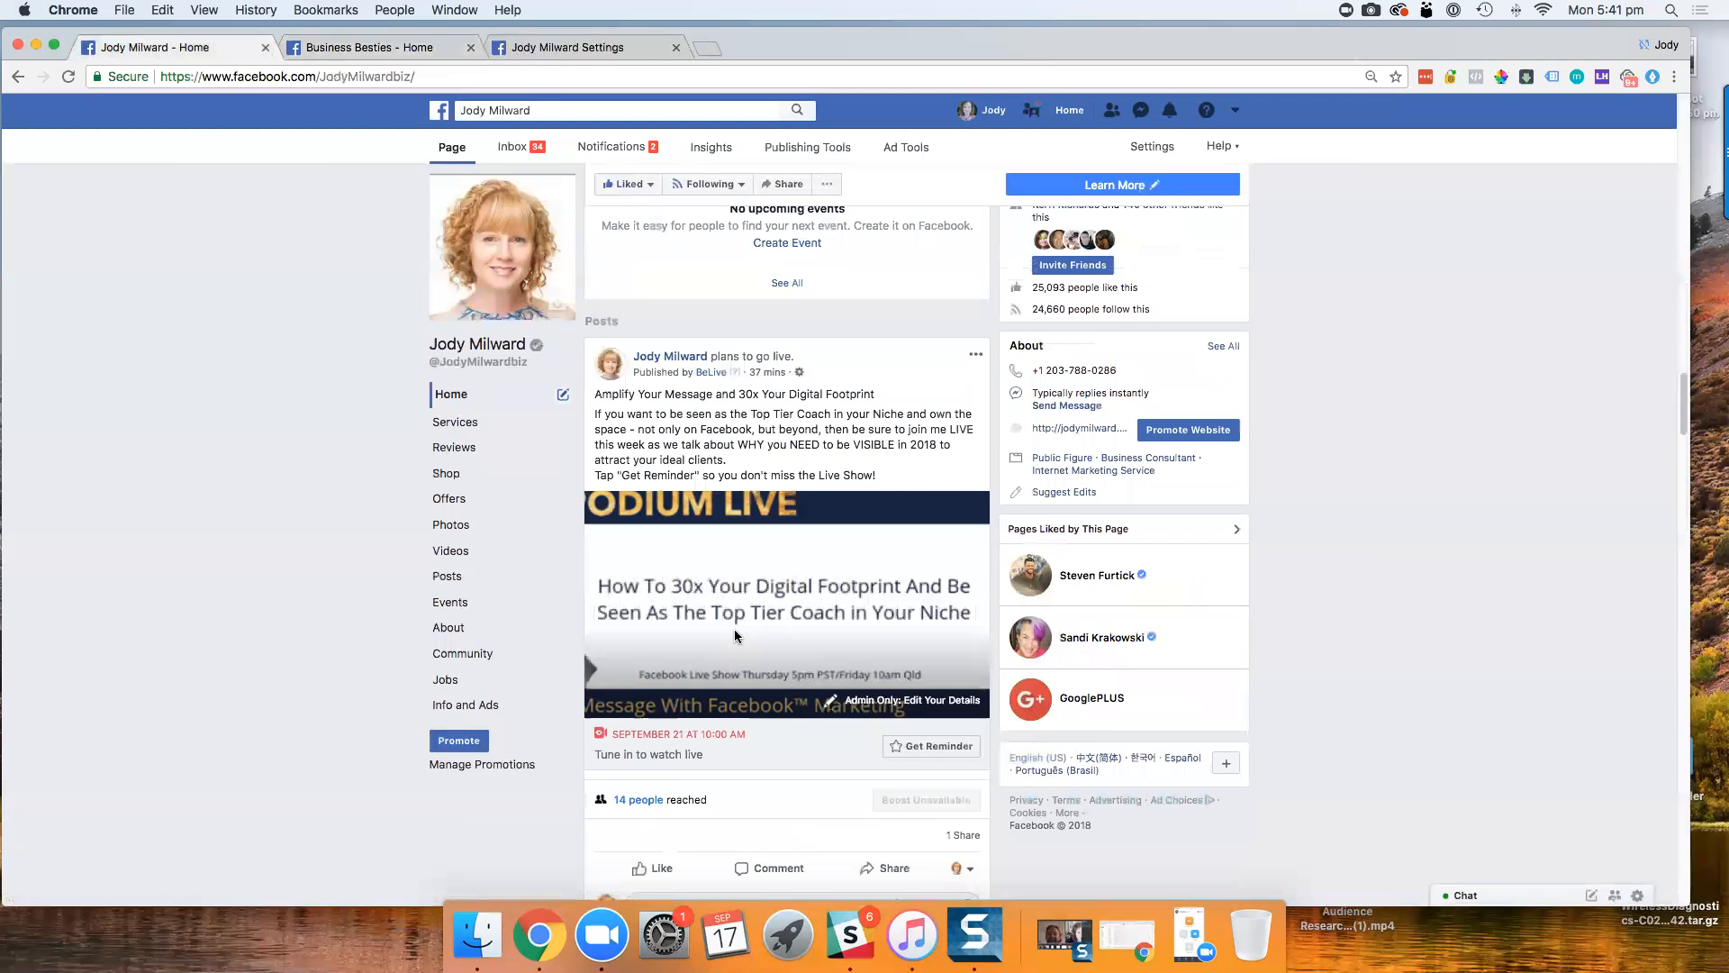
click(380, 47)
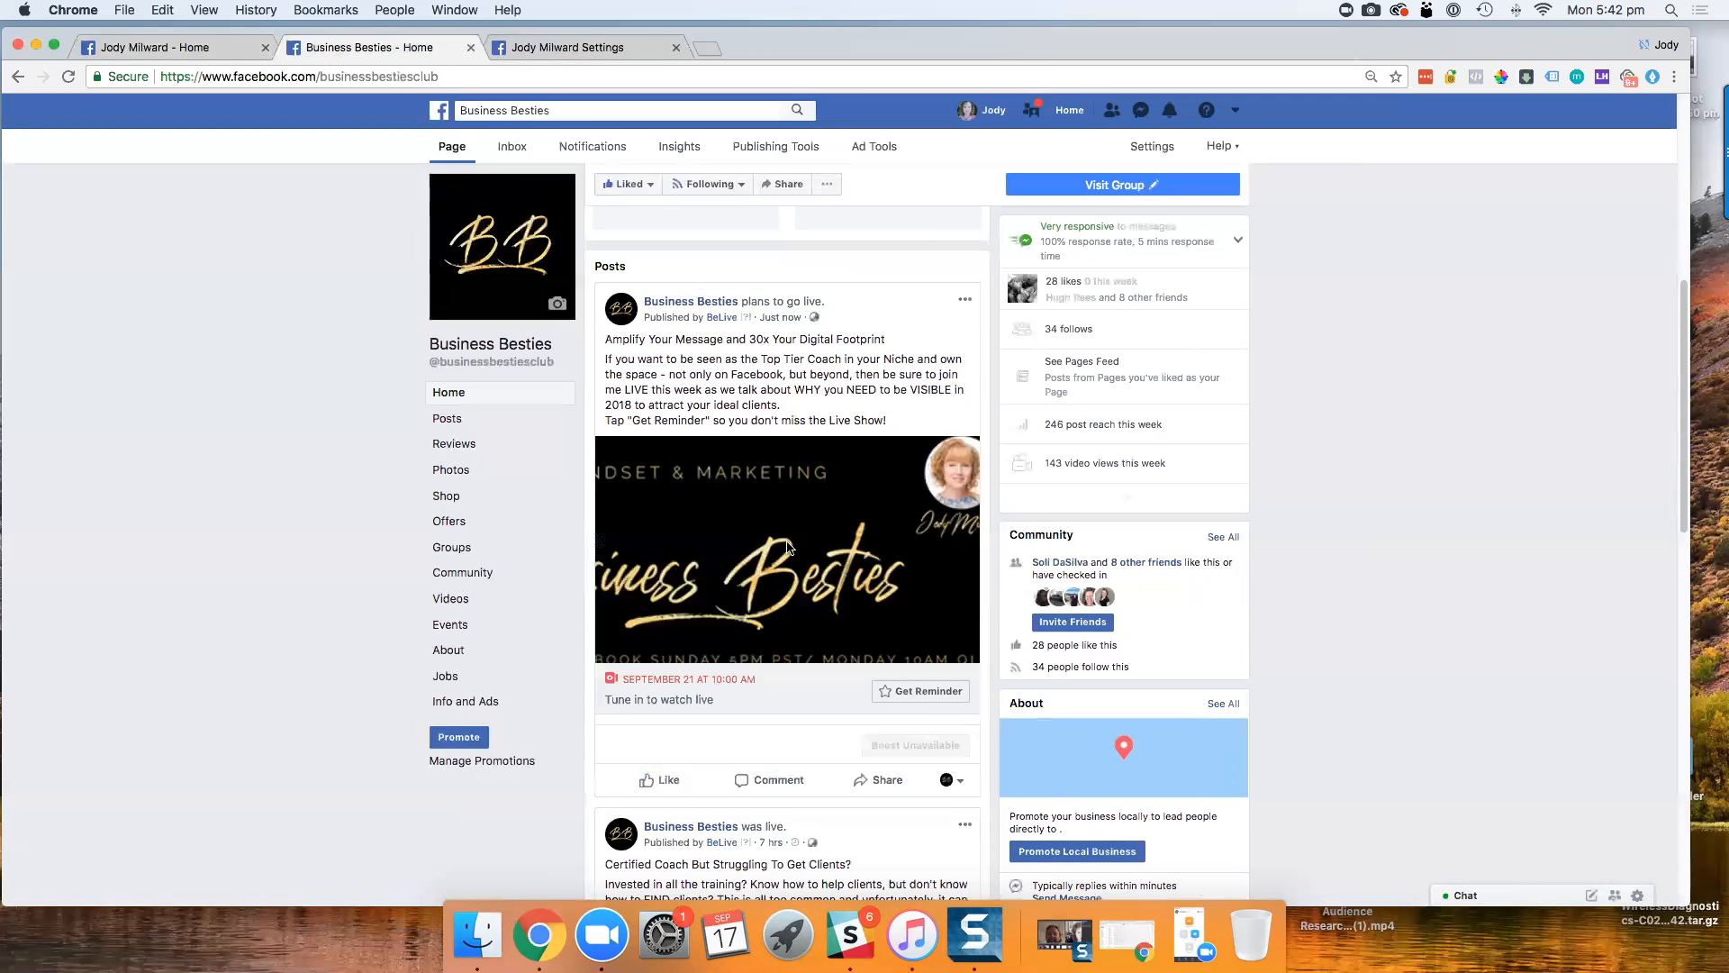
mouse_move(701, 394)
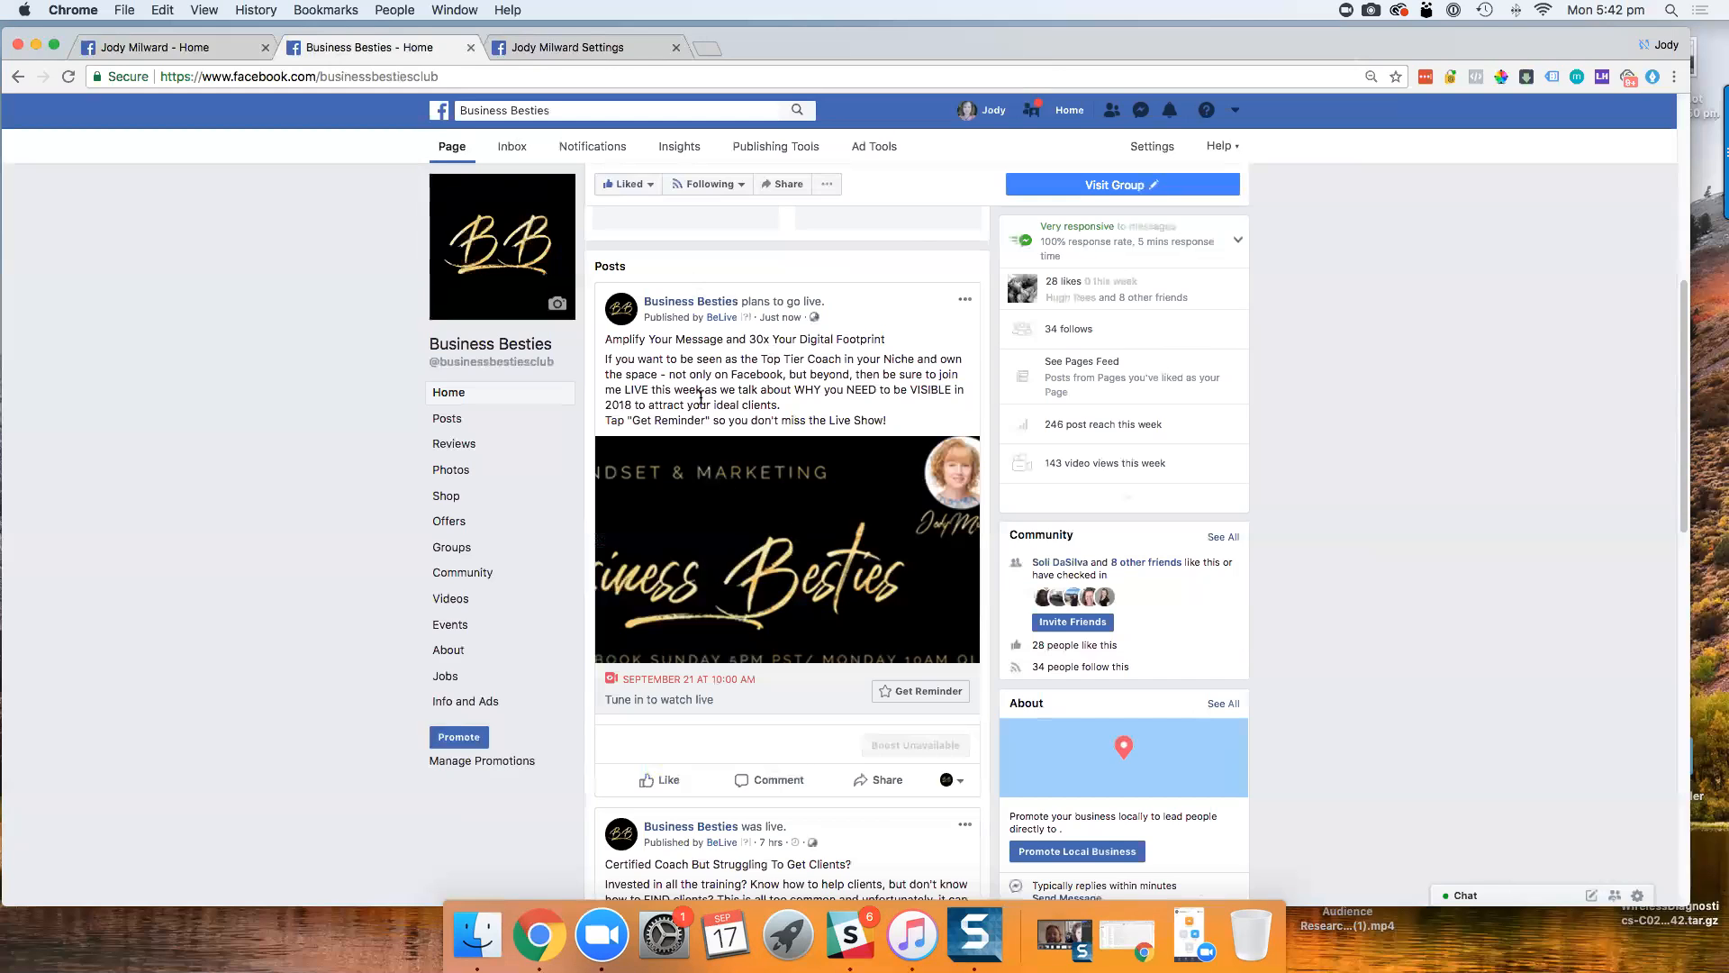
mouse_move(753, 539)
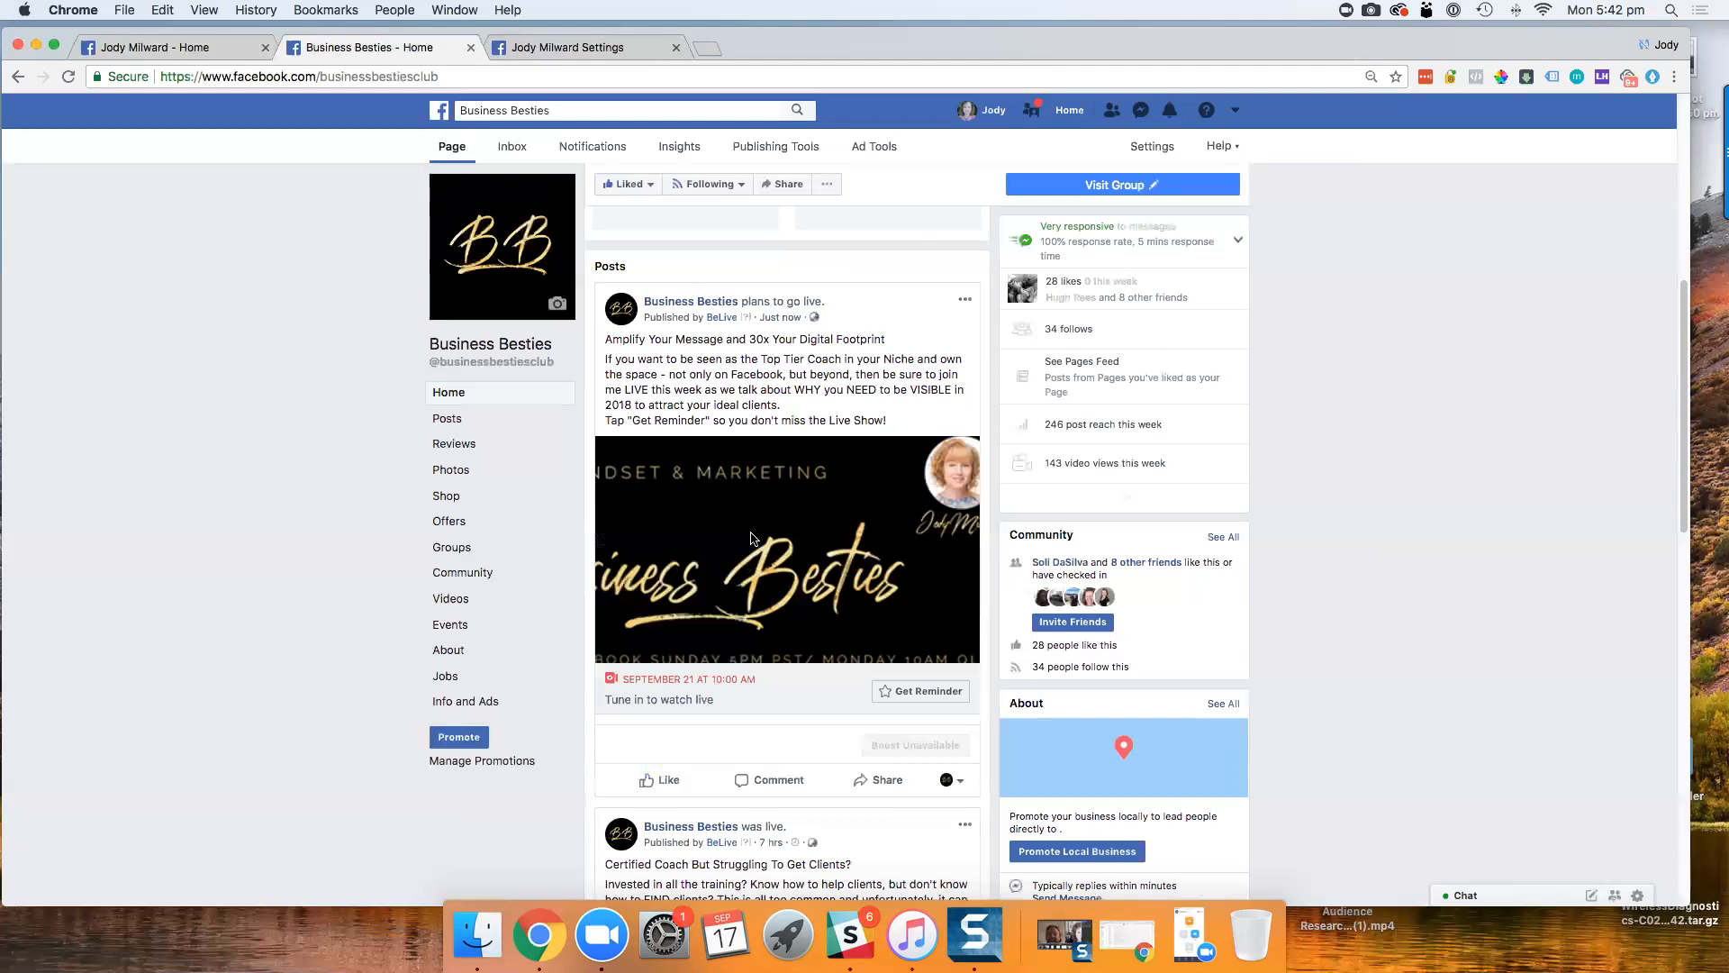
mouse_move(858, 576)
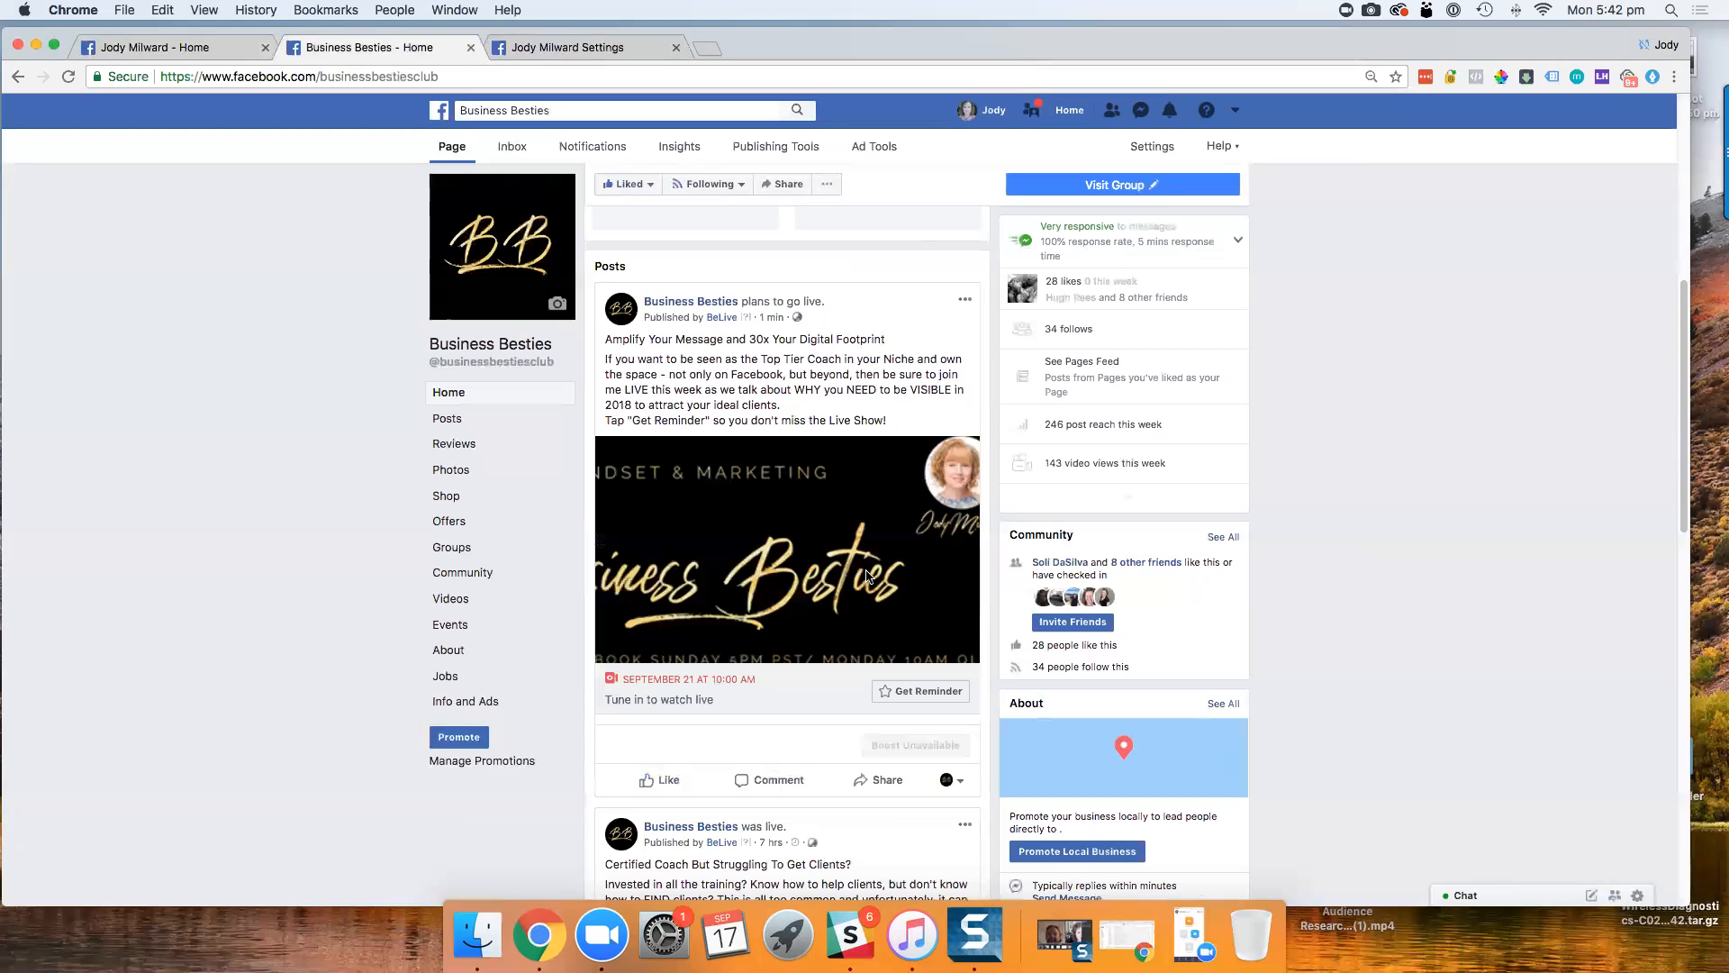
mouse_move(802, 490)
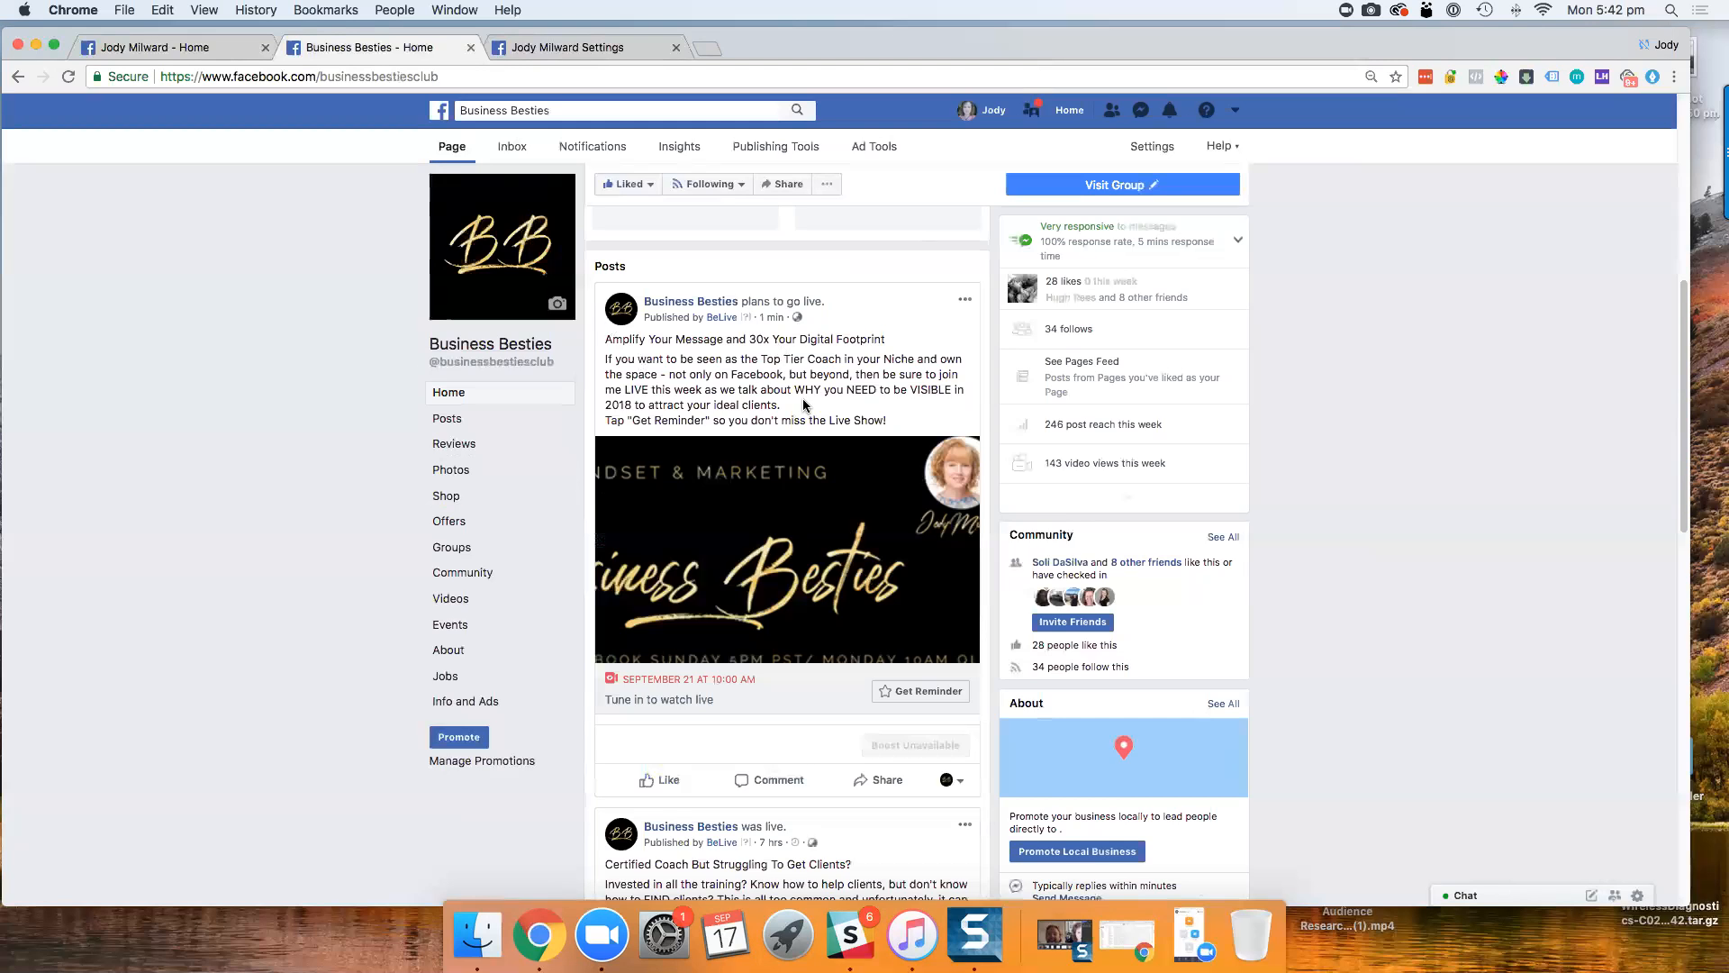
mouse_move(799, 522)
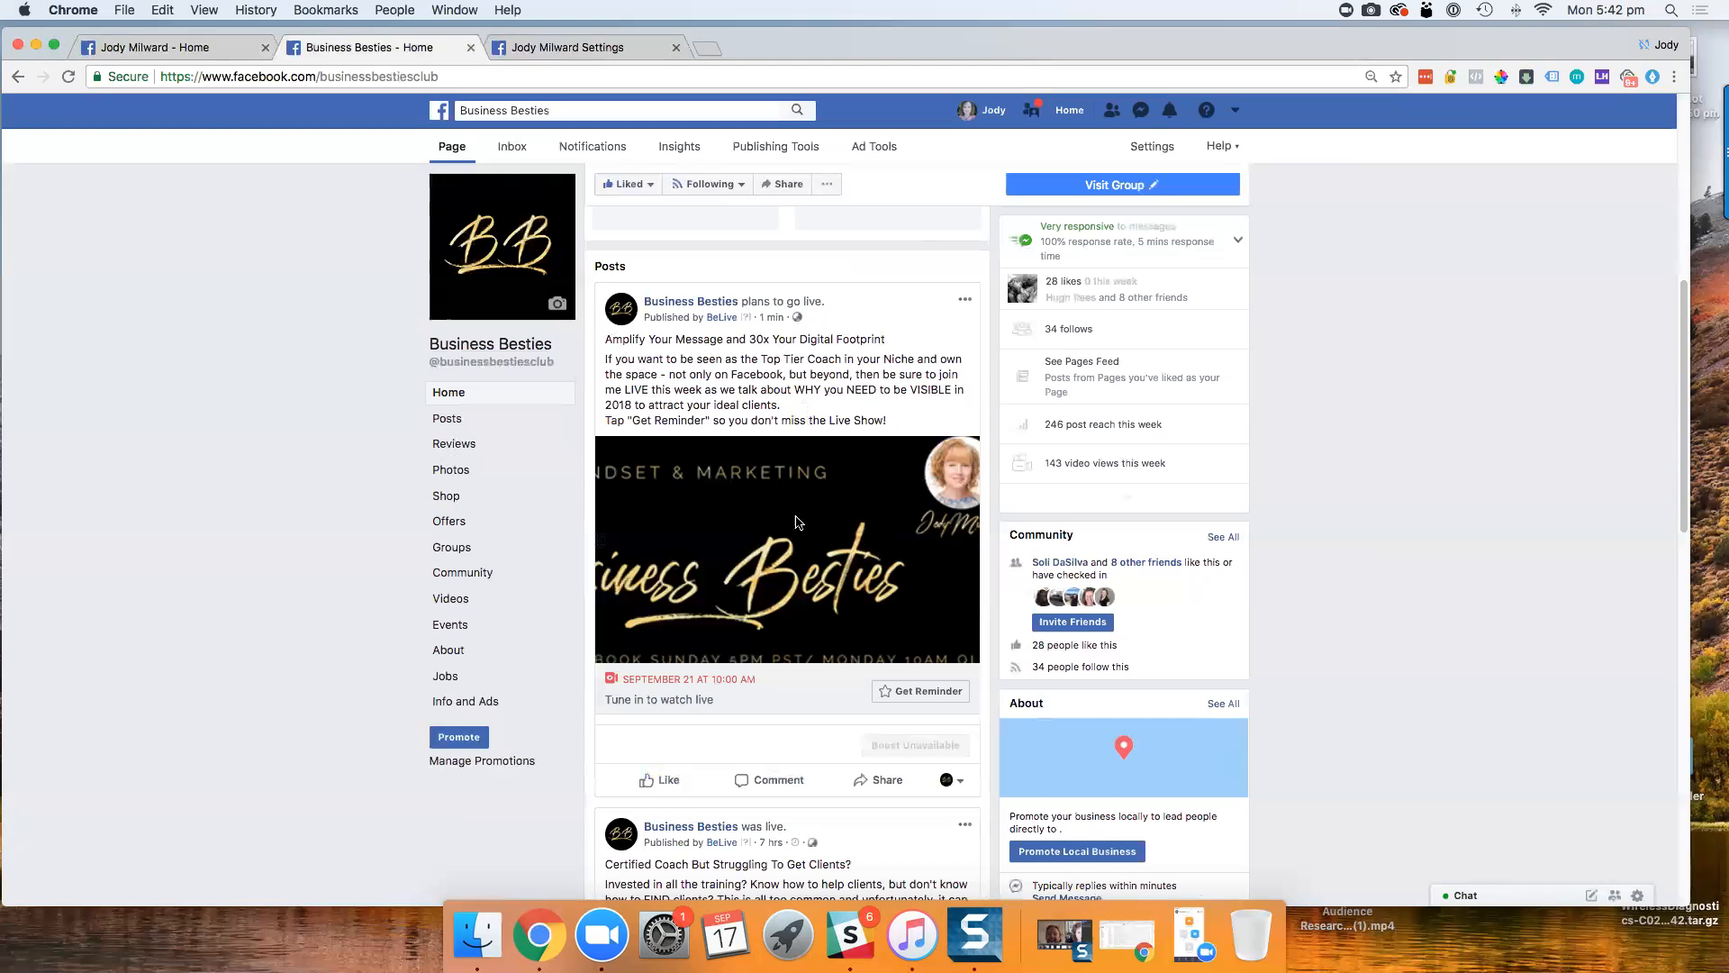
mouse_move(749, 496)
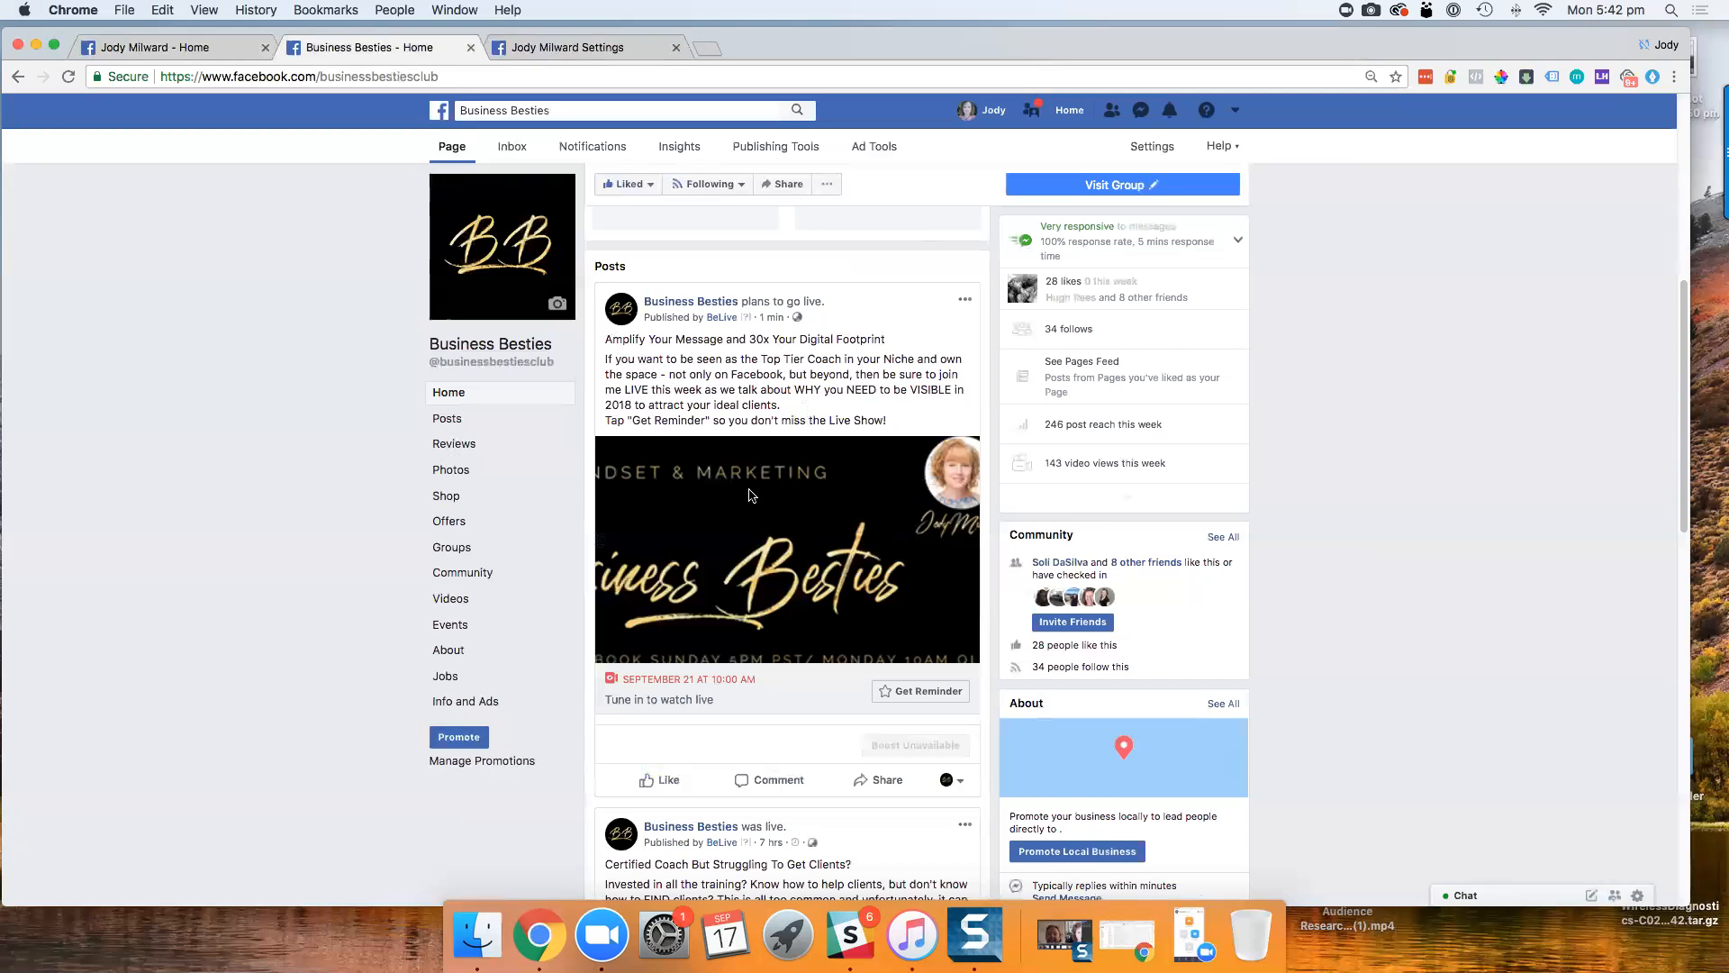